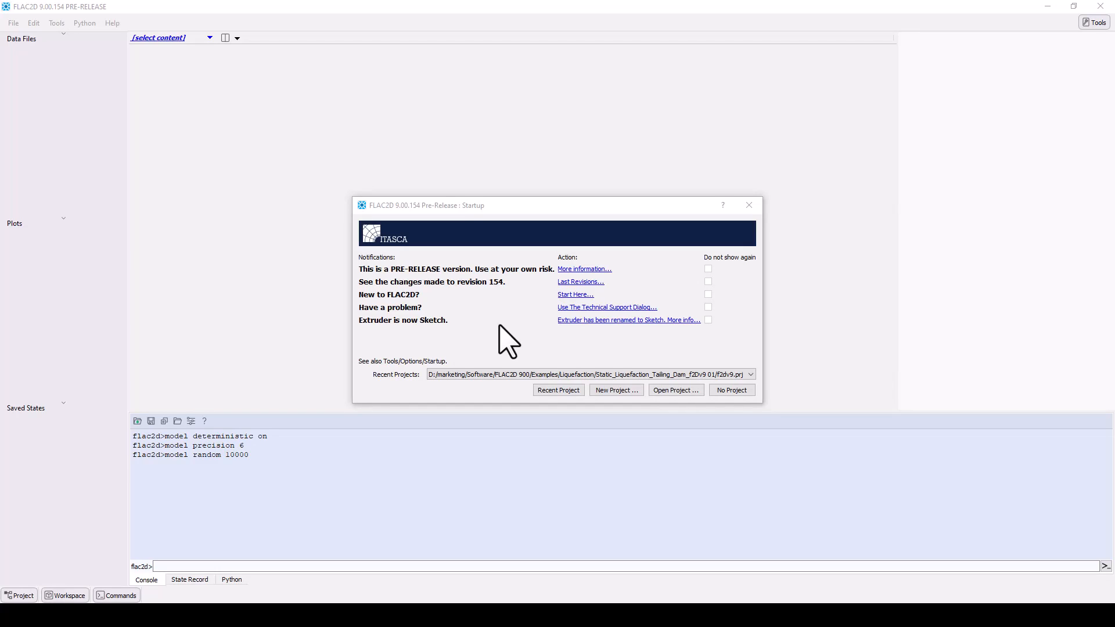
{"action": "mouse_move", "coordinate": [631, 307]}
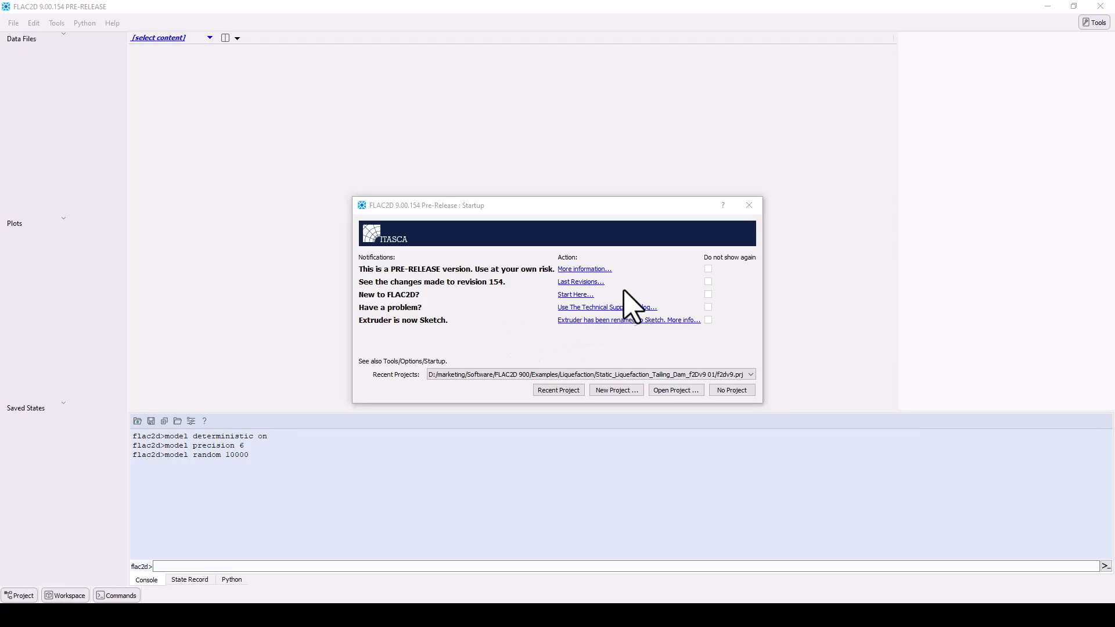
{"action": "mouse_move", "coordinate": [622, 298]}
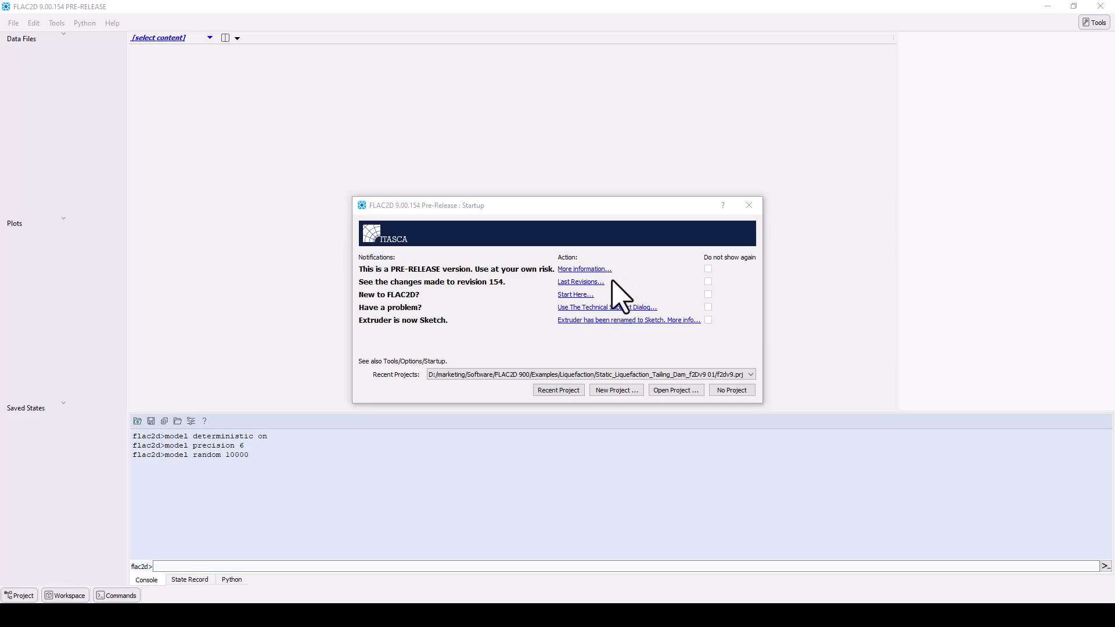
{"action": "mouse_move", "coordinate": [613, 306]}
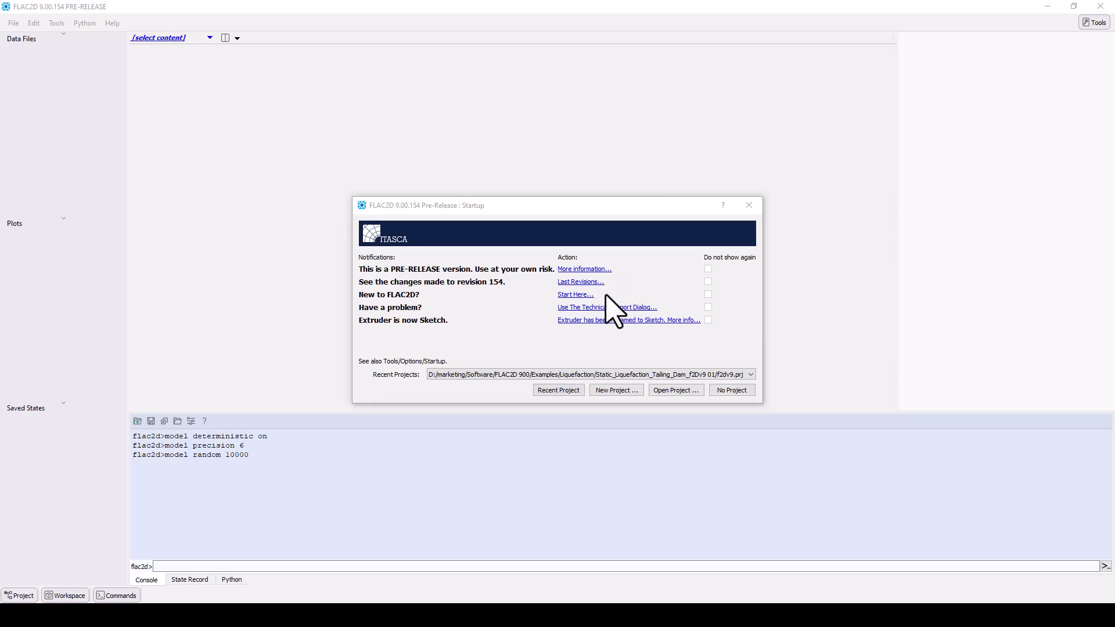
{"action": "mouse_move", "coordinate": [670, 323]}
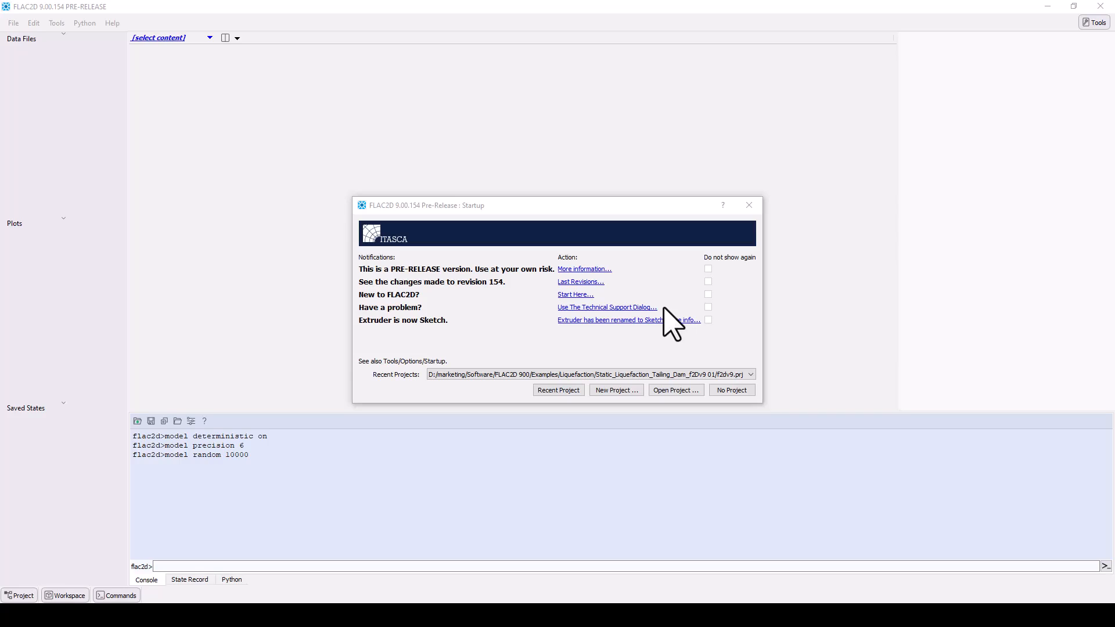
{"action": "mouse_move", "coordinate": [728, 338]}
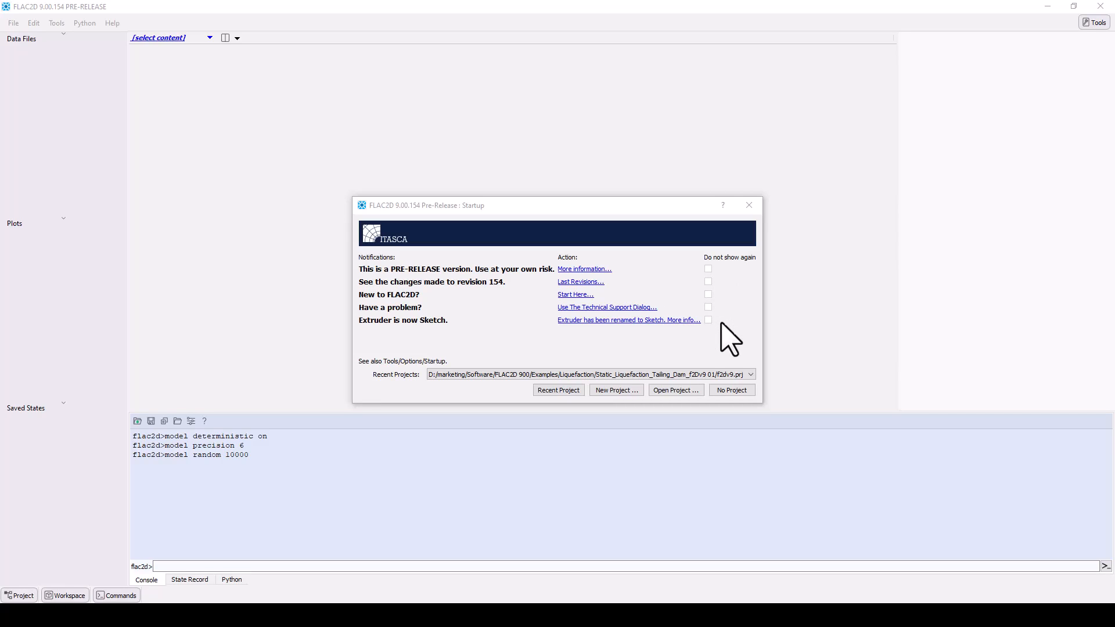
- Dismiss the startup notice with No Project and show the workspace content menu
{"action": "left_click", "coordinate": [749, 374]}
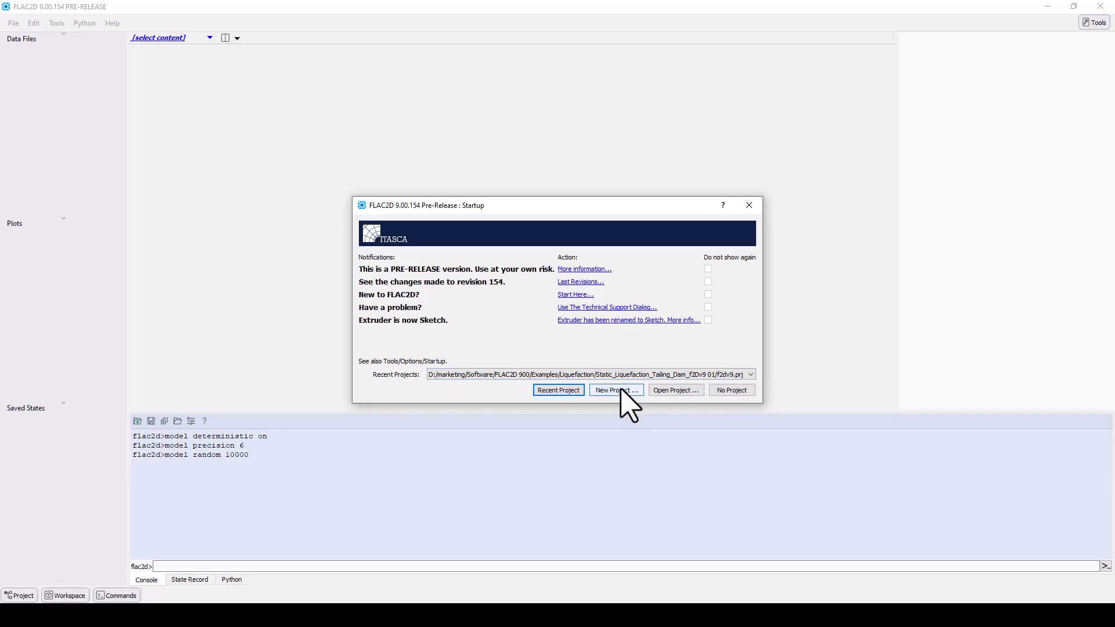
{"action": "mouse_move", "coordinate": [672, 405]}
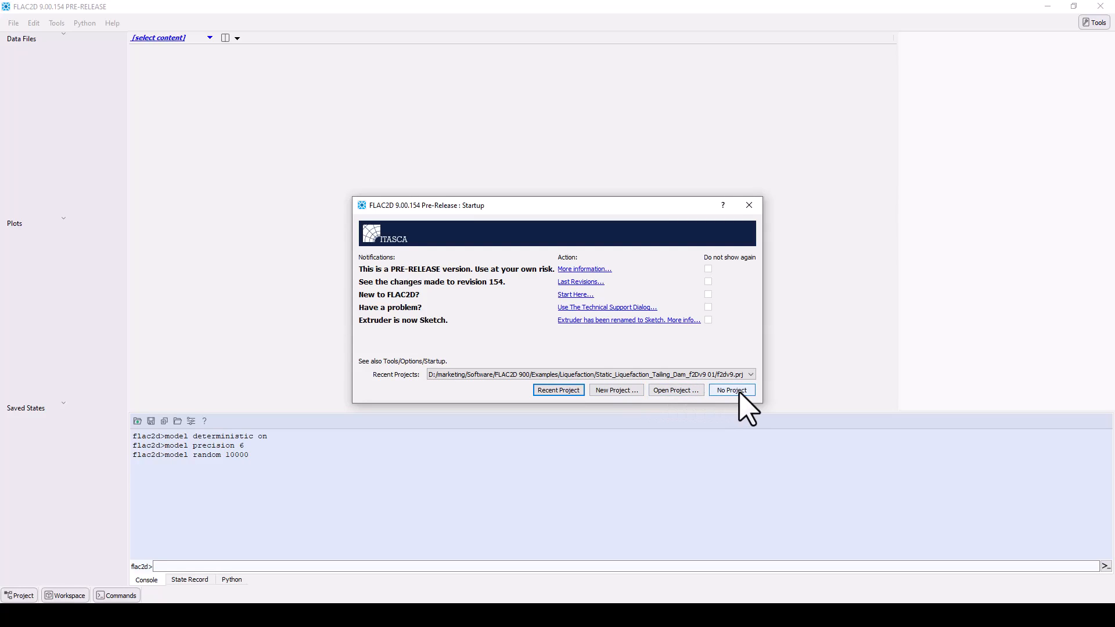
{"action": "left_click", "coordinate": [730, 390]}
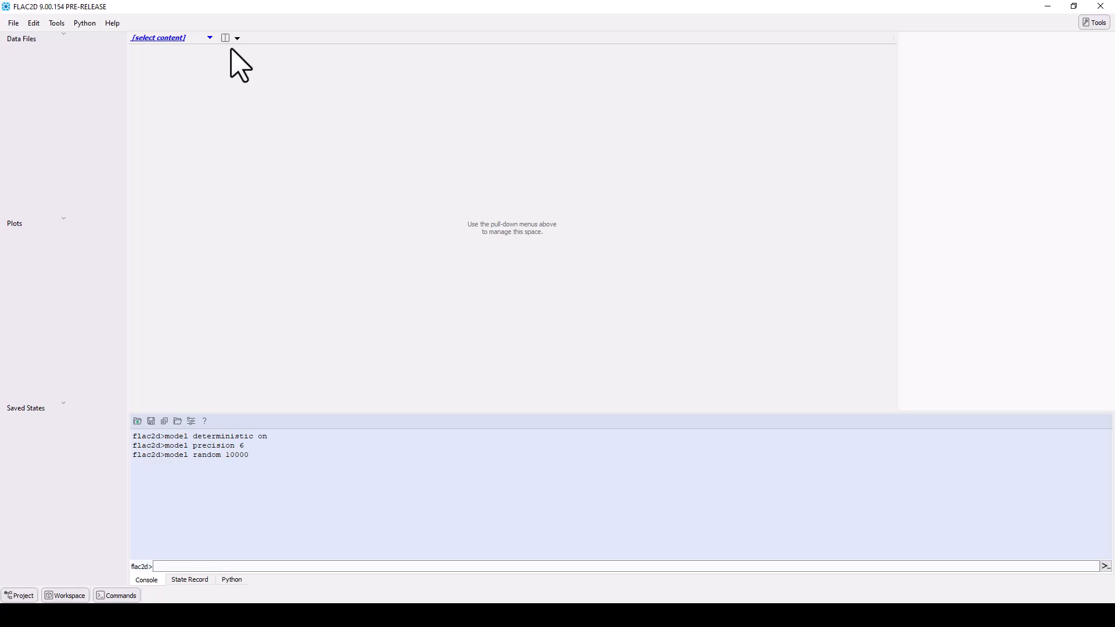
{"action": "left_click", "coordinate": [237, 37]}
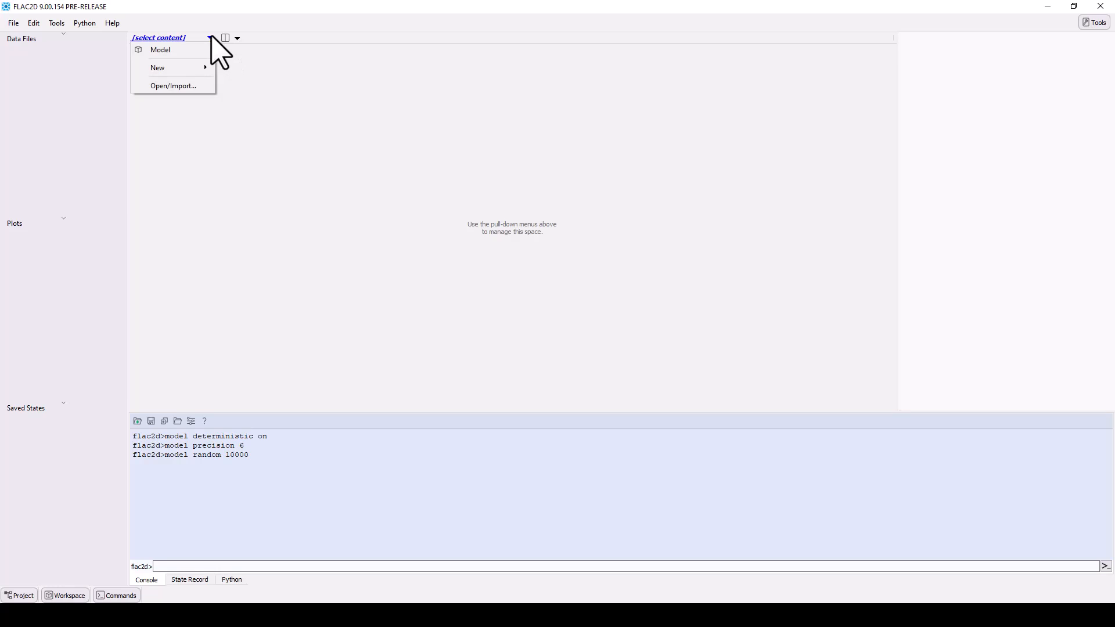
{"action": "mouse_move", "coordinate": [174, 68]}
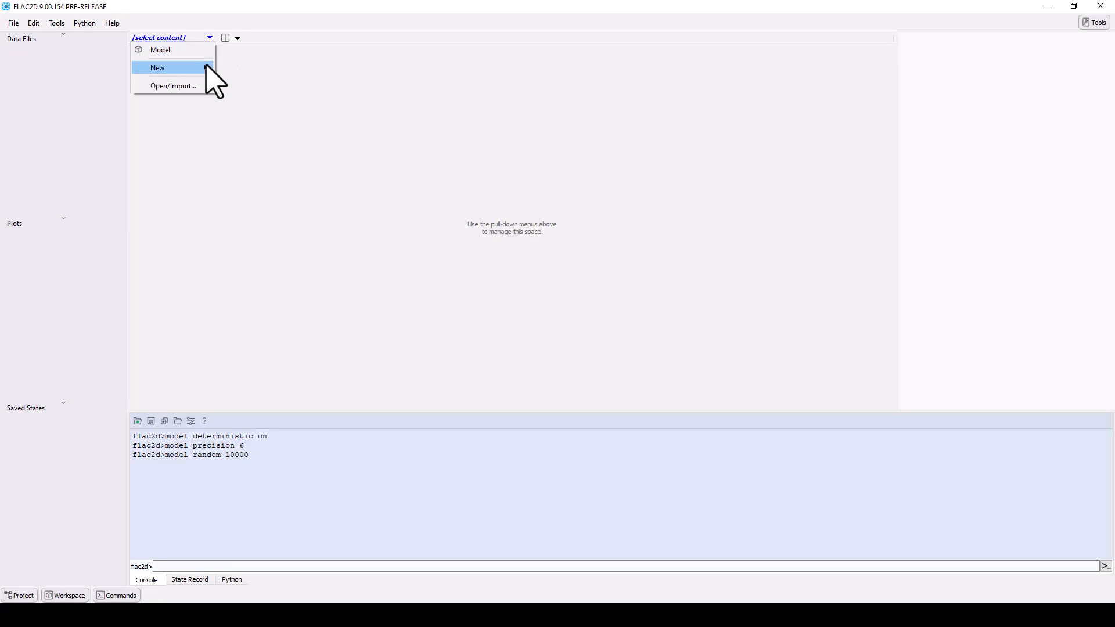
{"action": "mouse_move", "coordinate": [157, 68]}
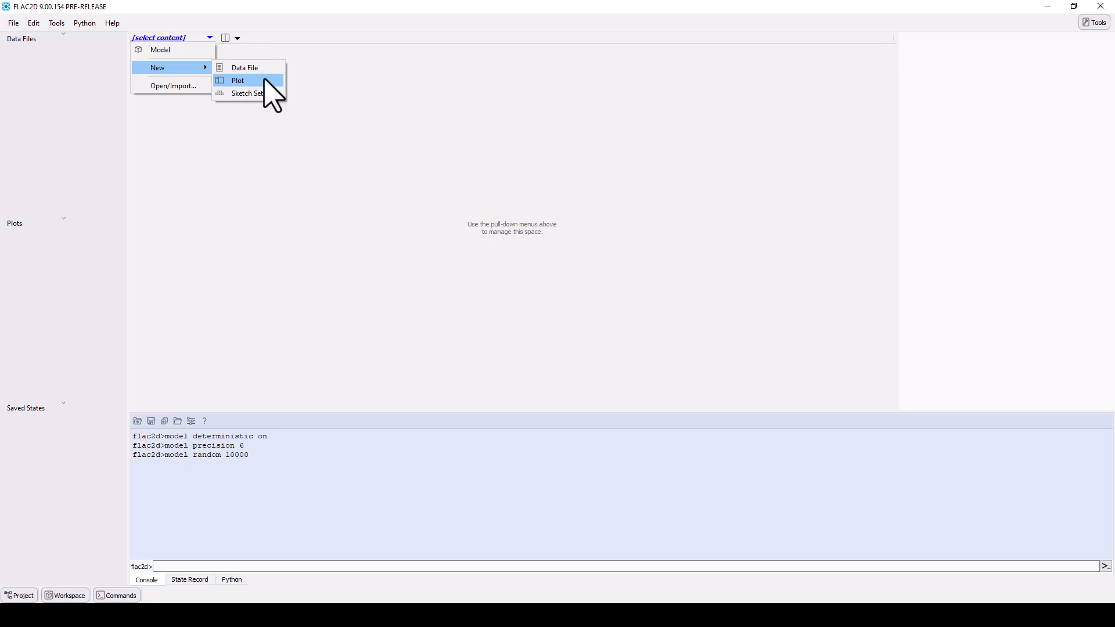
- Split the workspace right, below and again on the right pane, then close one extra pane
{"action": "left_click", "coordinate": [225, 38]}
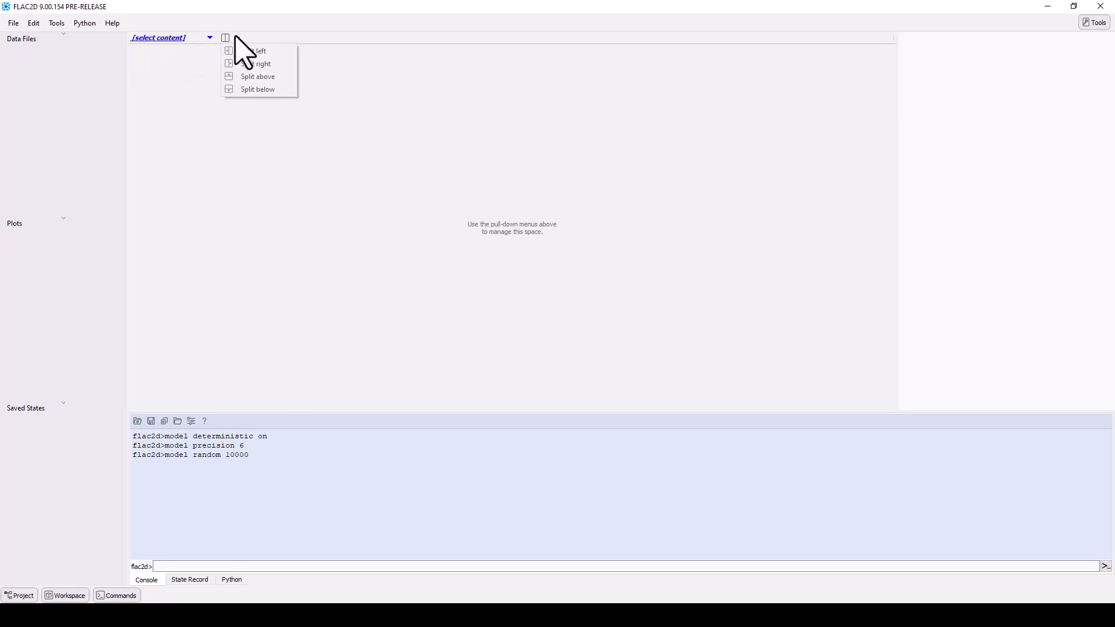
{"action": "left_click", "coordinate": [256, 63]}
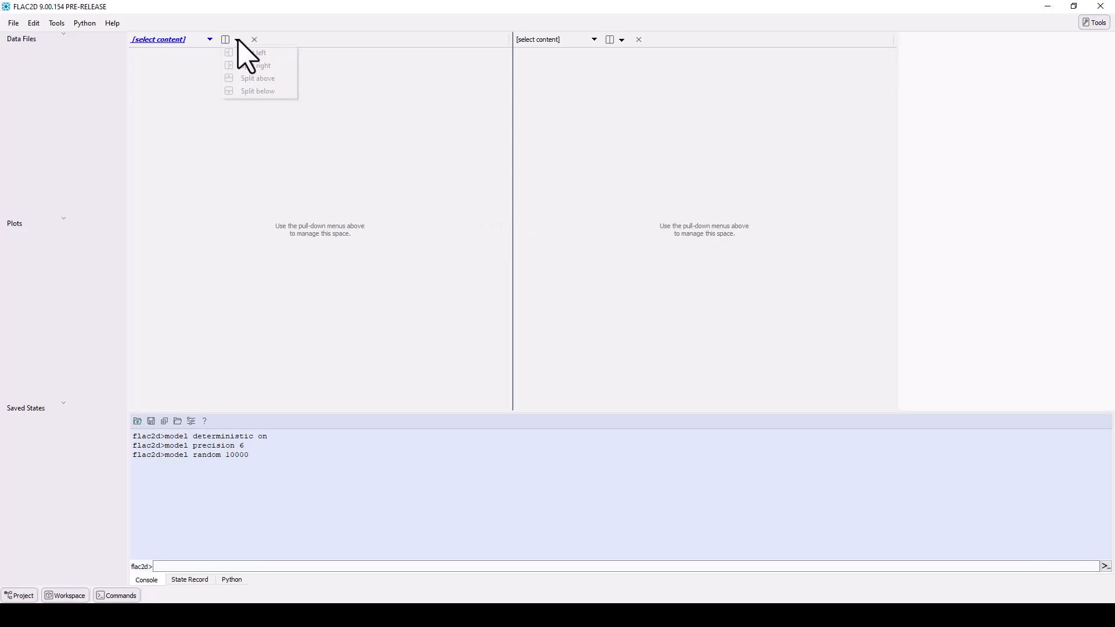
{"action": "left_click", "coordinate": [257, 91]}
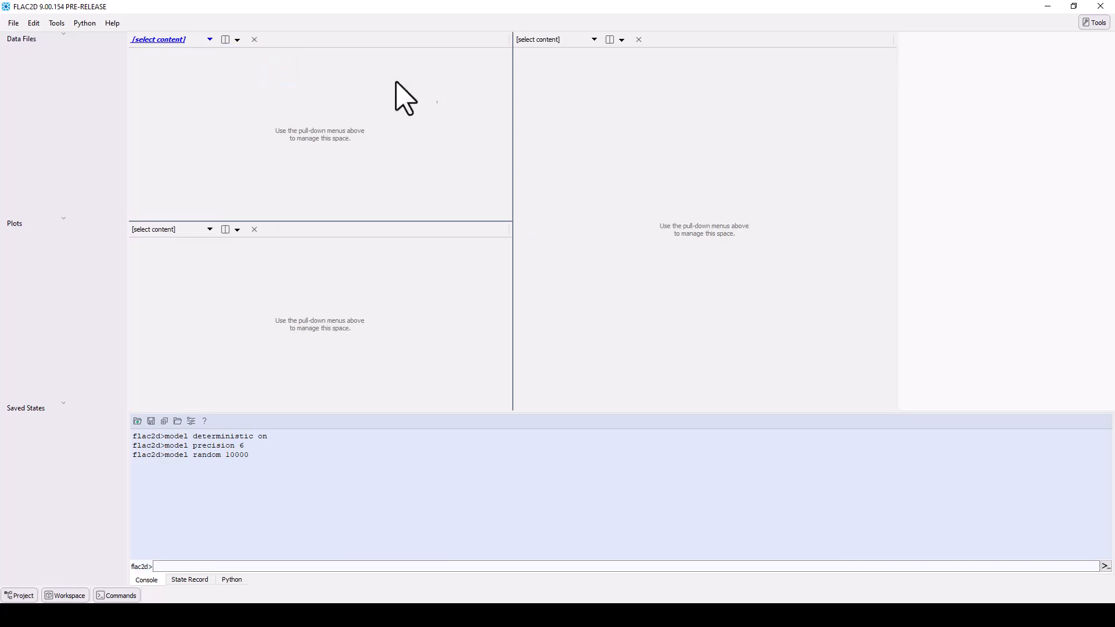
{"action": "left_click", "coordinate": [609, 38]}
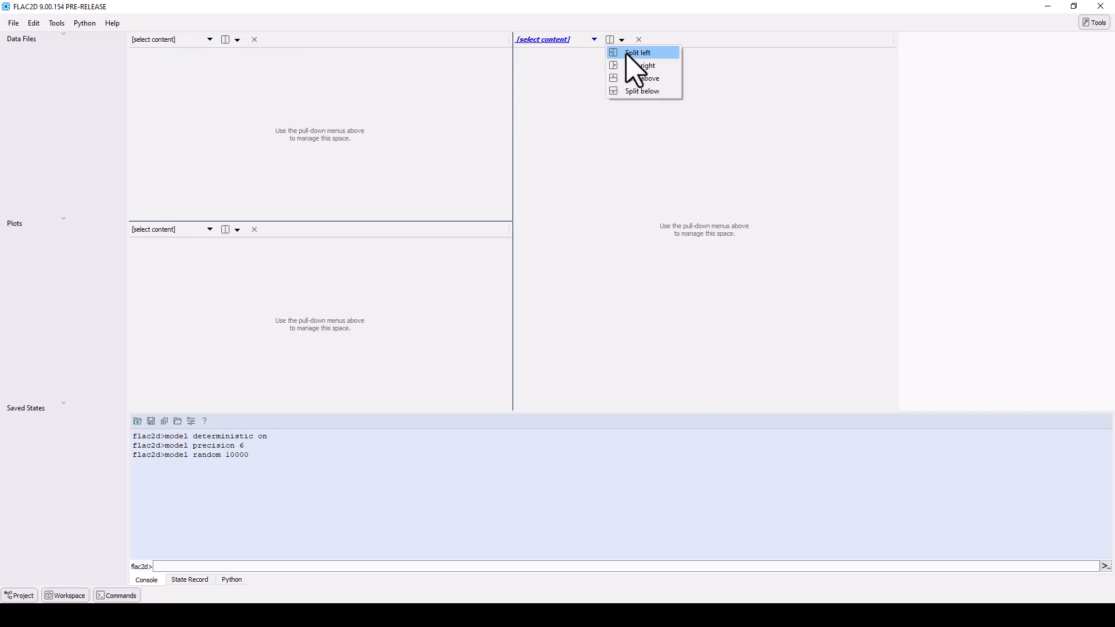
{"action": "left_click", "coordinate": [641, 64]}
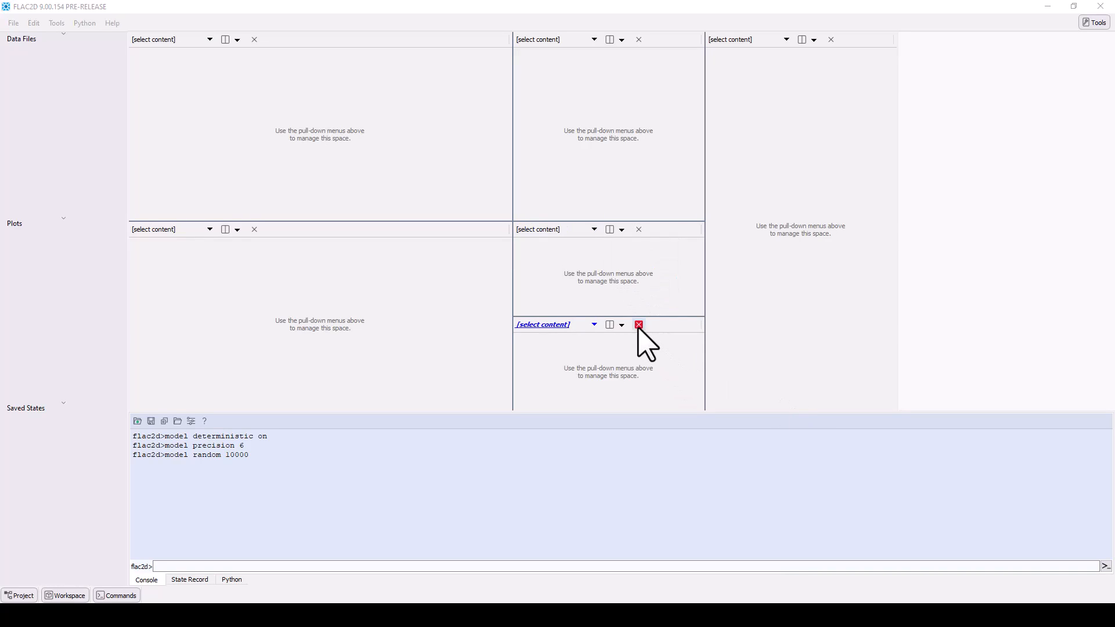
{"action": "left_click", "coordinate": [639, 324]}
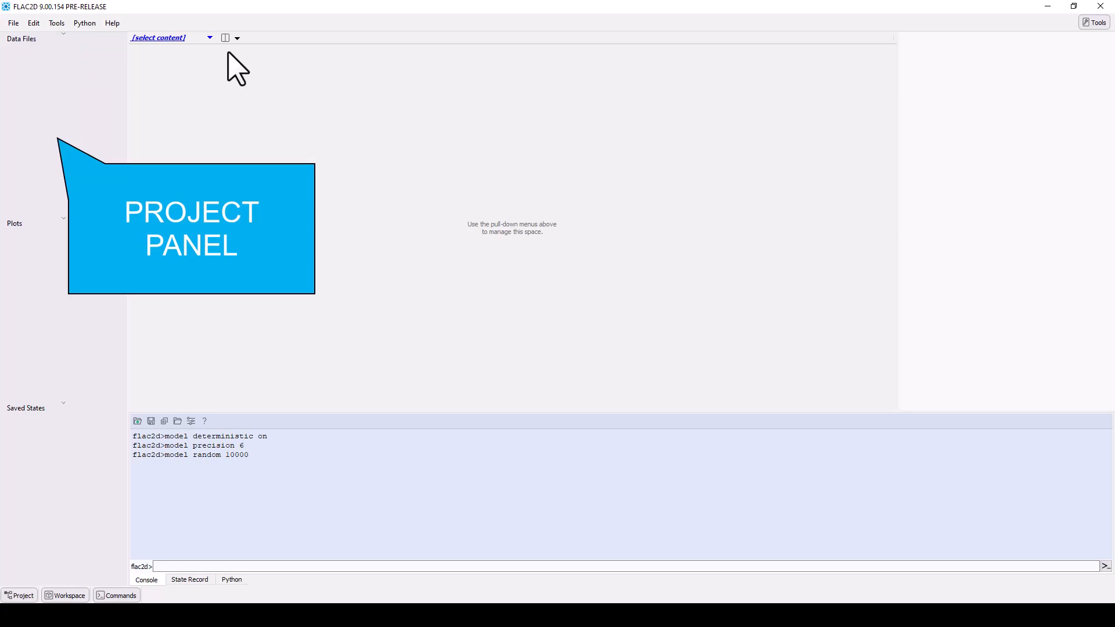
{"action": "left_click", "coordinate": [64, 595]}
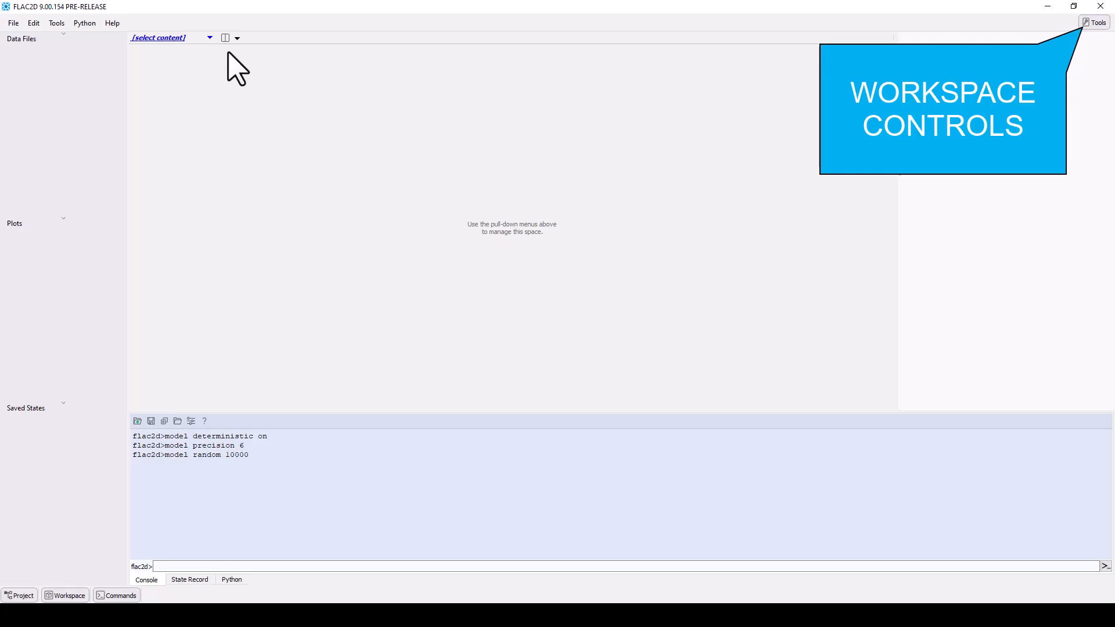
{"action": "mouse_move", "coordinate": [146, 71]}
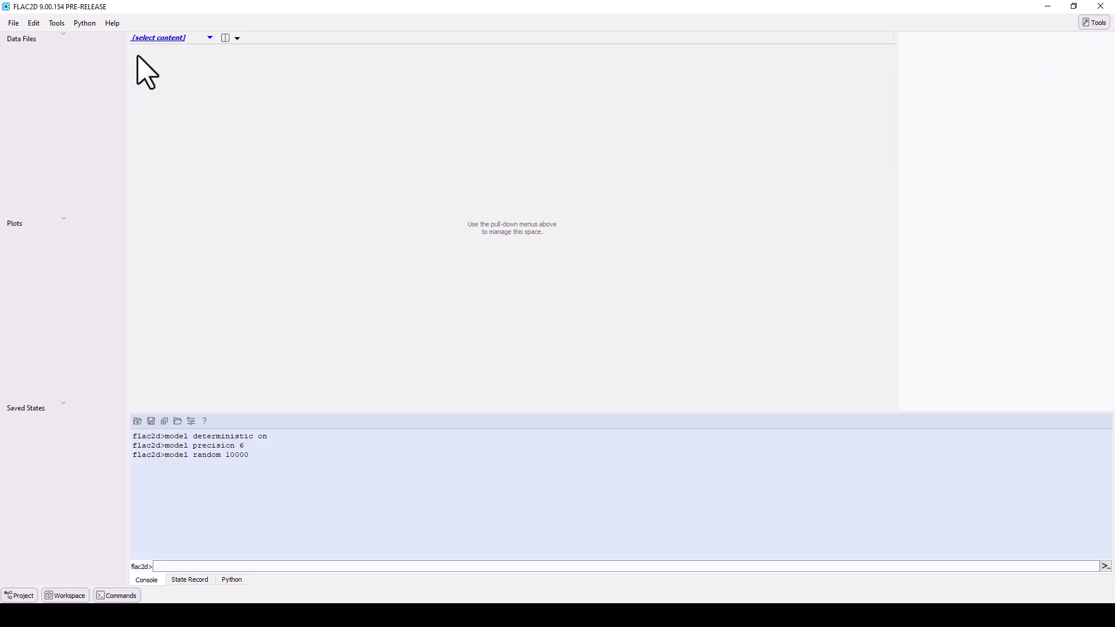
{"action": "left_click", "coordinate": [112, 23]}
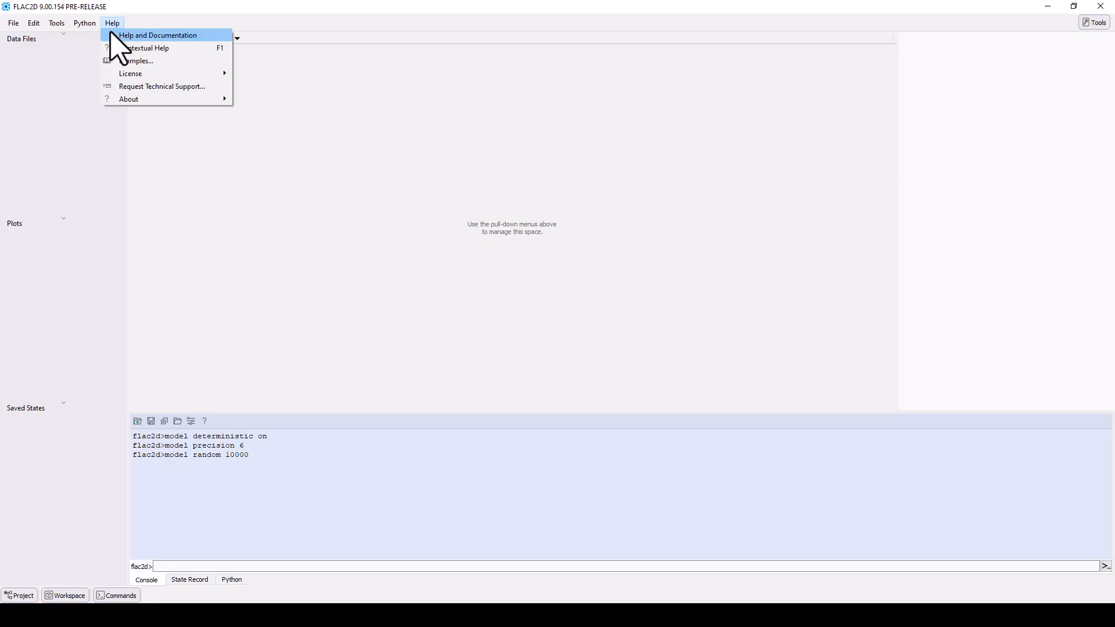
{"action": "left_click", "coordinate": [158, 35]}
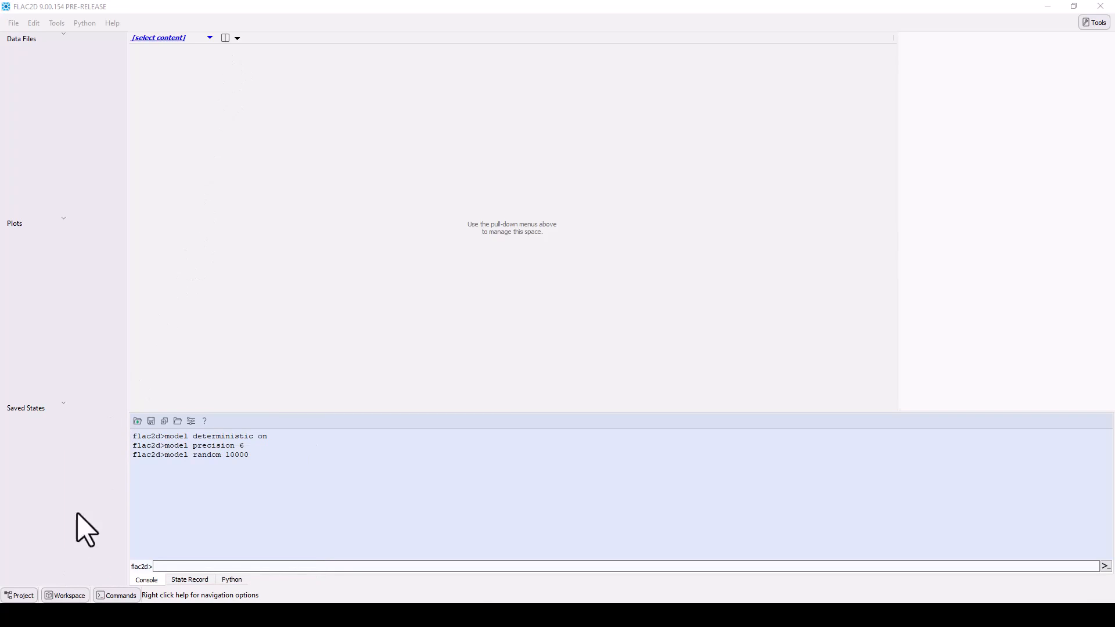
{"action": "mouse_move", "coordinate": [28, 598]}
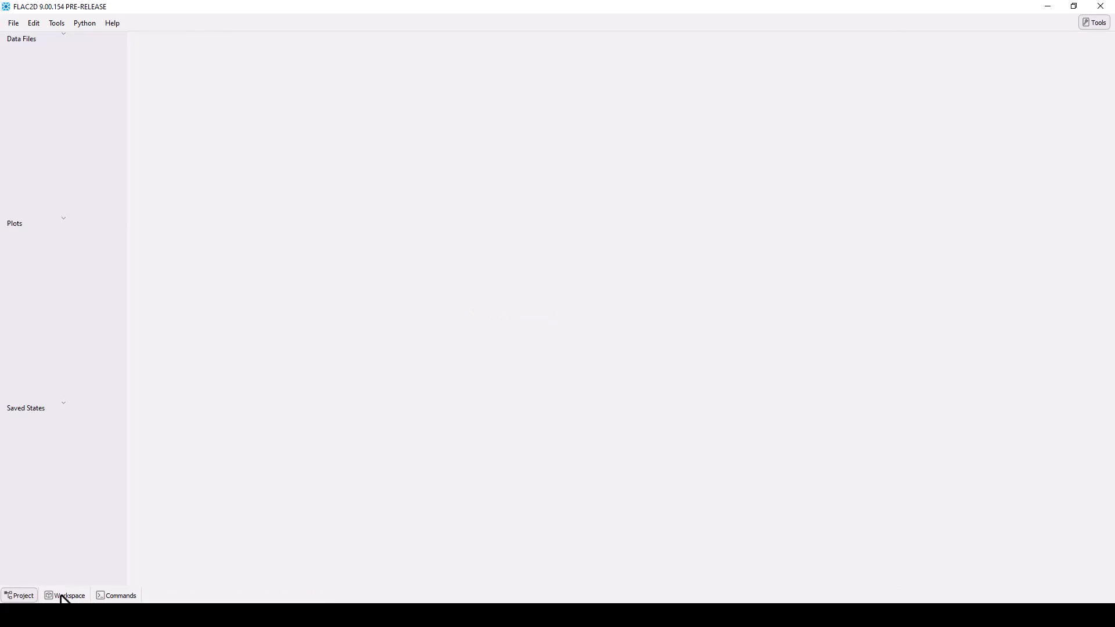
{"action": "left_click", "coordinate": [68, 595]}
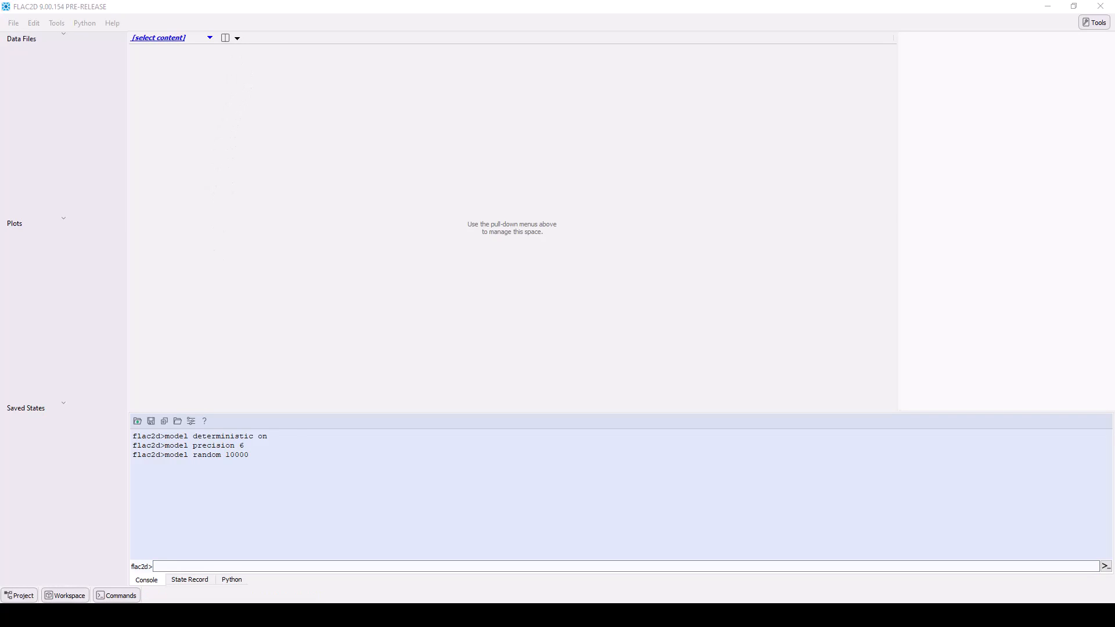
{"action": "mouse_move", "coordinate": [241, 76]}
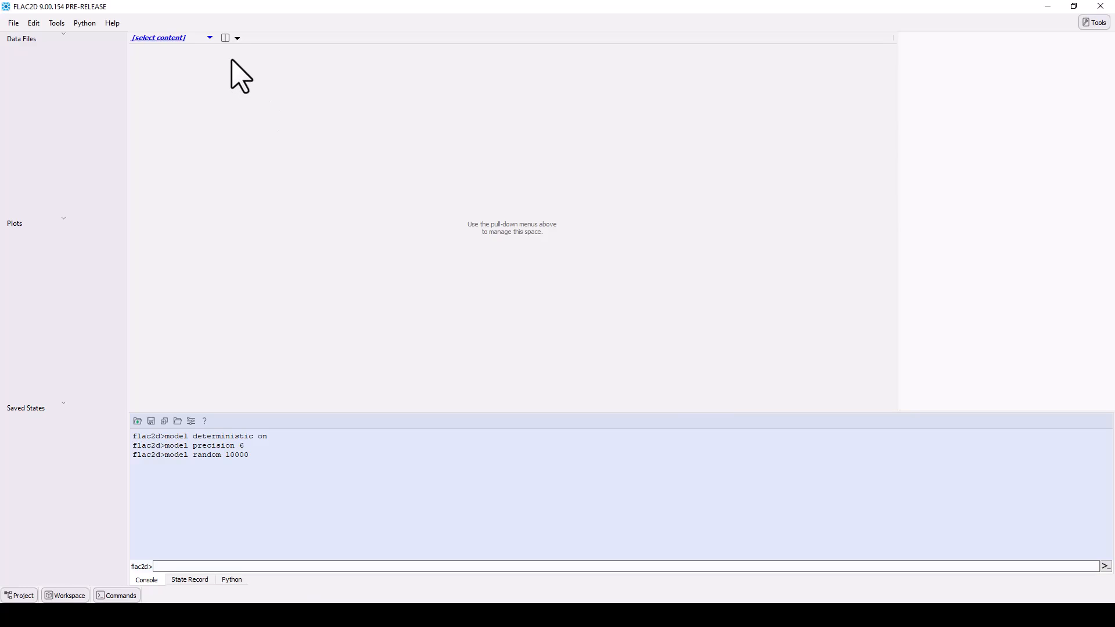
- Bring up the Examples dialog and expand the FLAC ExampleApplications folder
{"action": "left_click", "coordinate": [112, 23]}
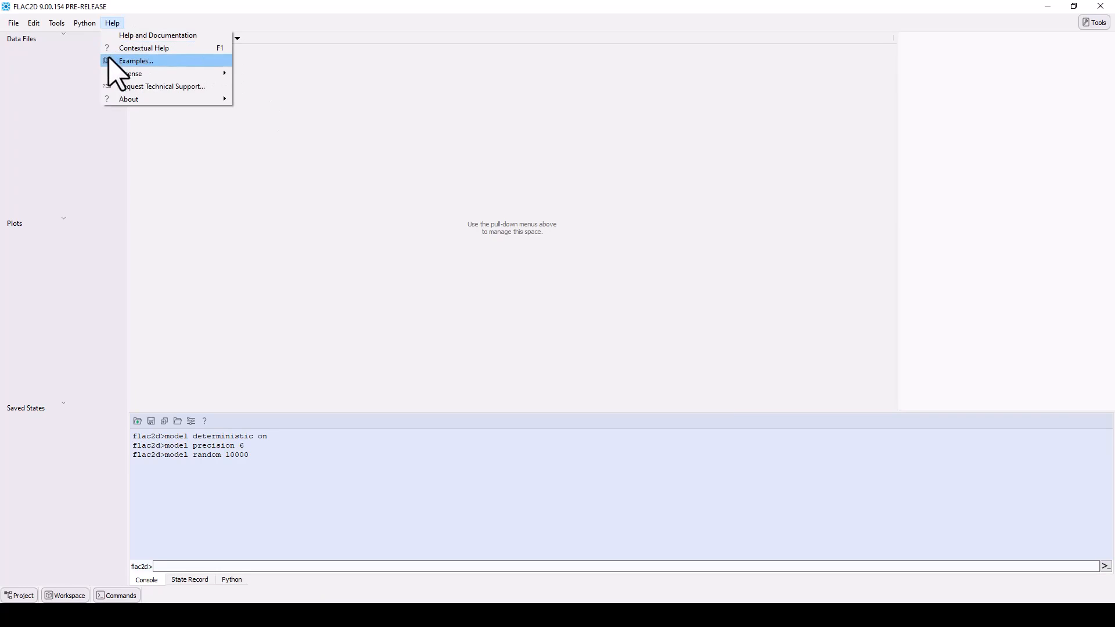
{"action": "left_click", "coordinate": [136, 60]}
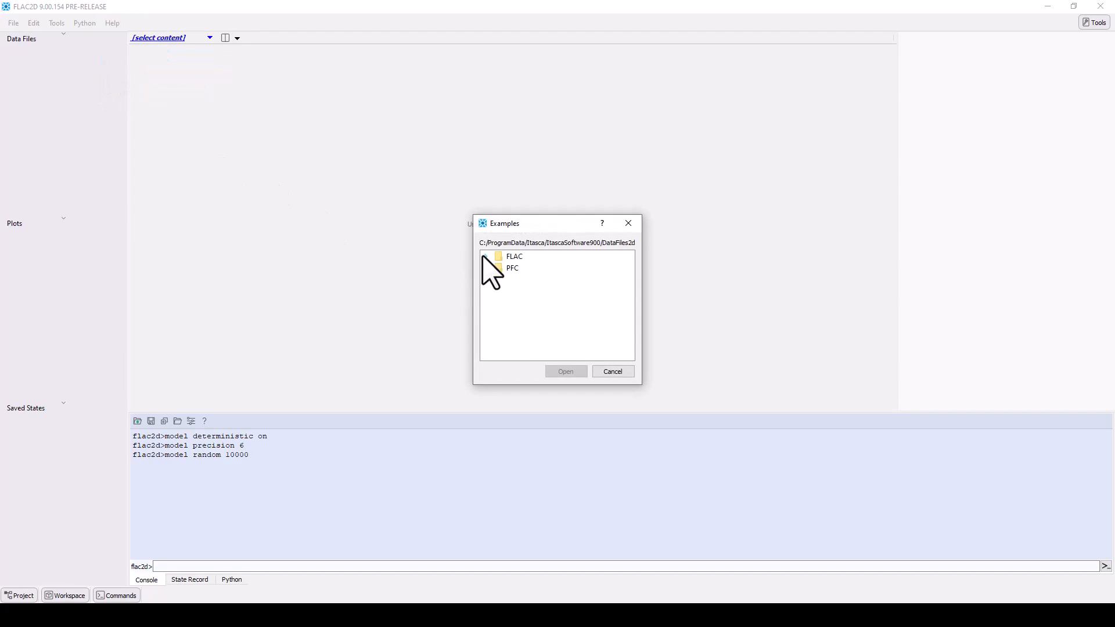
{"action": "left_click", "coordinate": [484, 256]}
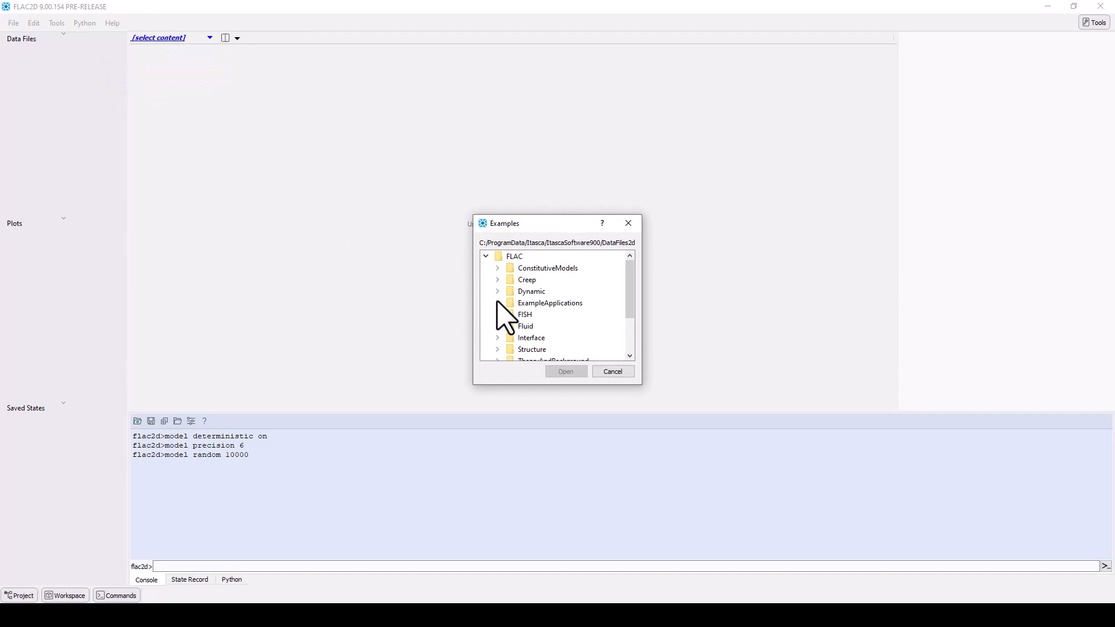
{"action": "left_click", "coordinate": [497, 302]}
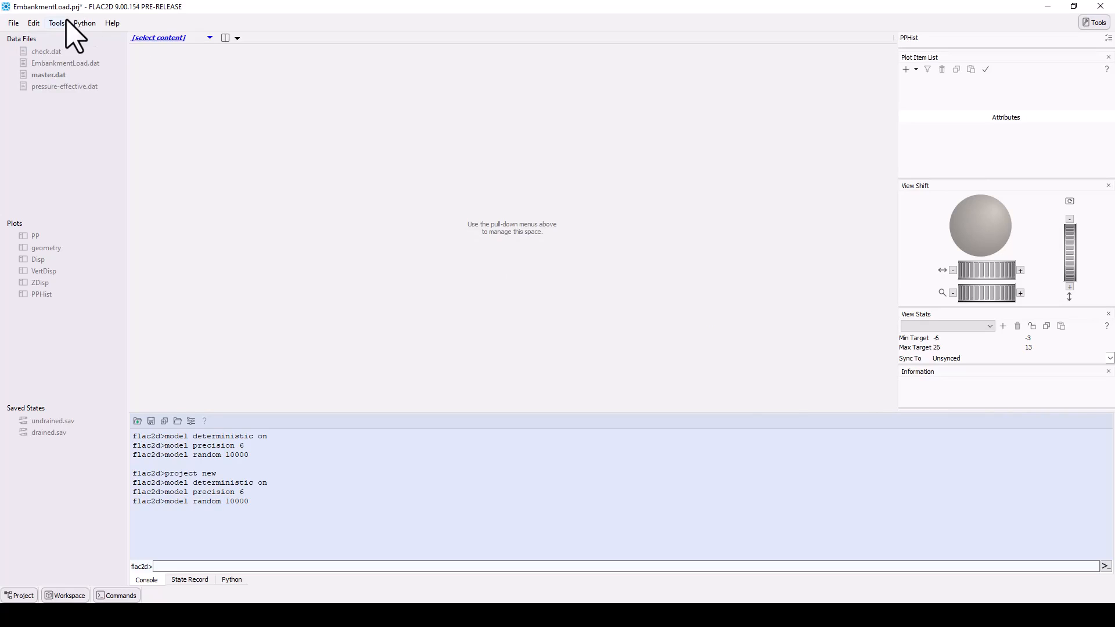
{"action": "mouse_move", "coordinate": [64, 64]}
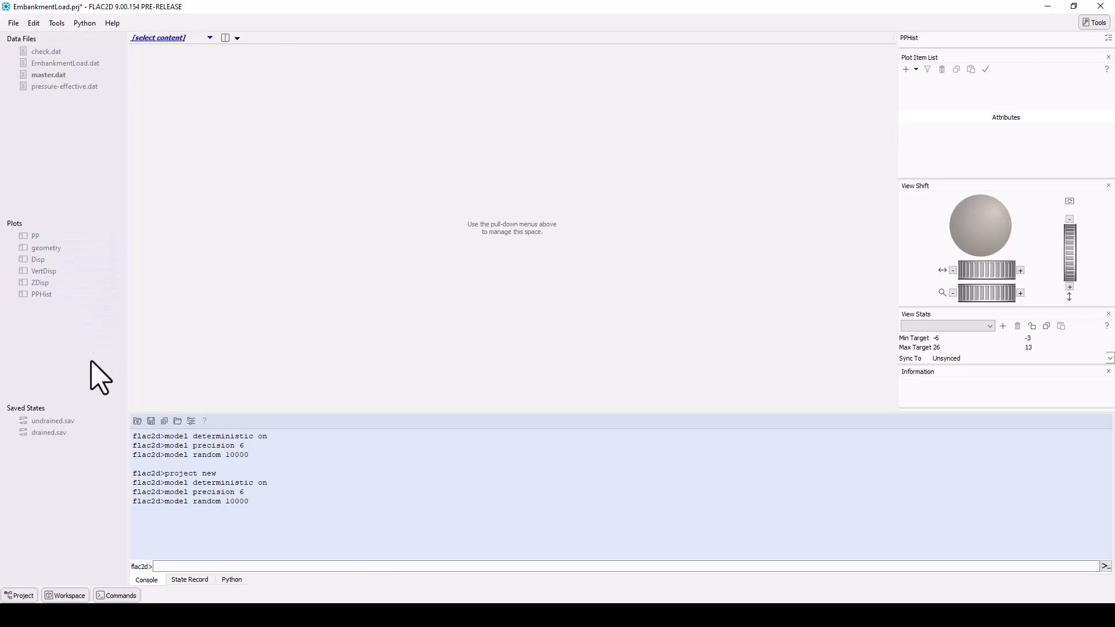
{"action": "mouse_move", "coordinate": [105, 500]}
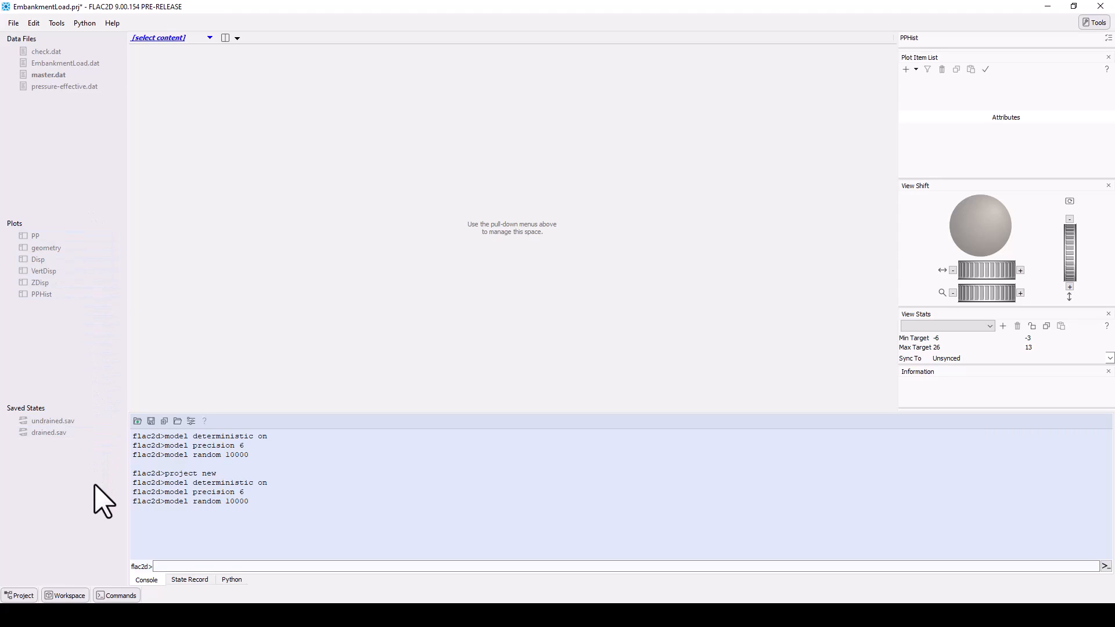
{"action": "mouse_move", "coordinate": [165, 389]}
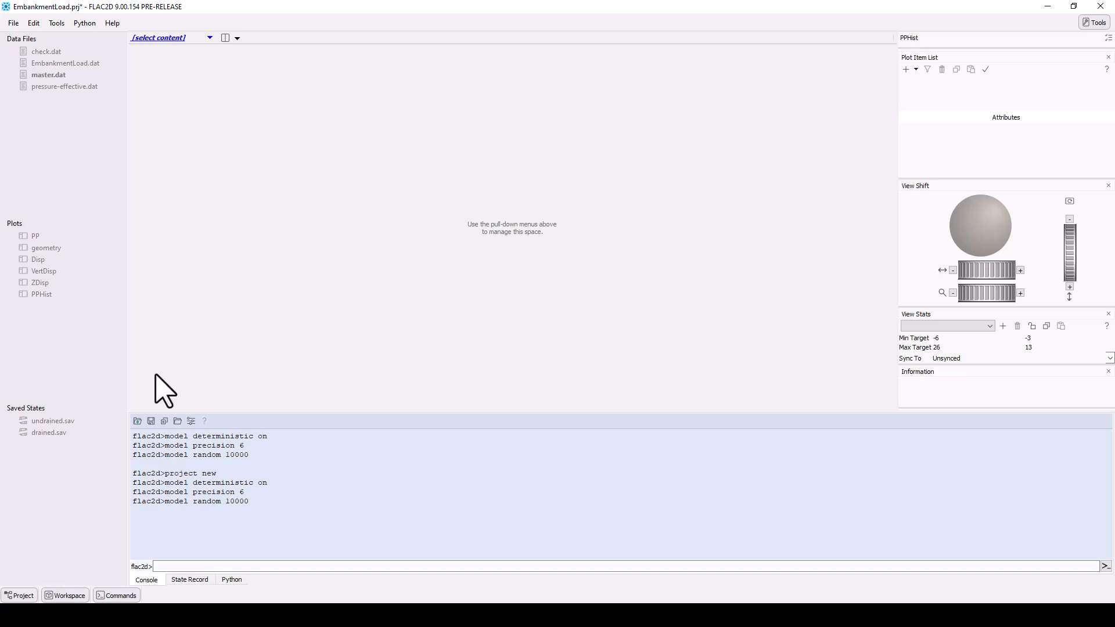
{"action": "mouse_move", "coordinate": [162, 377]}
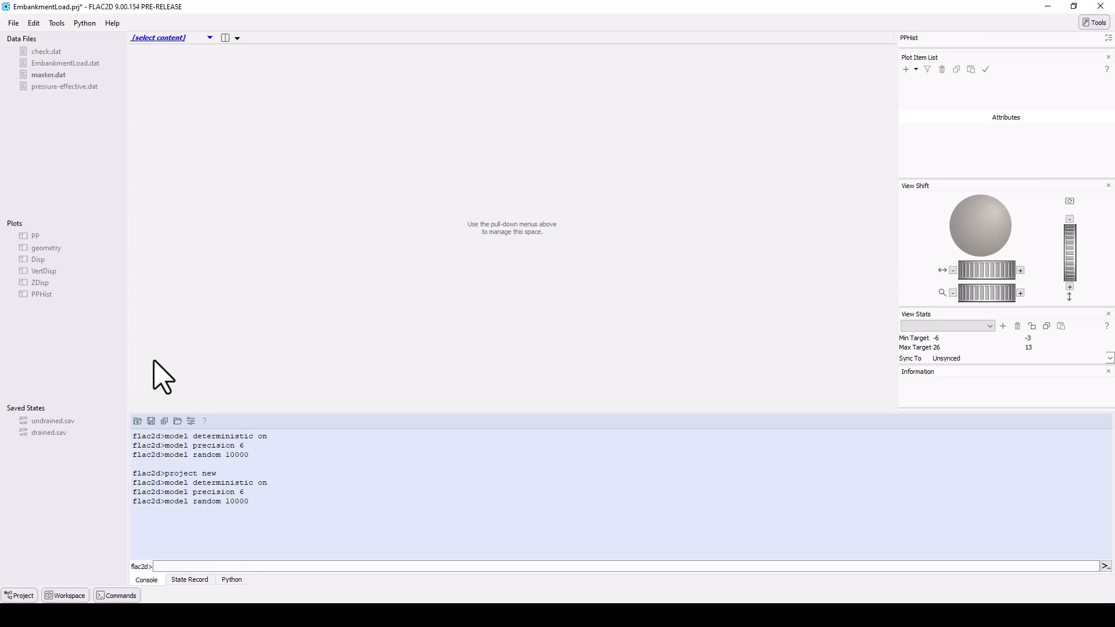
{"action": "right_click", "coordinate": [65, 63]}
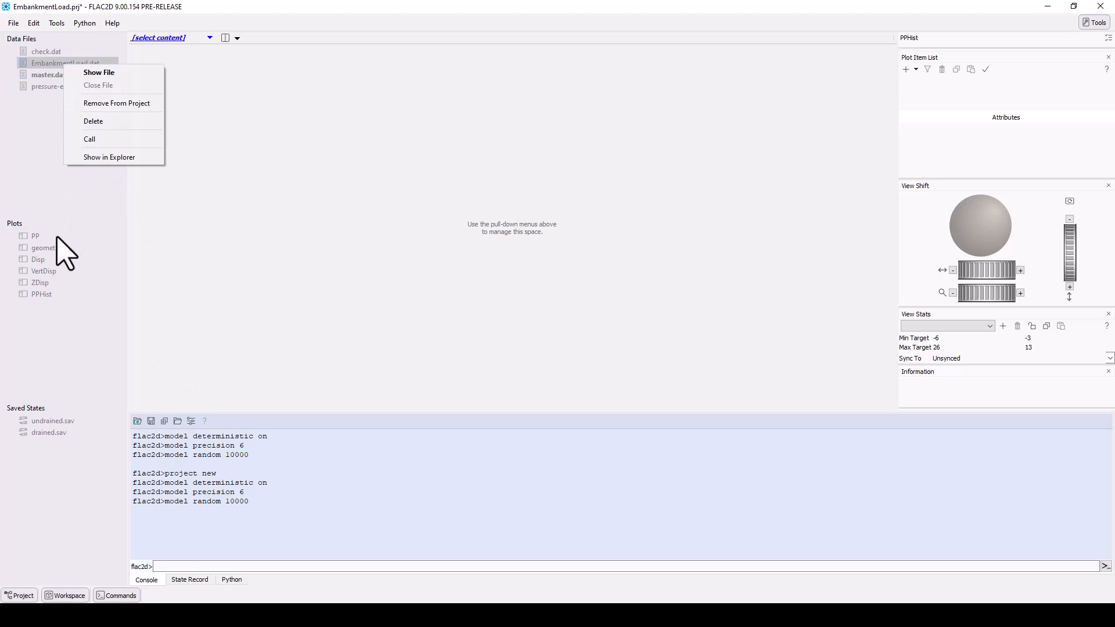
{"action": "right_click", "coordinate": [43, 248]}
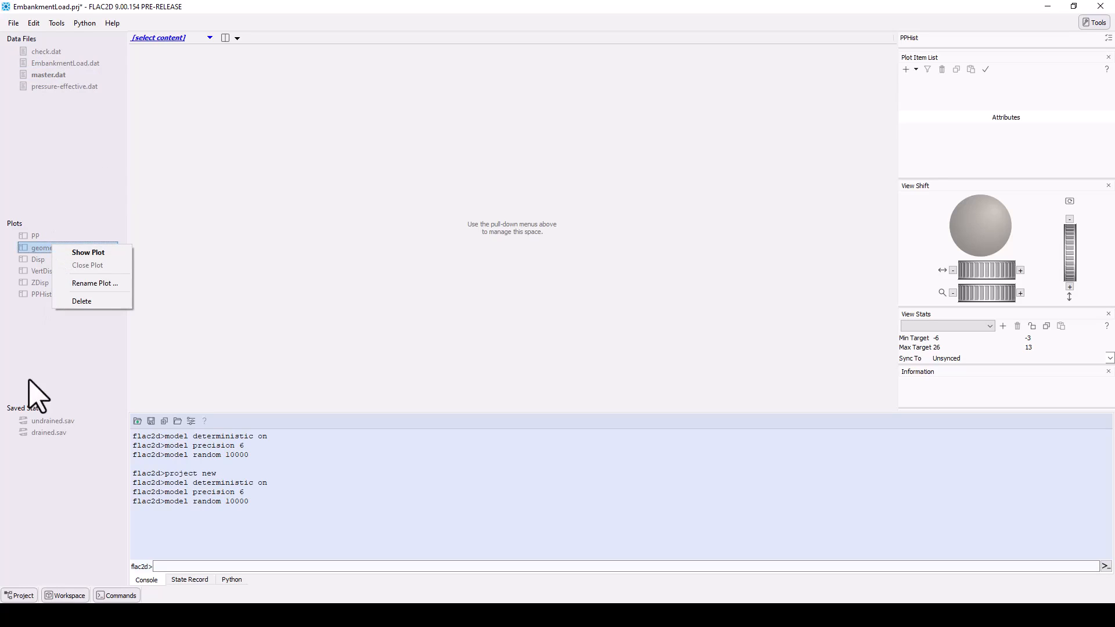
{"action": "right_click", "coordinate": [53, 421]}
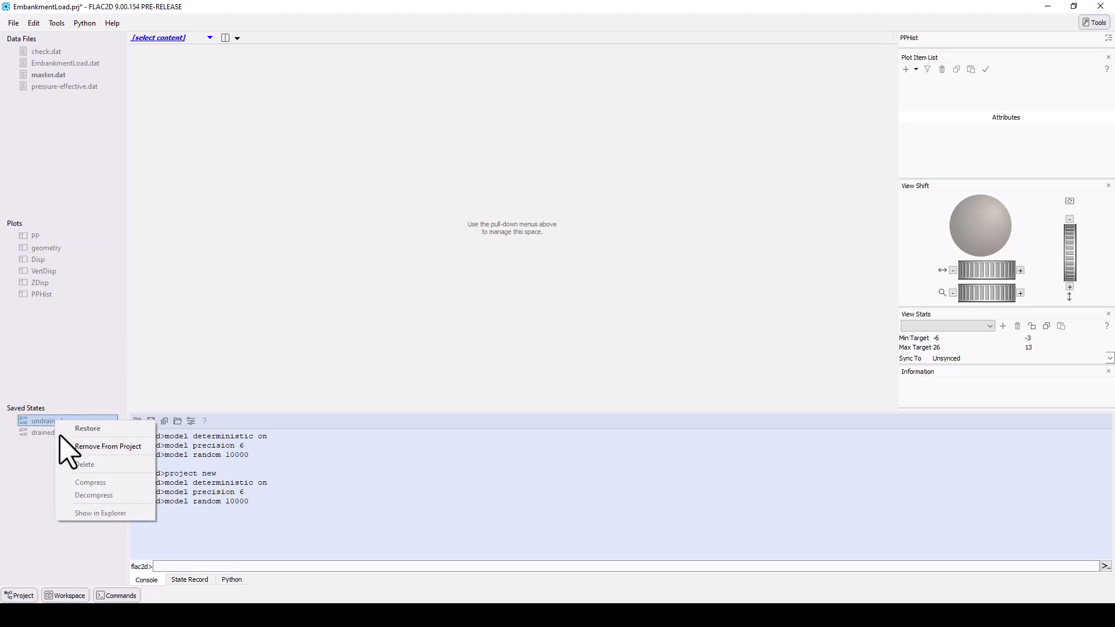
{"action": "mouse_move", "coordinate": [82, 431]}
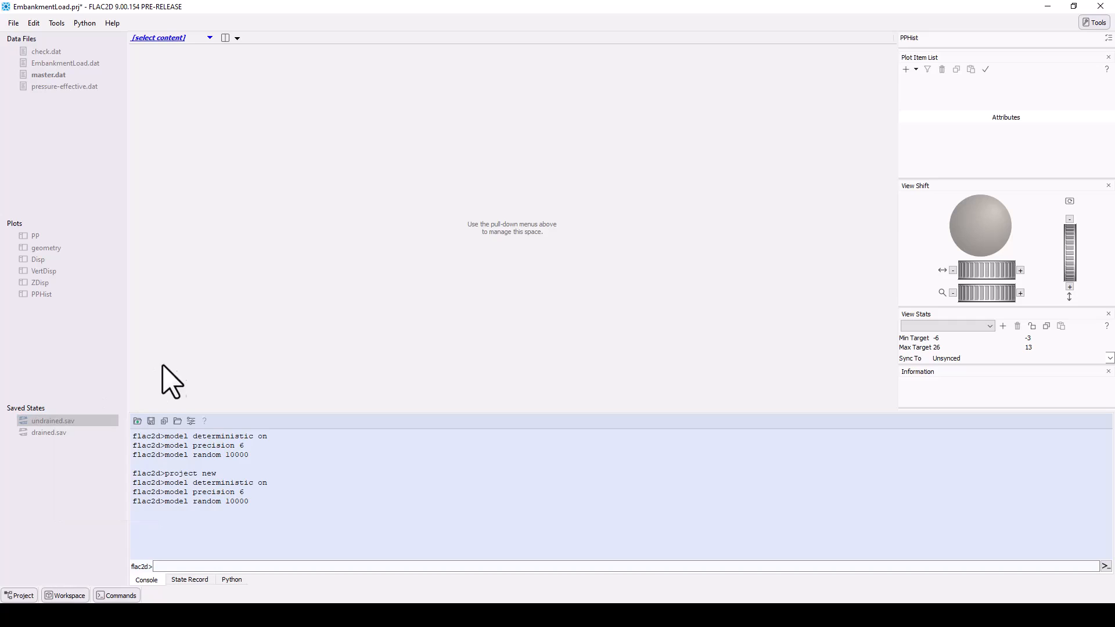
{"action": "mouse_move", "coordinate": [272, 231]}
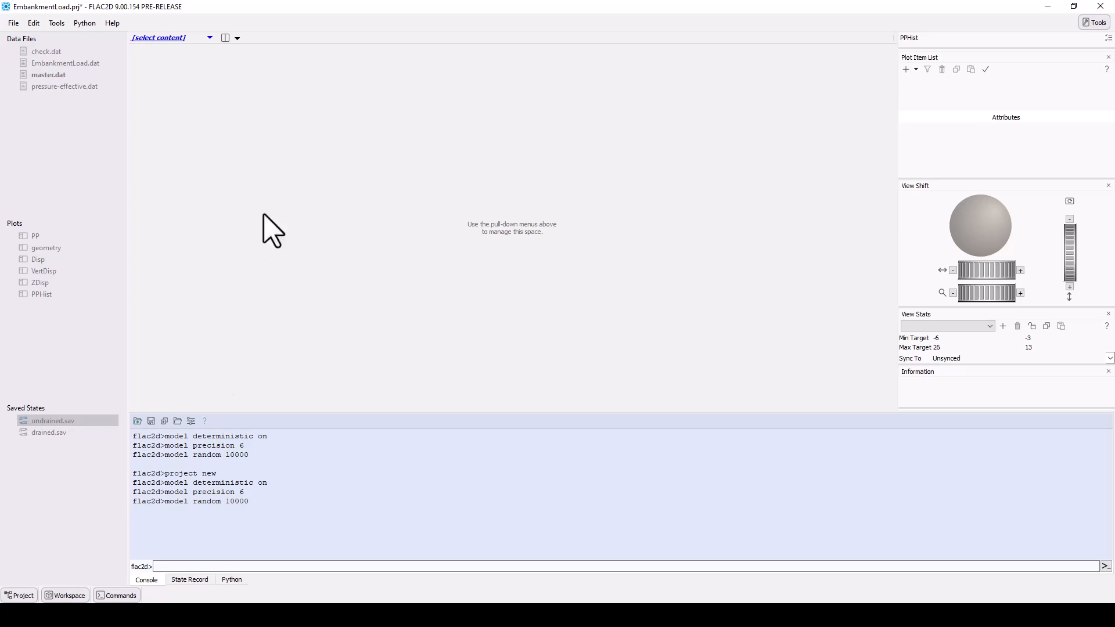
{"action": "left_click", "coordinate": [209, 37]}
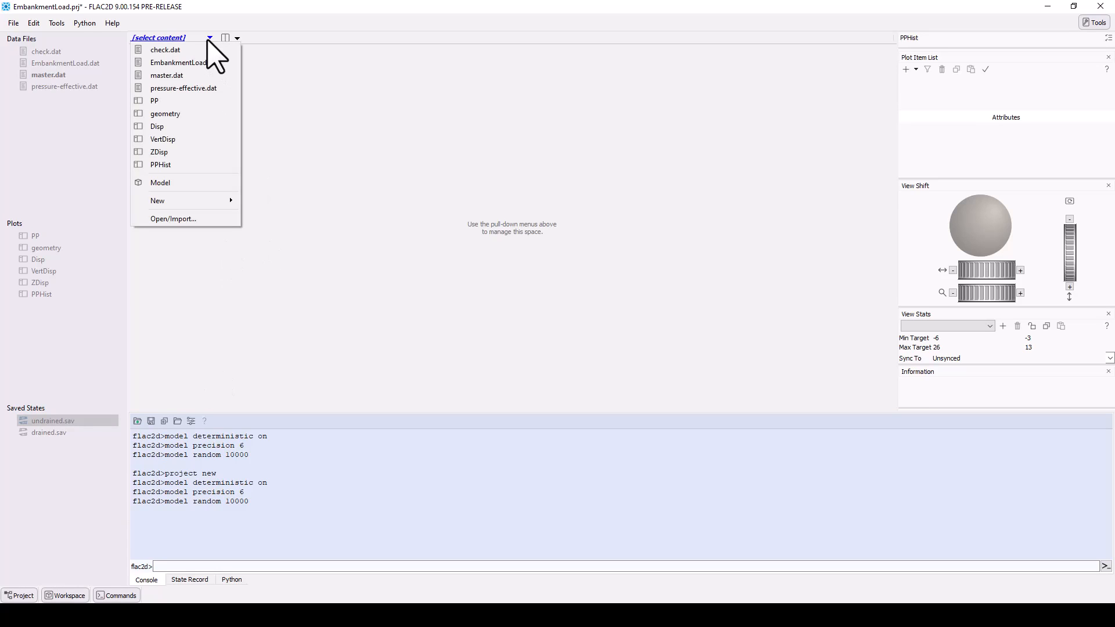
{"action": "mouse_move", "coordinate": [83, 92]}
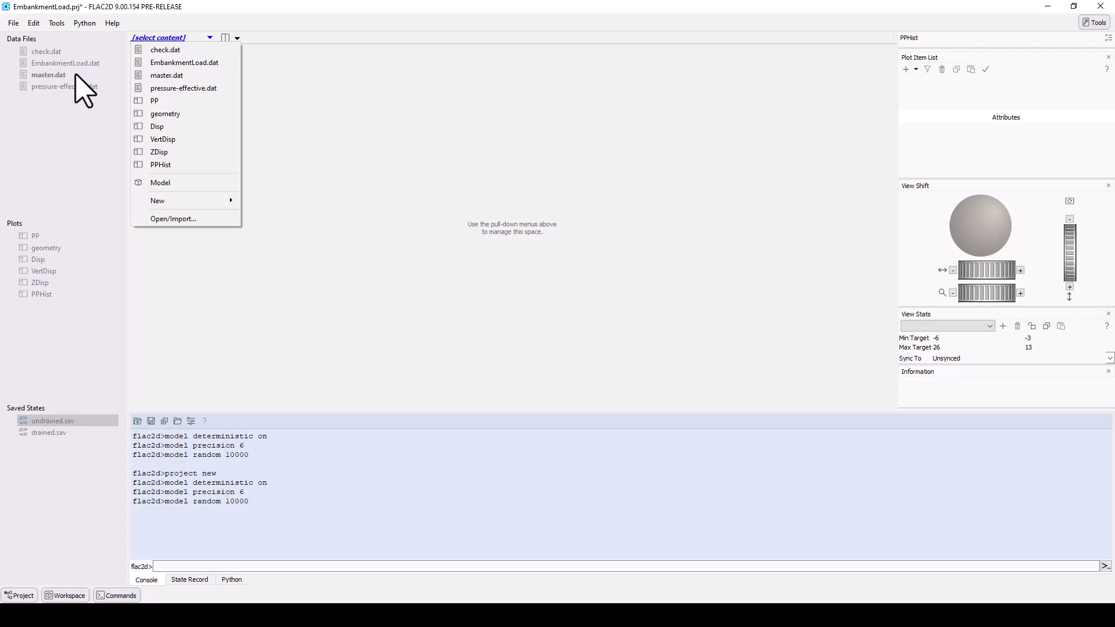
{"action": "mouse_move", "coordinate": [89, 92]}
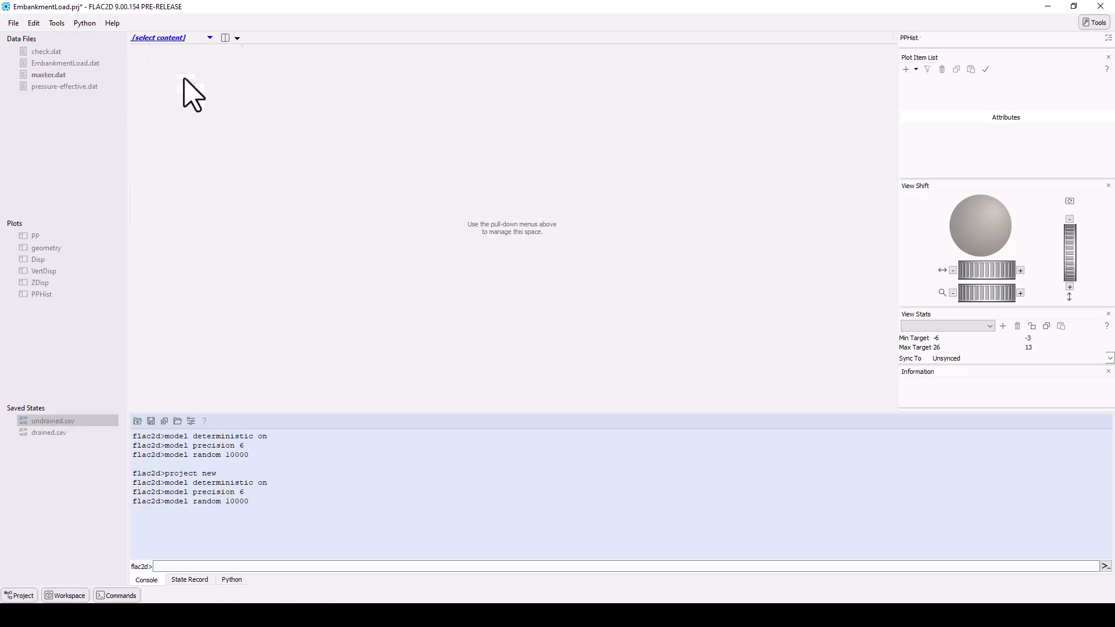
- Open master.dat from the Data Files list in the editor
{"action": "double_click", "coordinate": [48, 75]}
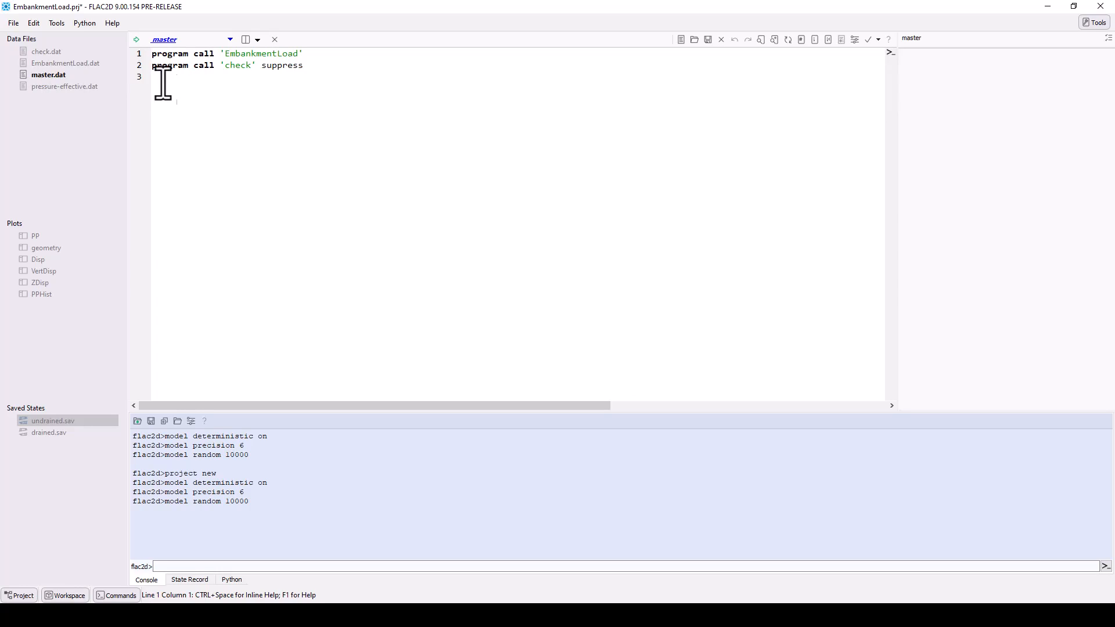
{"action": "mouse_move", "coordinate": [136, 39]}
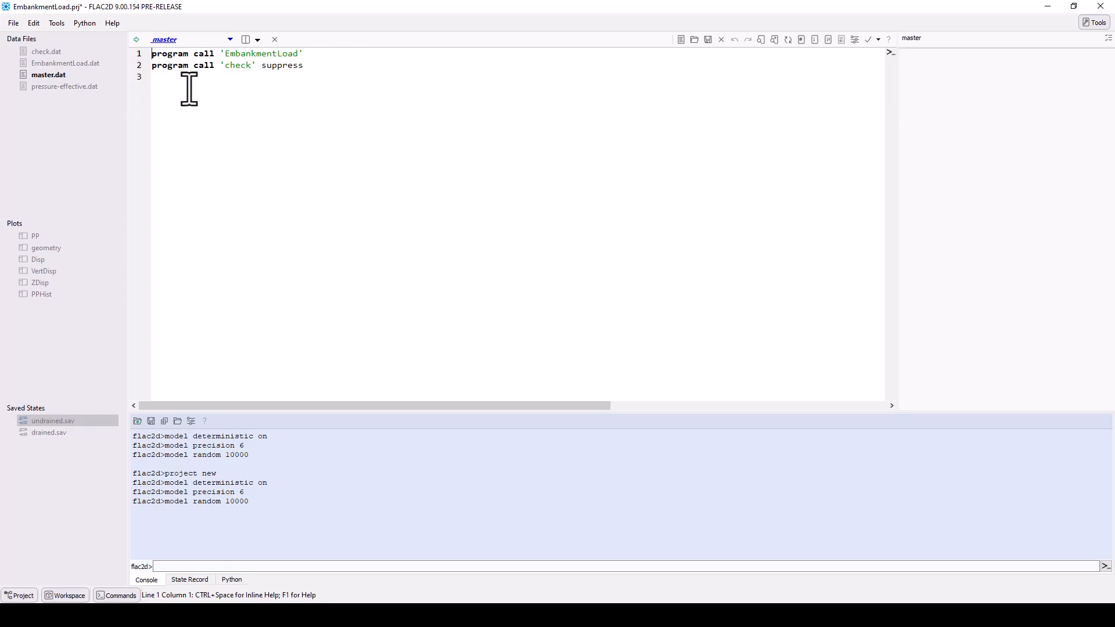
{"action": "mouse_move", "coordinate": [319, 69]}
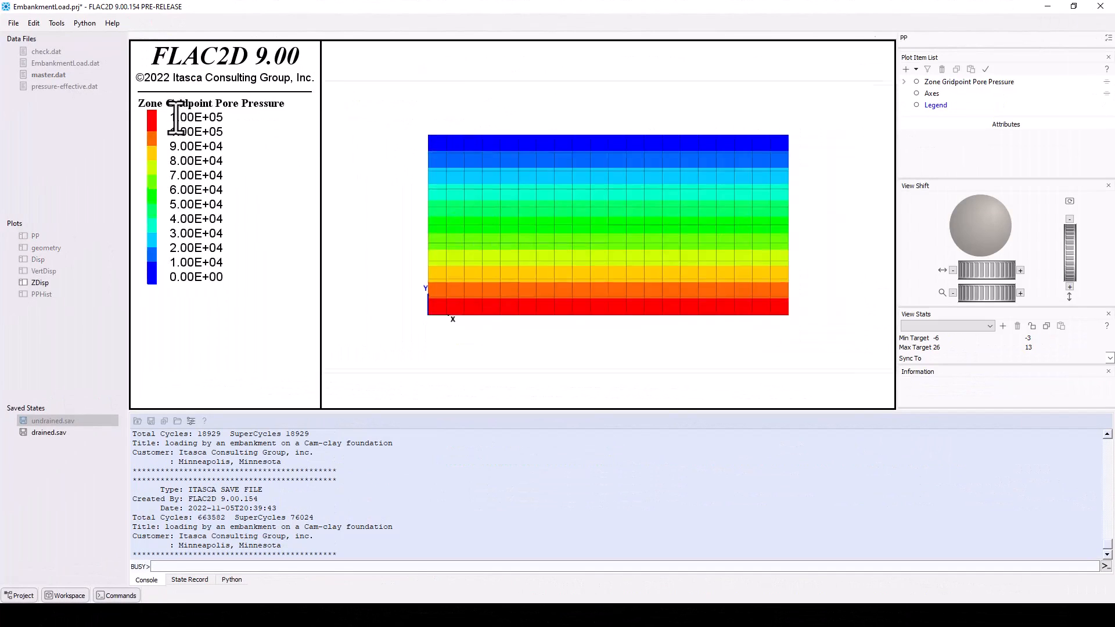
- Display the PPHist history plot, then open and scroll the EmbankmentLoad.dat script
{"action": "left_click", "coordinate": [41, 294]}
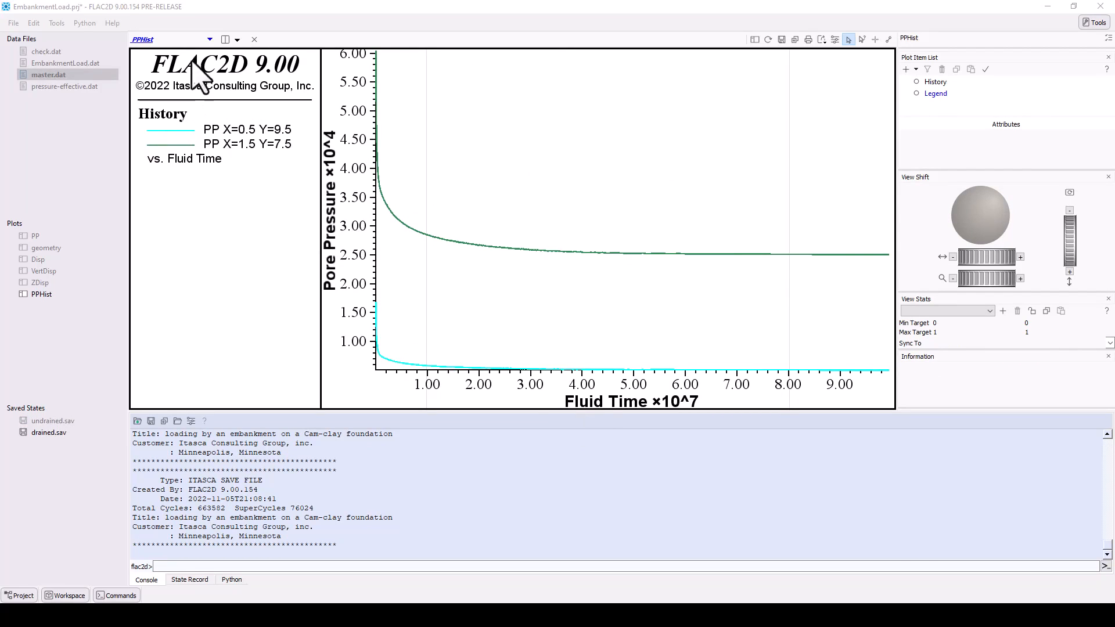
{"action": "left_click", "coordinate": [209, 39]}
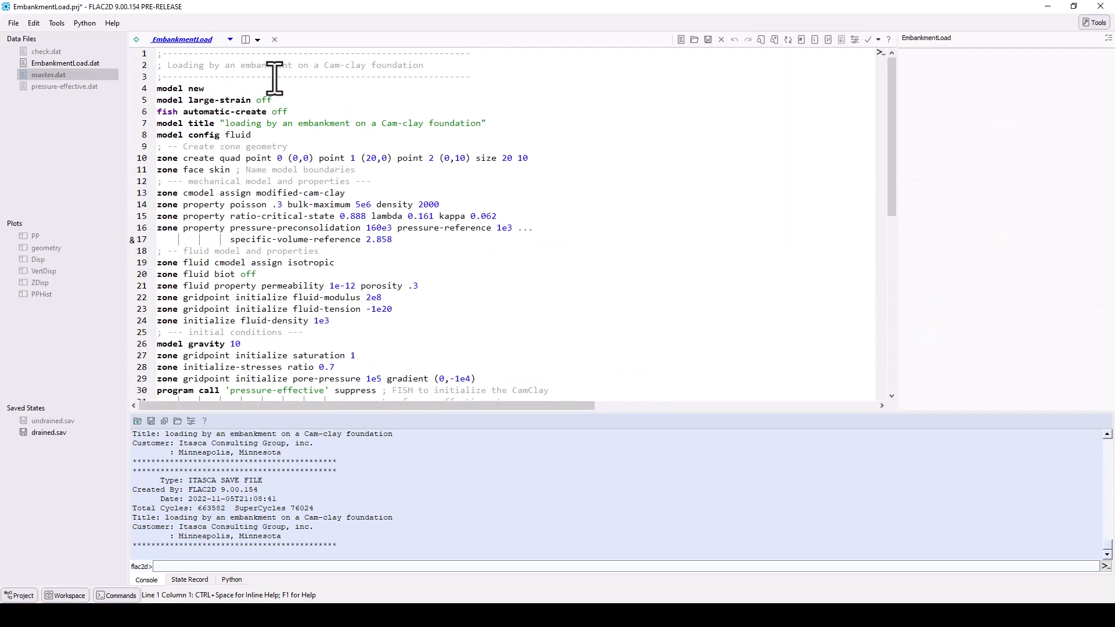
{"action": "scroll", "scroll_direction": "down", "scroll_amount": 3}
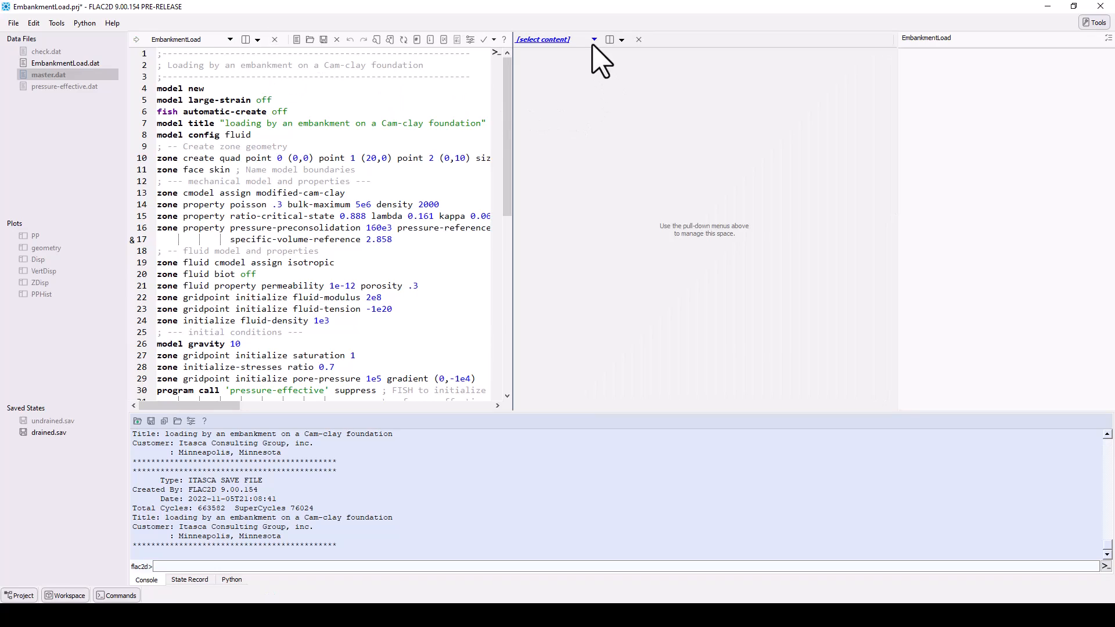
- Show the ZDisp plot in the empty pane and the PP plot in a new pane below
{"action": "left_click", "coordinate": [593, 39]}
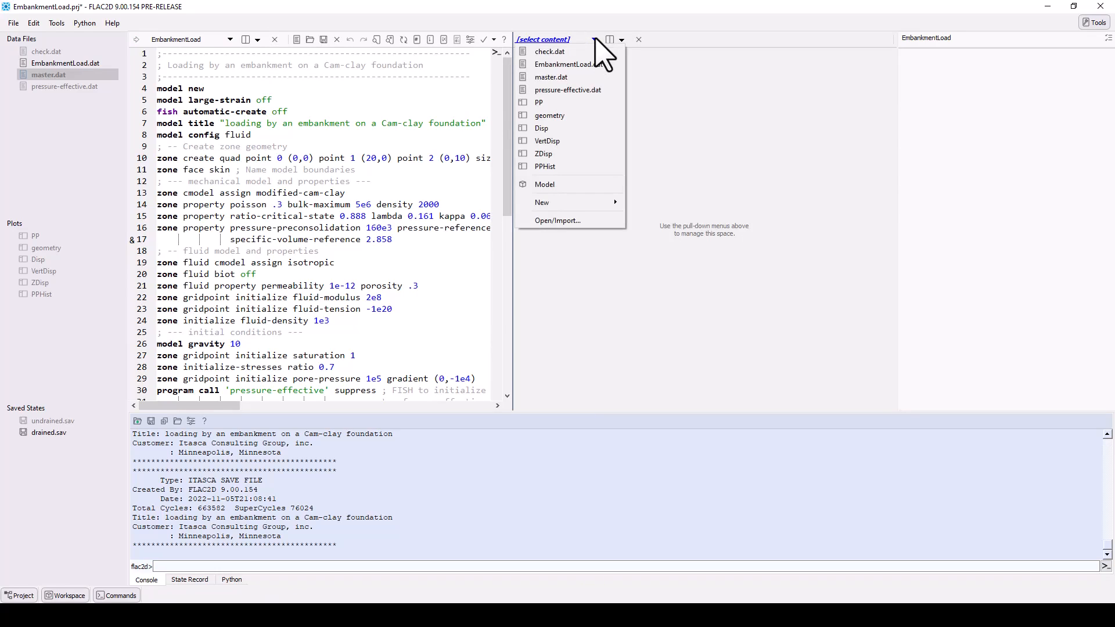
{"action": "left_click", "coordinate": [544, 153]}
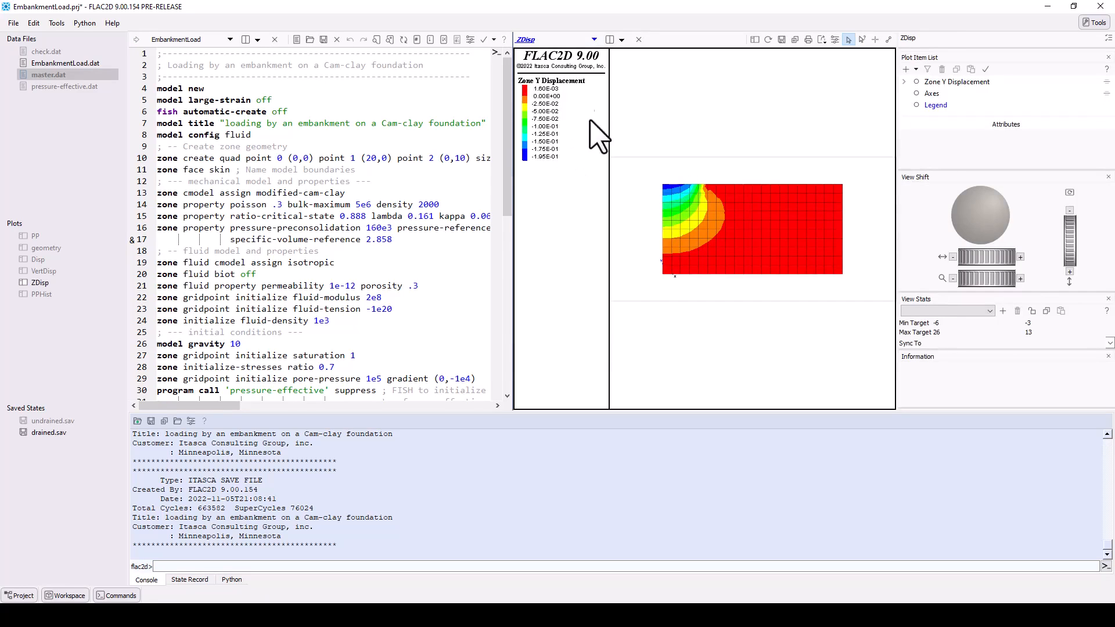
{"action": "left_click", "coordinate": [610, 39]}
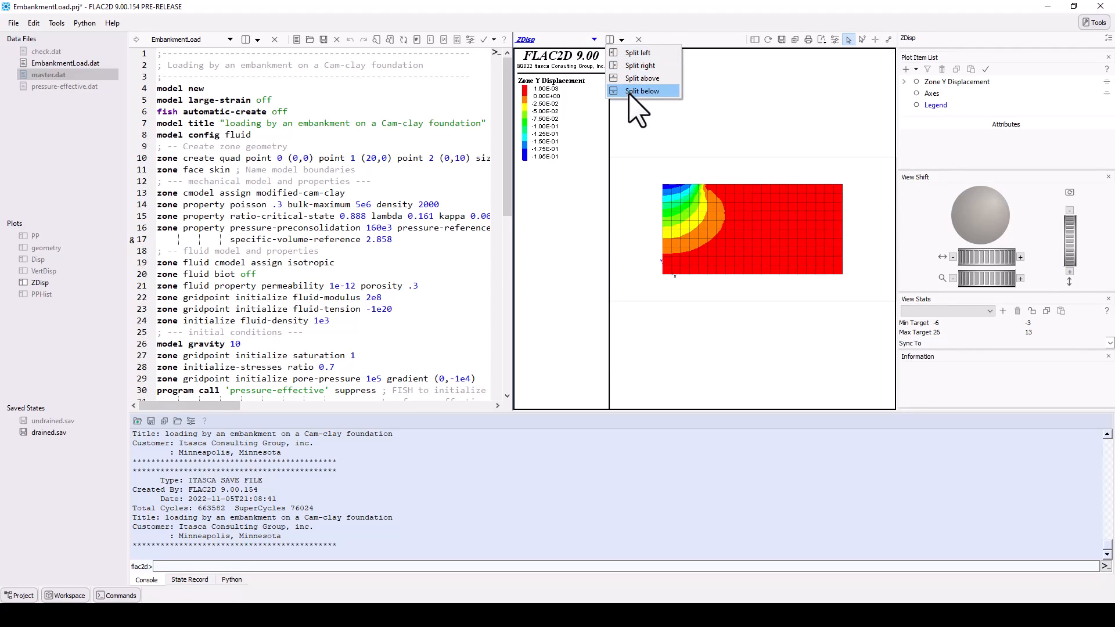
{"action": "left_click", "coordinate": [640, 91]}
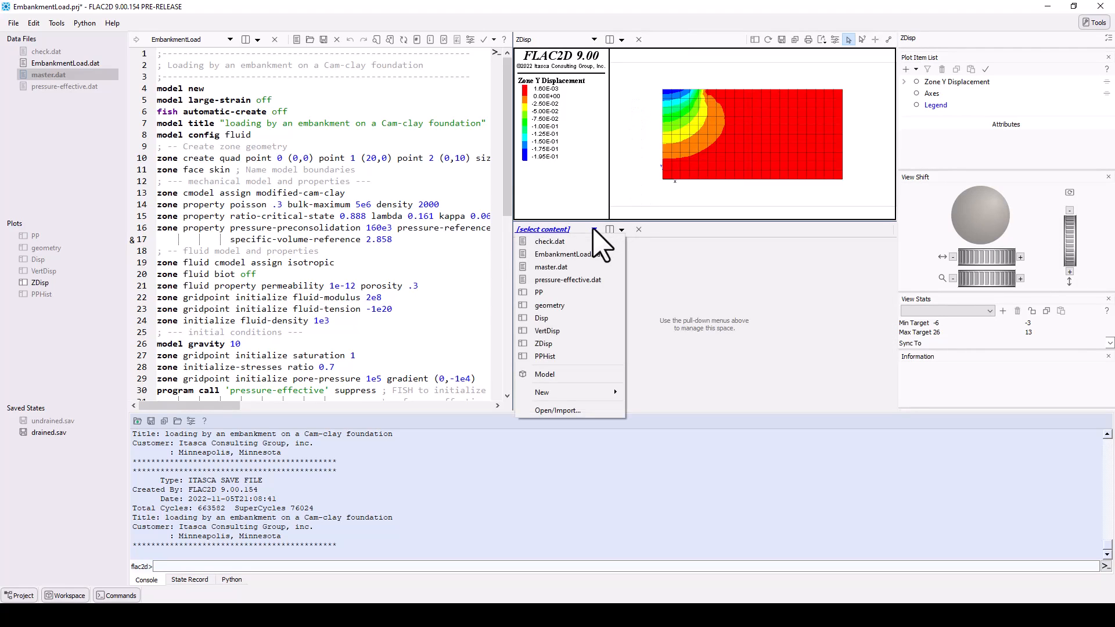
{"action": "left_click", "coordinate": [538, 292]}
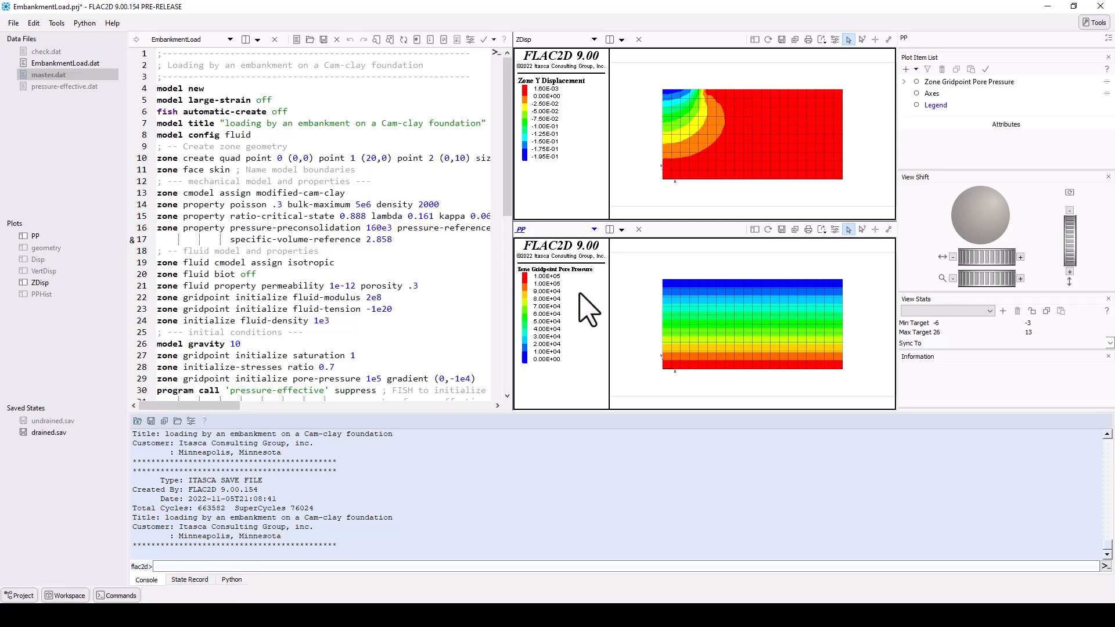
{"action": "mouse_move", "coordinate": [586, 349]}
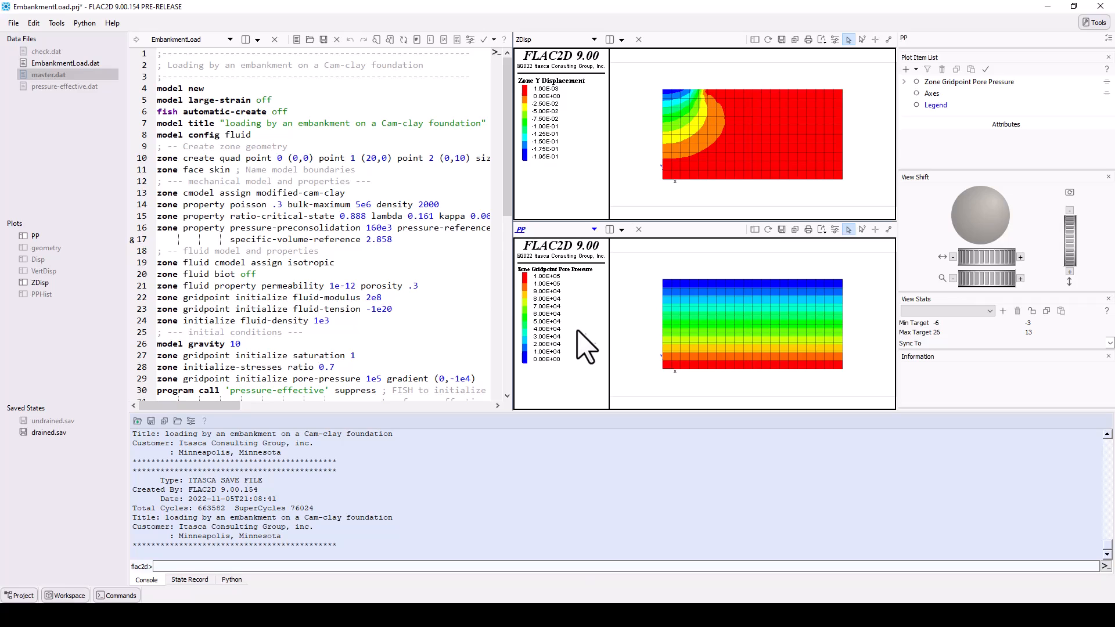
- Restore the undrained.sav state so the ZDisp and PP plots show its results
{"action": "left_click", "coordinate": [51, 420]}
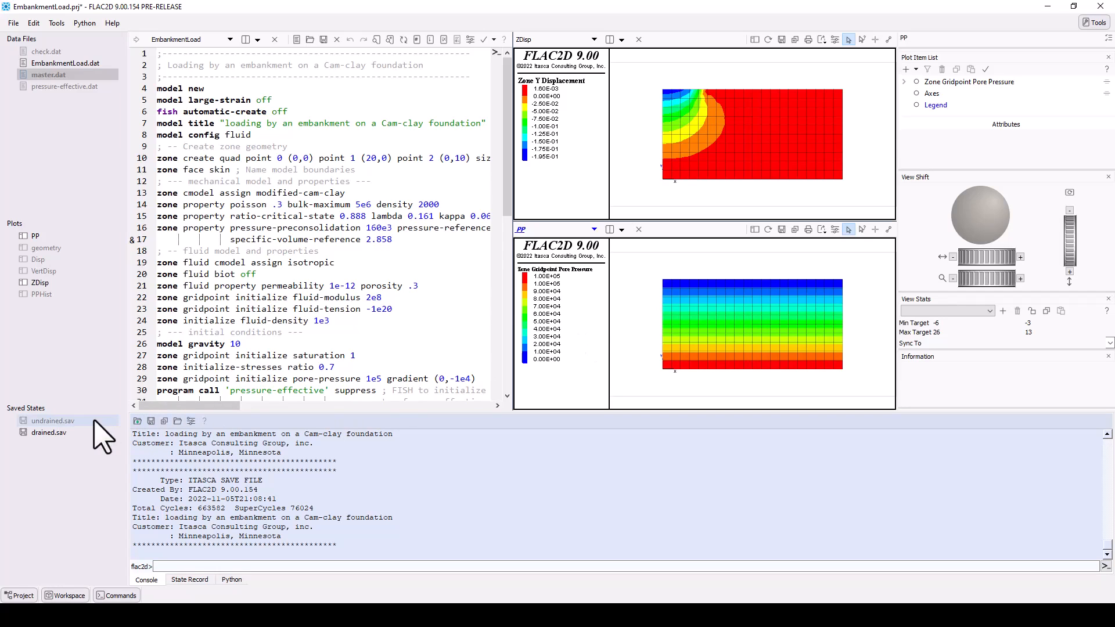
{"action": "double_click", "coordinate": [54, 420]}
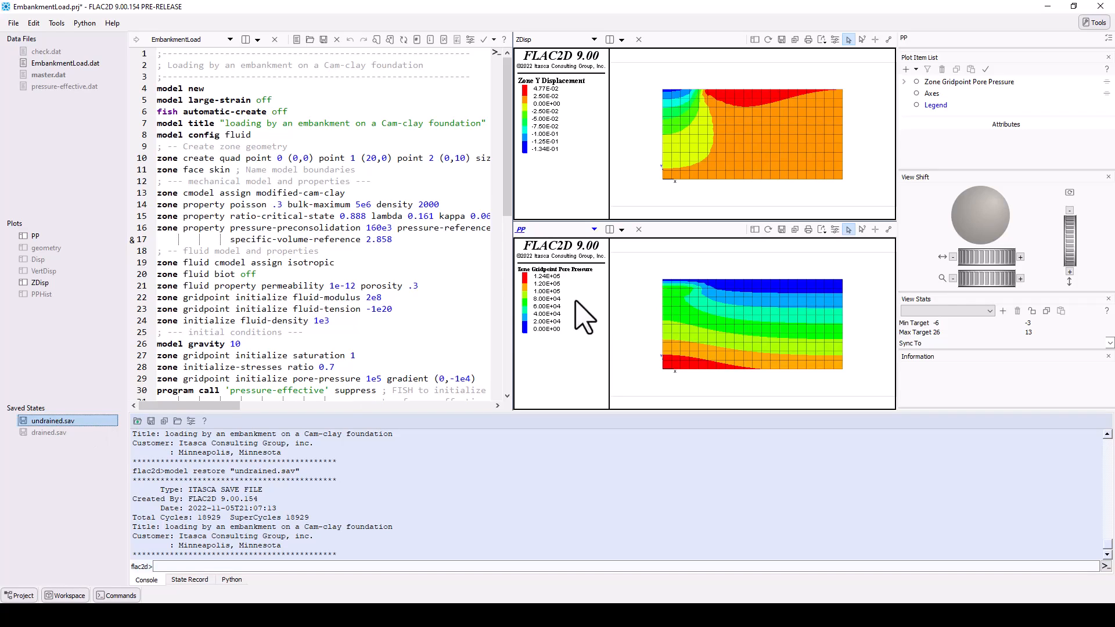
- Create a new plot named MyPlot in the upper plot pane
{"action": "left_click", "coordinate": [609, 38]}
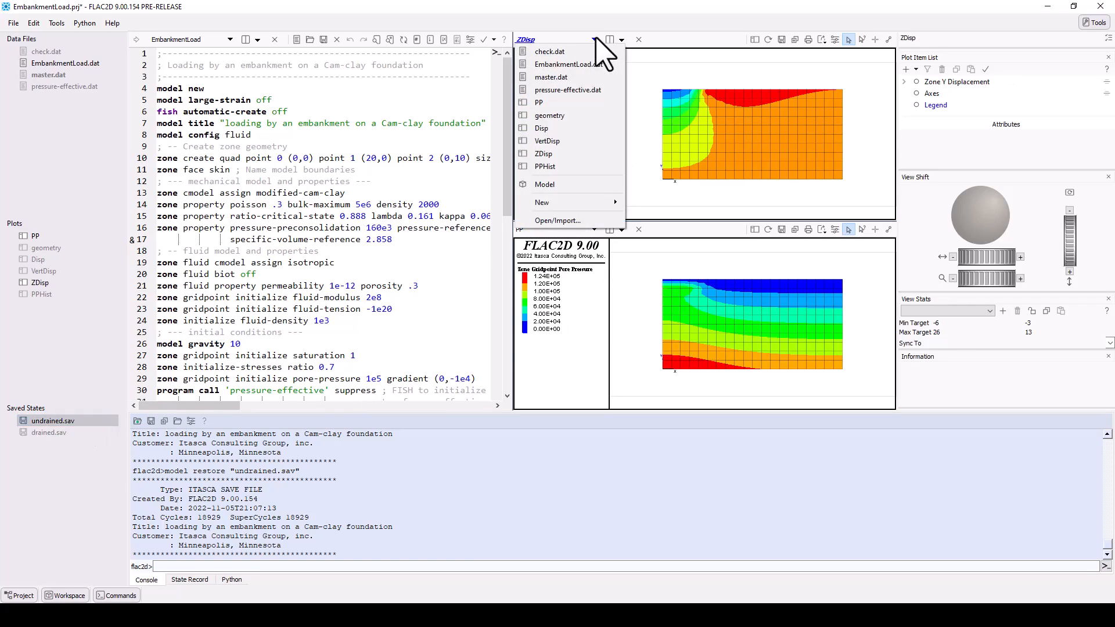
{"action": "mouse_move", "coordinate": [541, 202]}
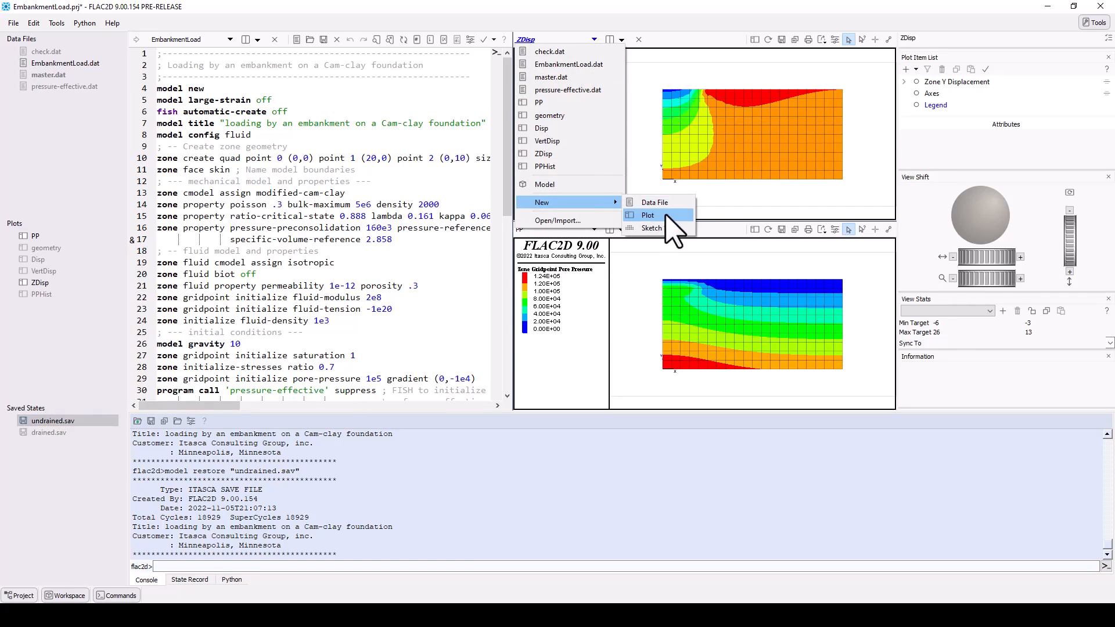
{"action": "left_click", "coordinate": [647, 215]}
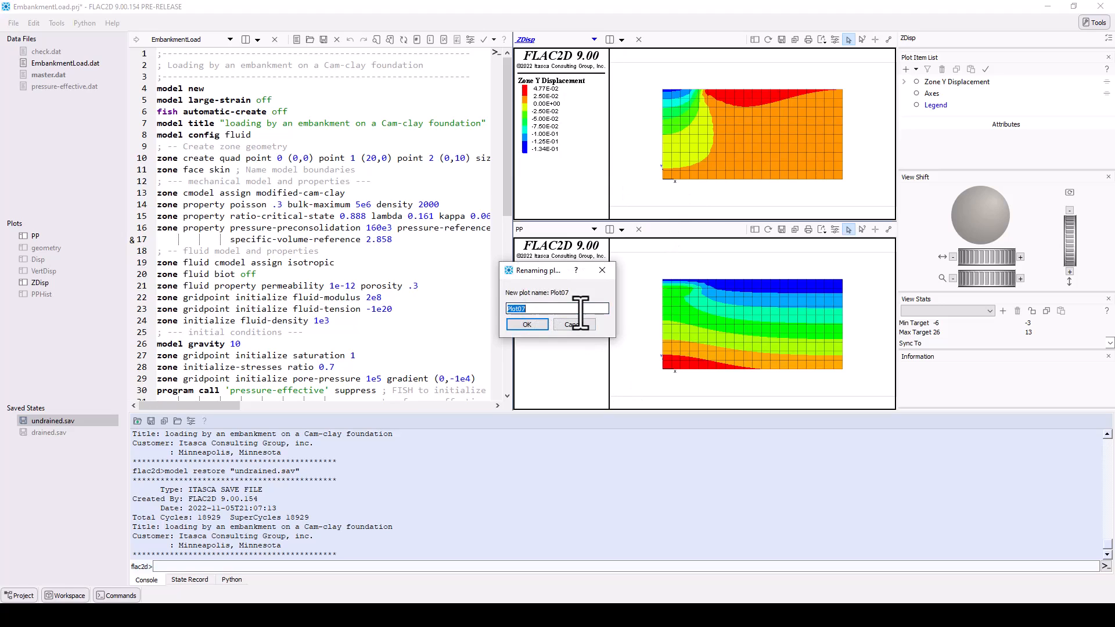
{"action": "type", "text": "MyPlot"}
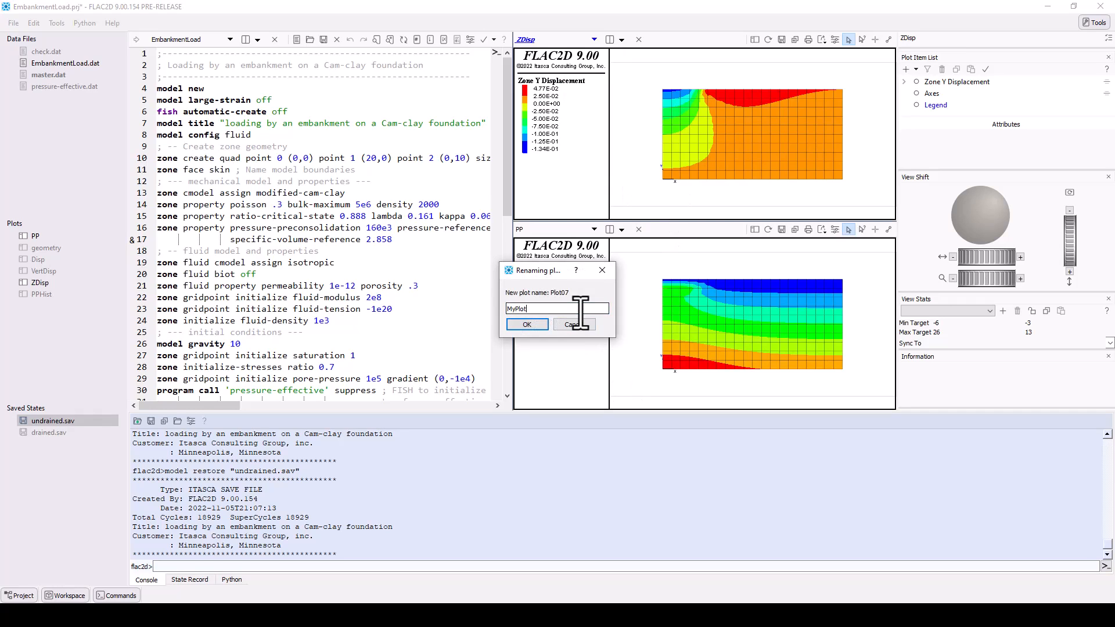
{"action": "left_click", "coordinate": [526, 324]}
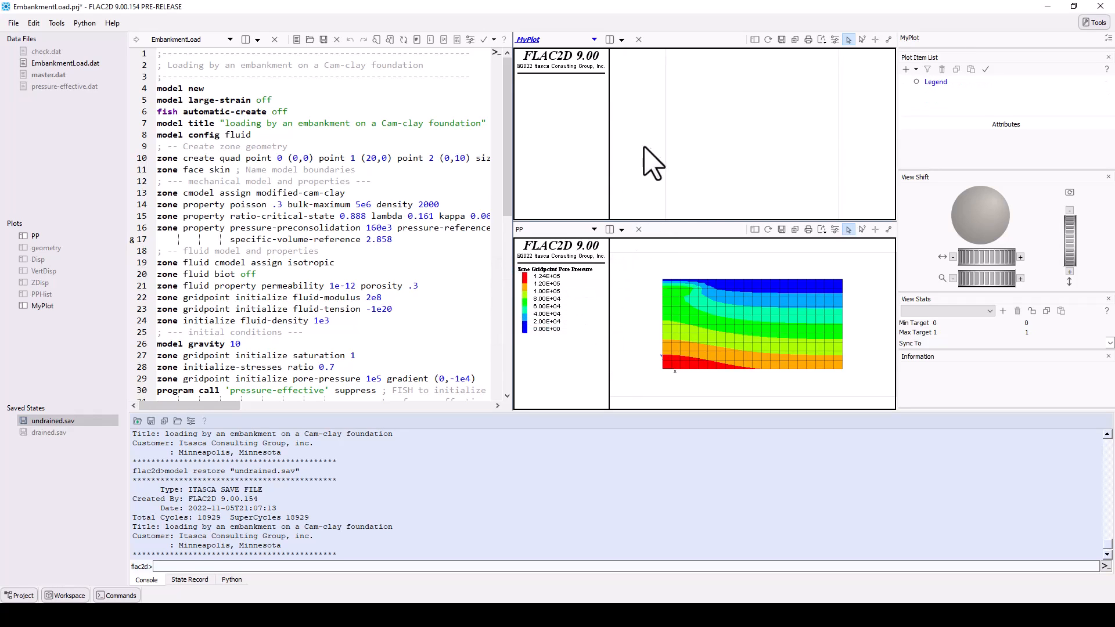
{"action": "left_click", "coordinate": [594, 38]}
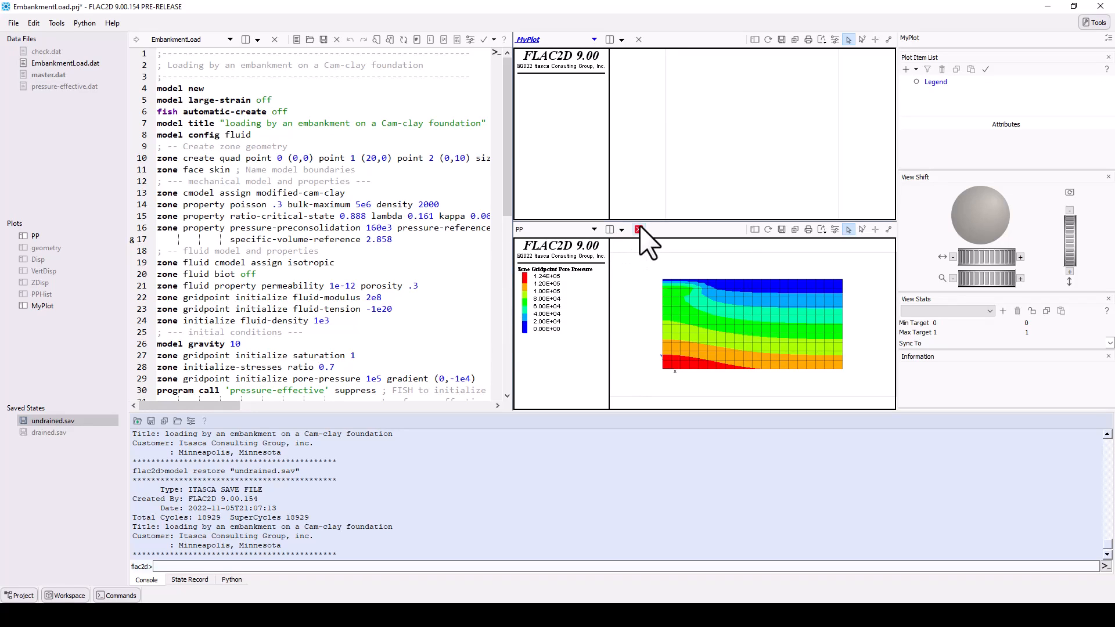
- Close the lower PP pane and drag the splitter to widen MyPlot over the script
{"action": "left_click", "coordinate": [637, 229]}
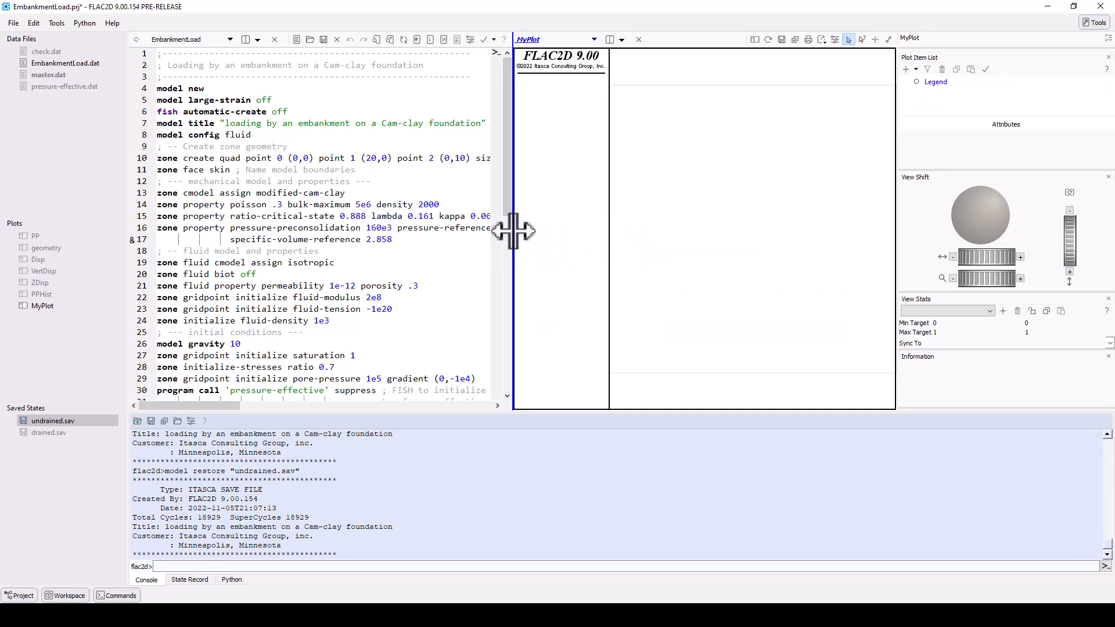
{"action": "left_click_drag", "start_coordinate": [507, 230], "coordinate": [294, 235]}
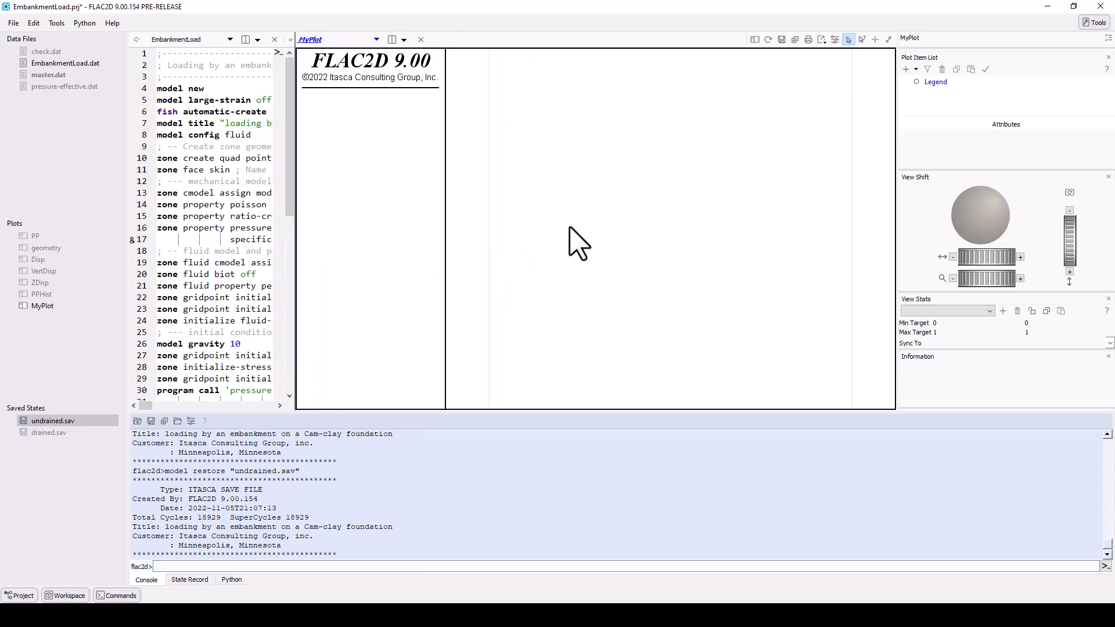
{"action": "mouse_move", "coordinate": [946, 117]}
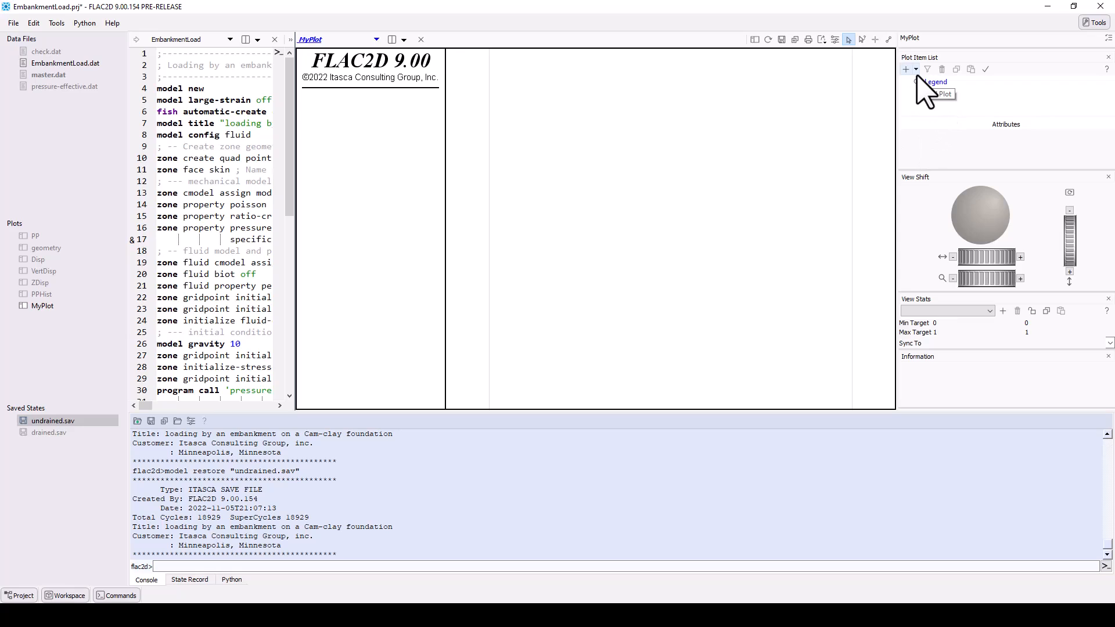
- Add Boundary, zone displacement Vectors and Zone group items to MyPlot
{"action": "left_click", "coordinate": [905, 69]}
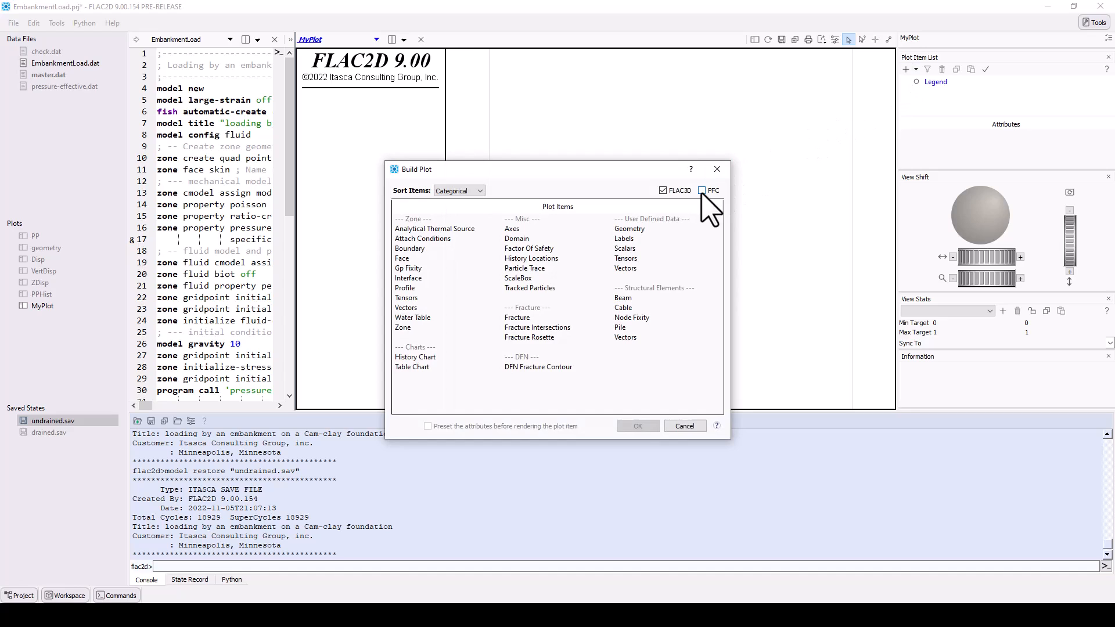
{"action": "left_click", "coordinate": [701, 190]}
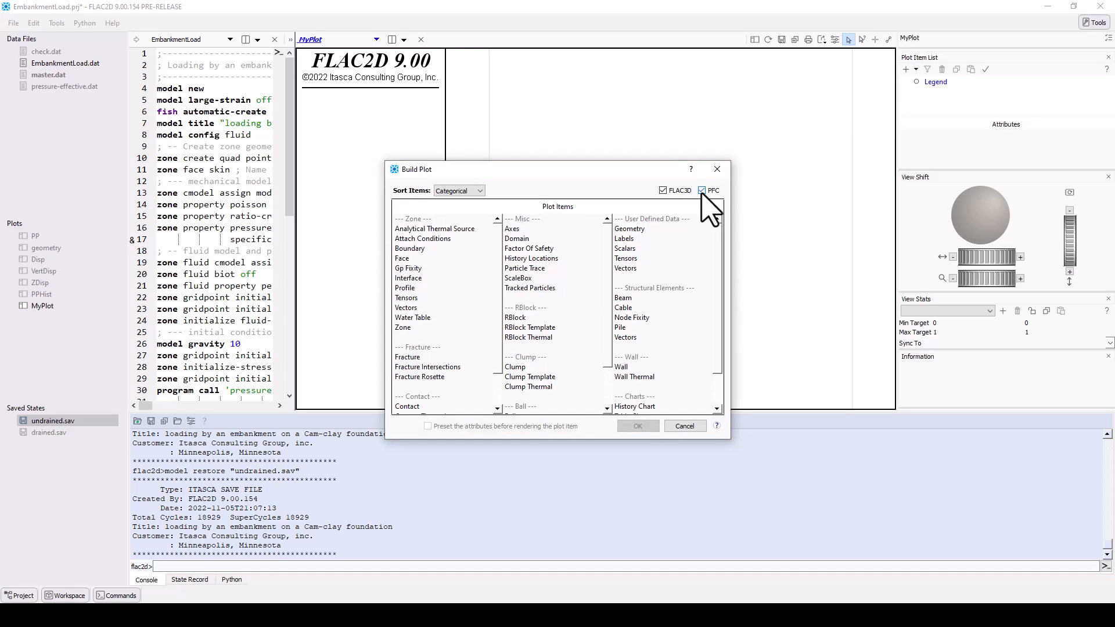
{"action": "left_click", "coordinate": [702, 189]}
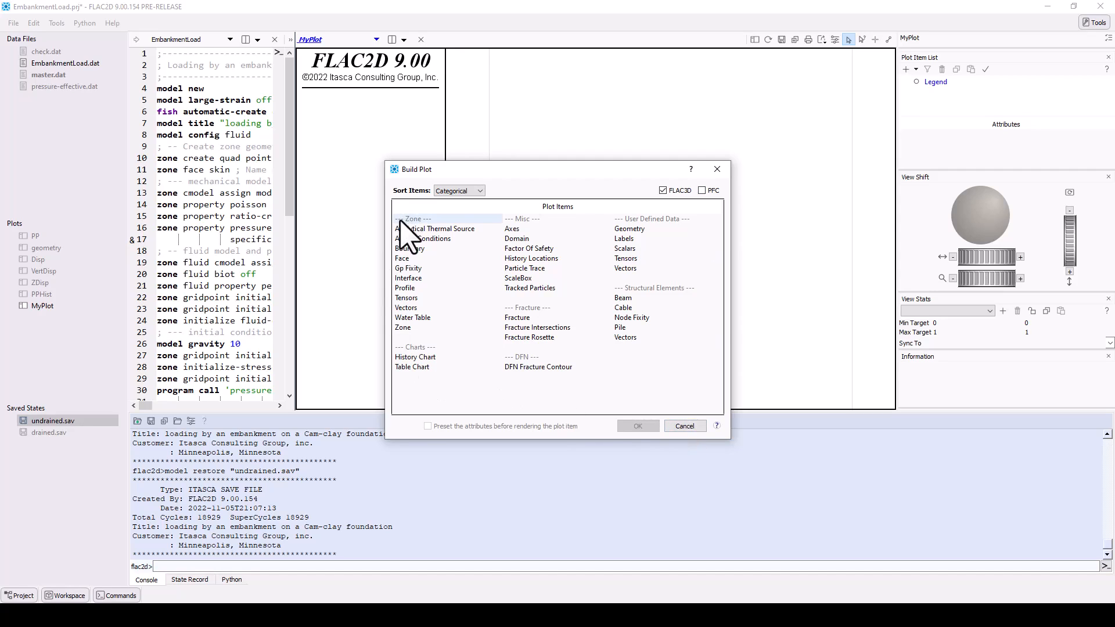
{"action": "left_click", "coordinate": [403, 327]}
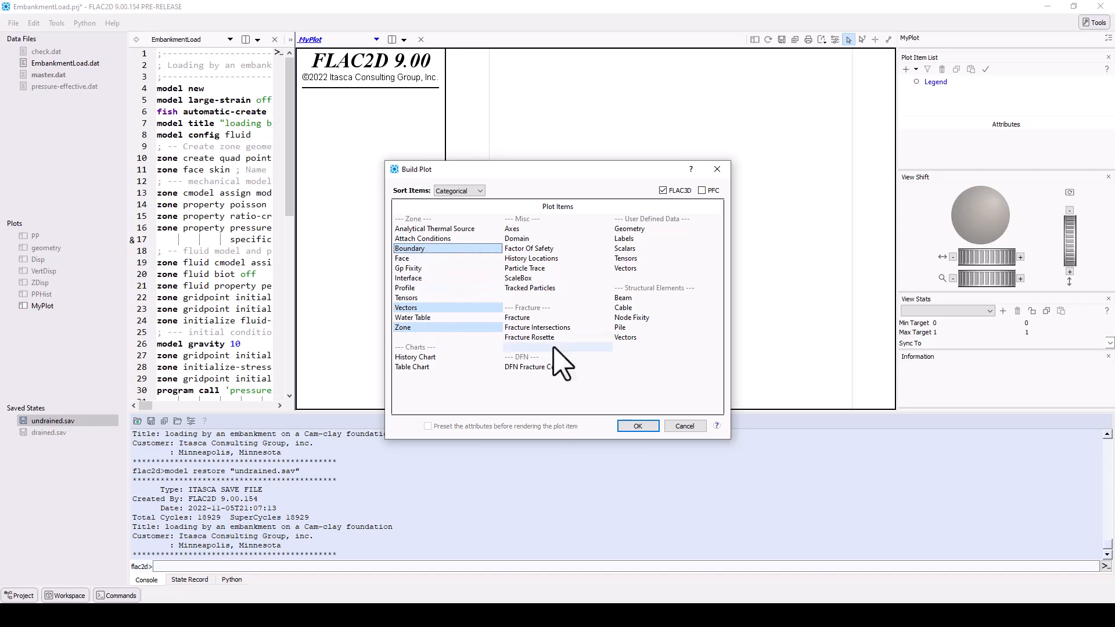
{"action": "left_click", "coordinate": [637, 425]}
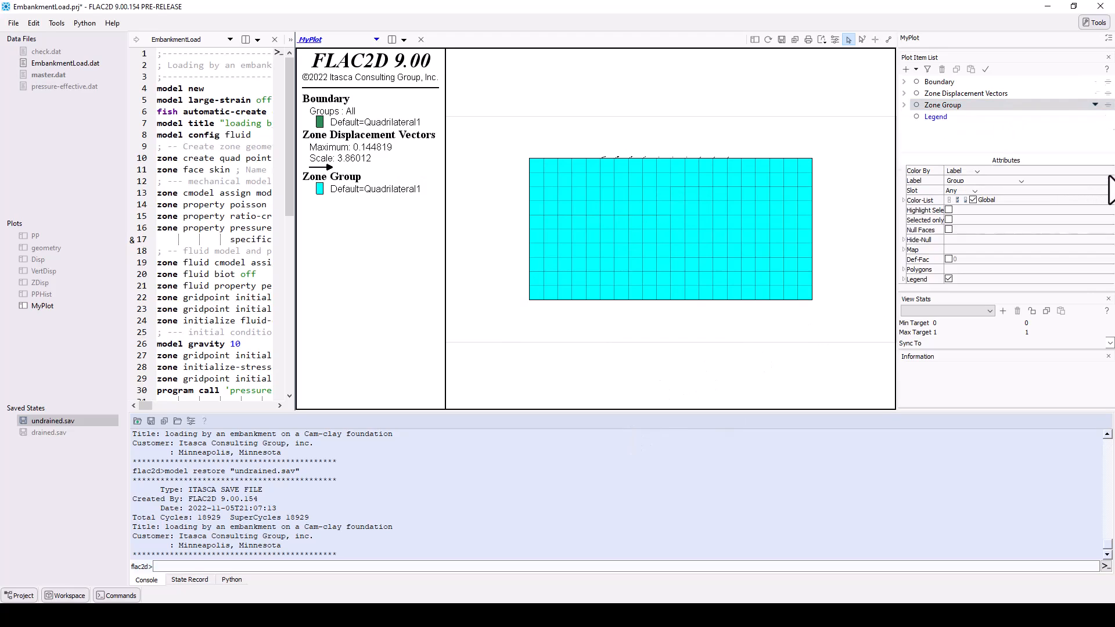
{"action": "left_click", "coordinate": [1105, 57]}
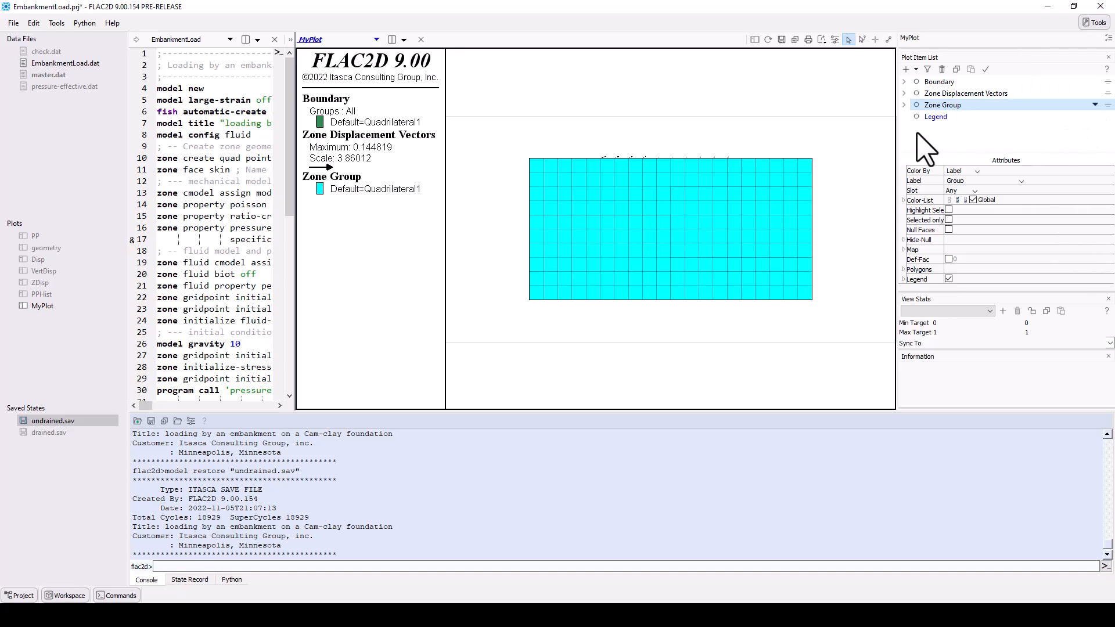
{"action": "left_click", "coordinate": [965, 93]}
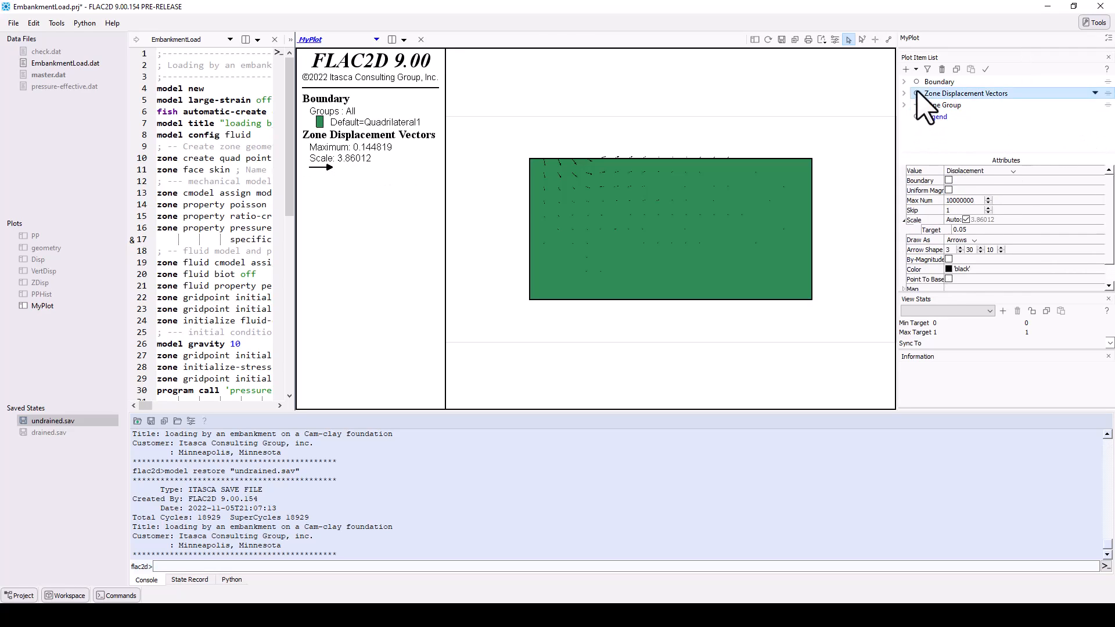
{"action": "left_click", "coordinate": [938, 116]}
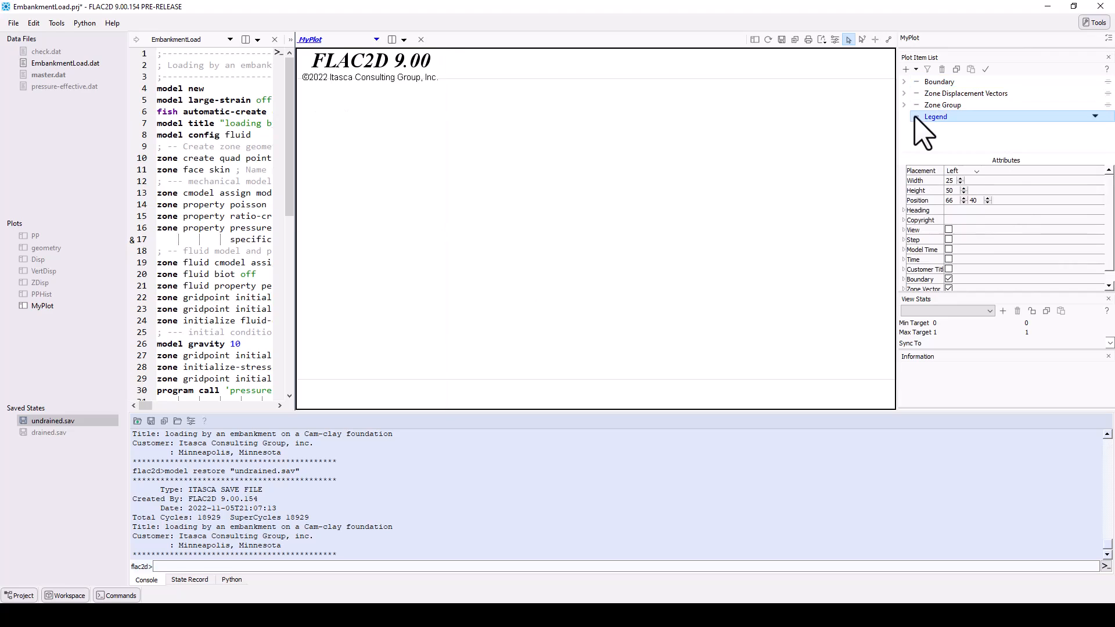
{"action": "left_click", "coordinate": [965, 93]}
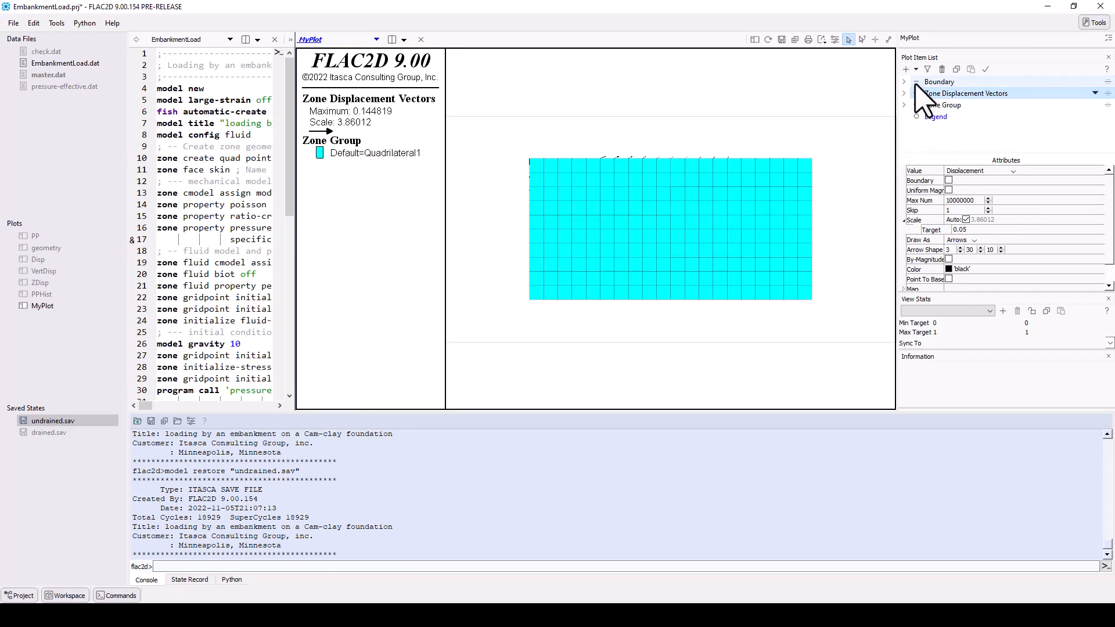
{"action": "left_click", "coordinate": [938, 81]}
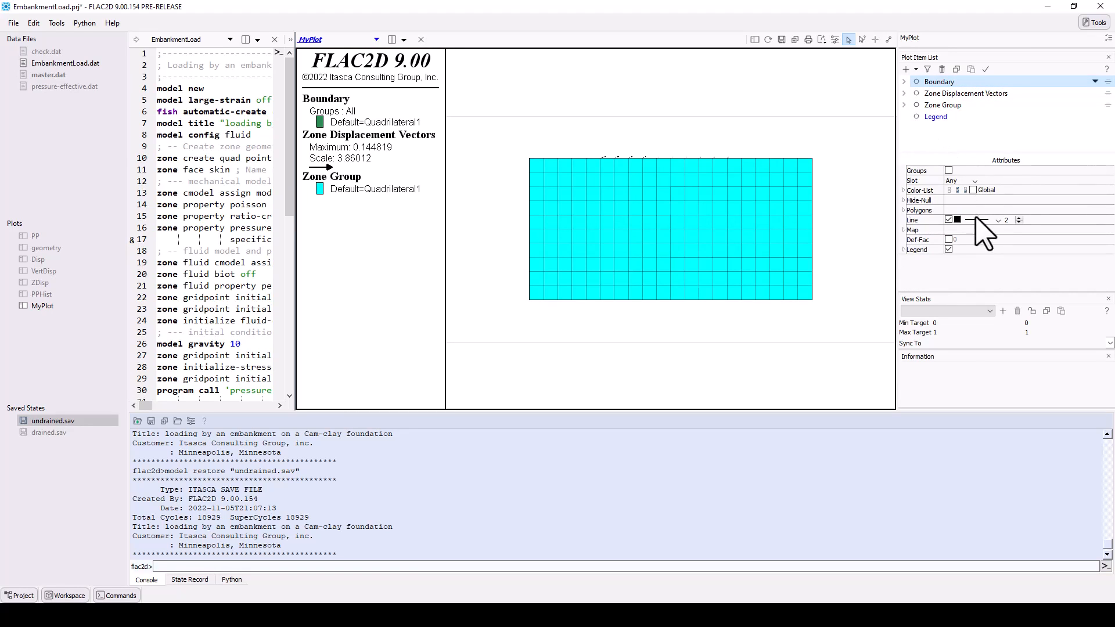
{"action": "left_click", "coordinate": [943, 105]}
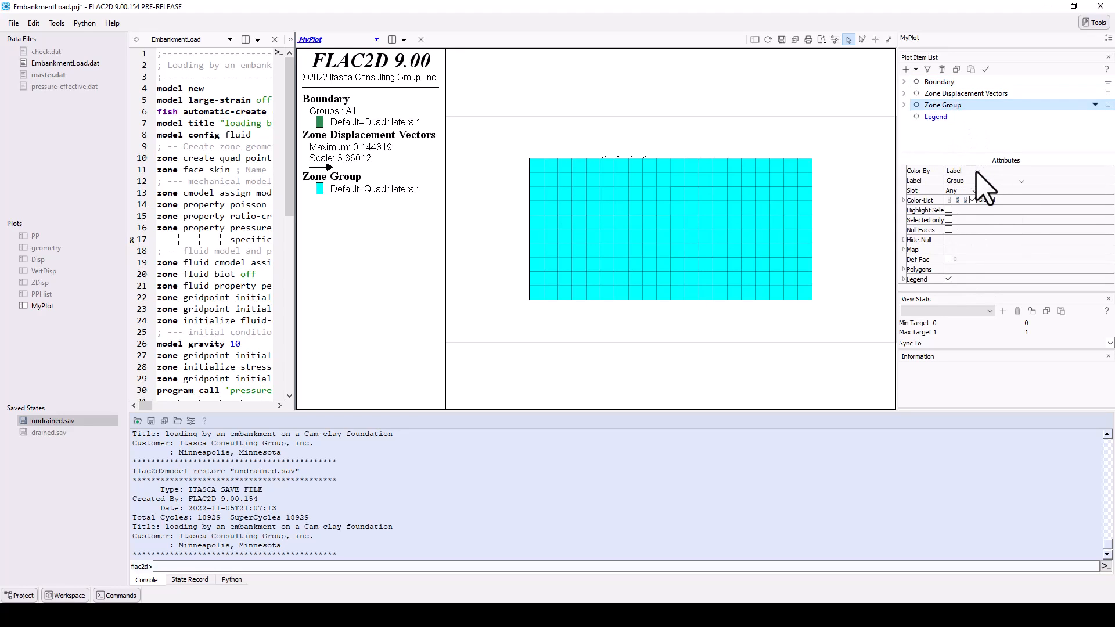
{"action": "left_click", "coordinate": [1021, 181]}
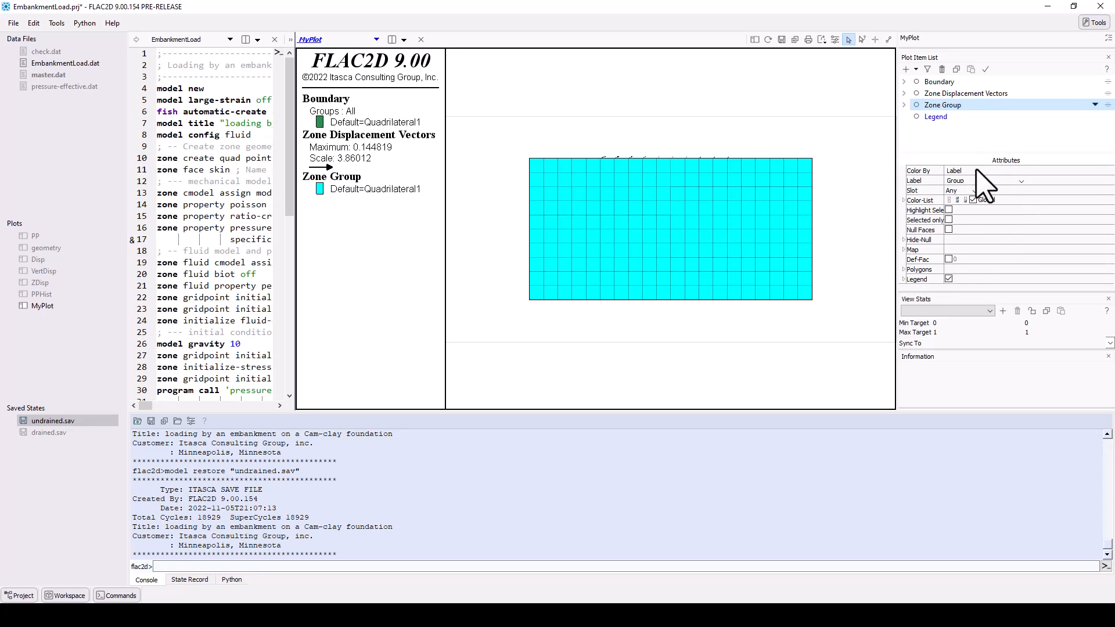
{"action": "left_click", "coordinate": [975, 171]}
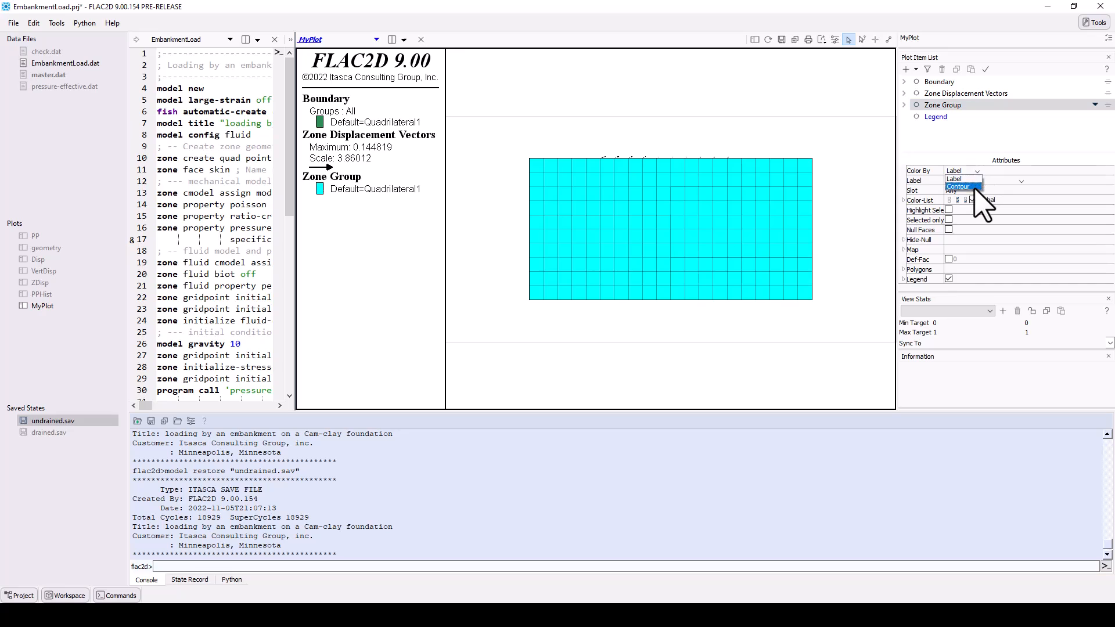
- Set MyPlot's zone Color By to Contour, showing displacement magnitude
{"action": "left_click", "coordinate": [957, 187]}
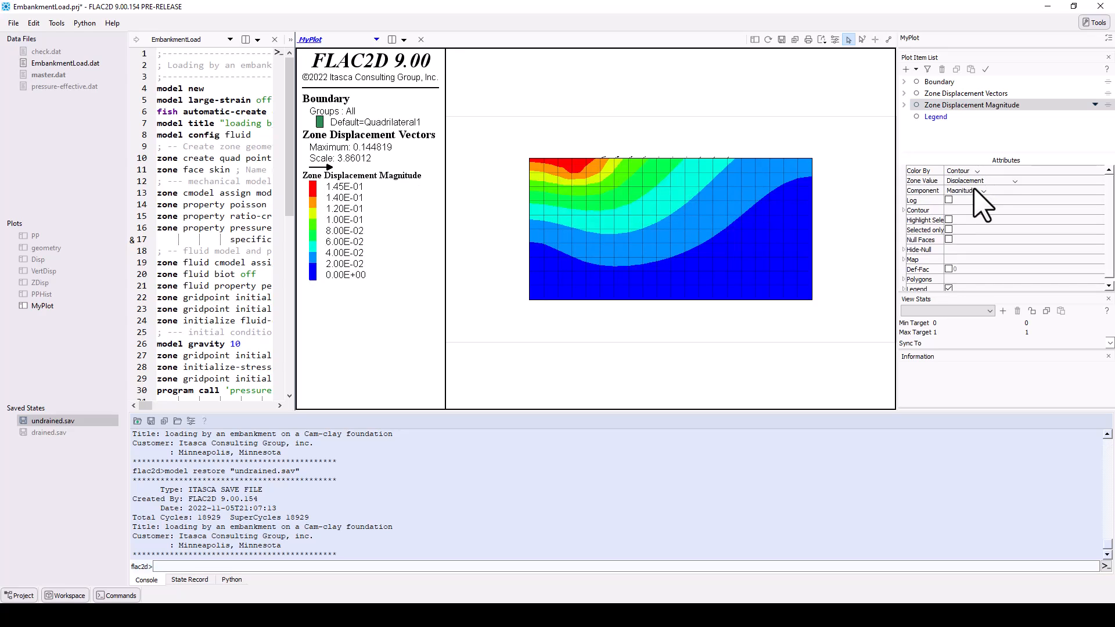
{"action": "left_click", "coordinate": [981, 181]}
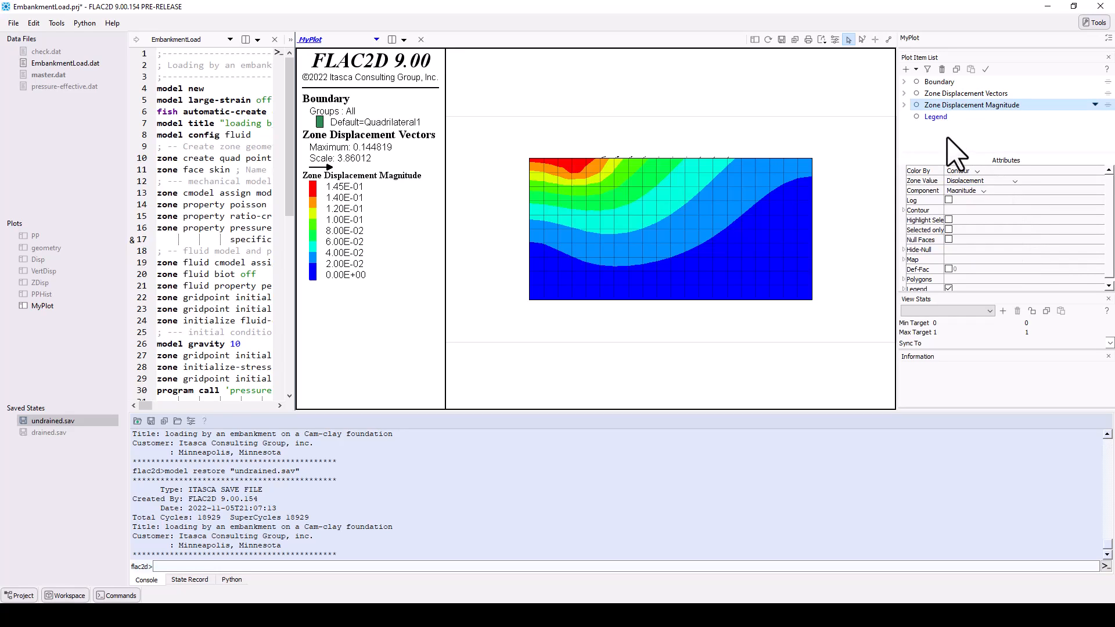
{"action": "mouse_move", "coordinate": [963, 152]}
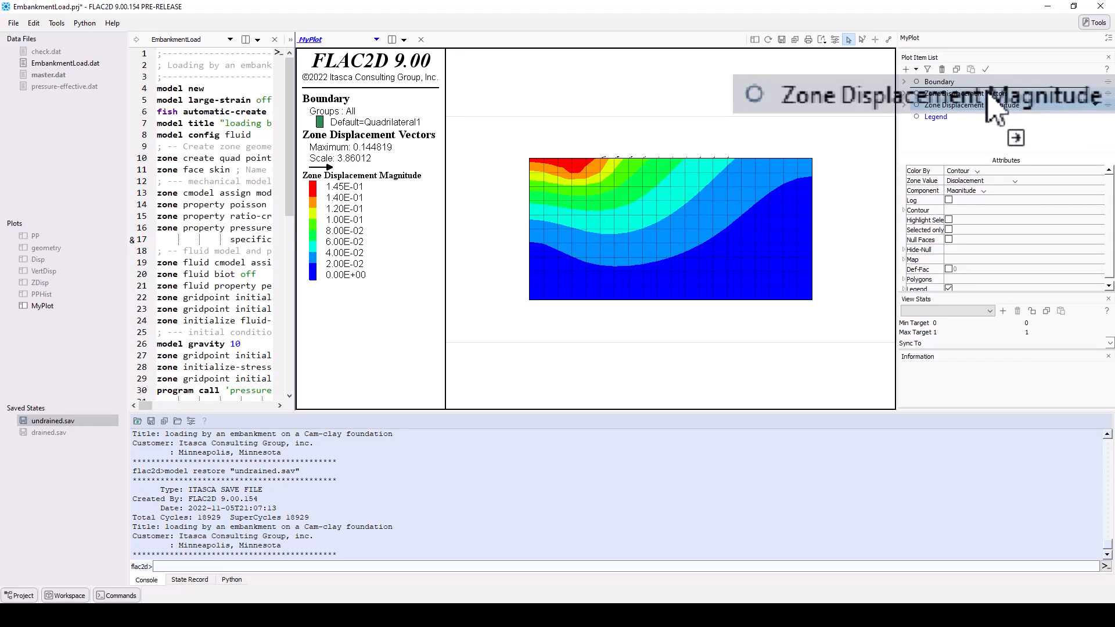
- Put displacement magnitude above the vectors in the legend and draw vectors at fixed scale 10
{"action": "left_click", "coordinate": [935, 117]}
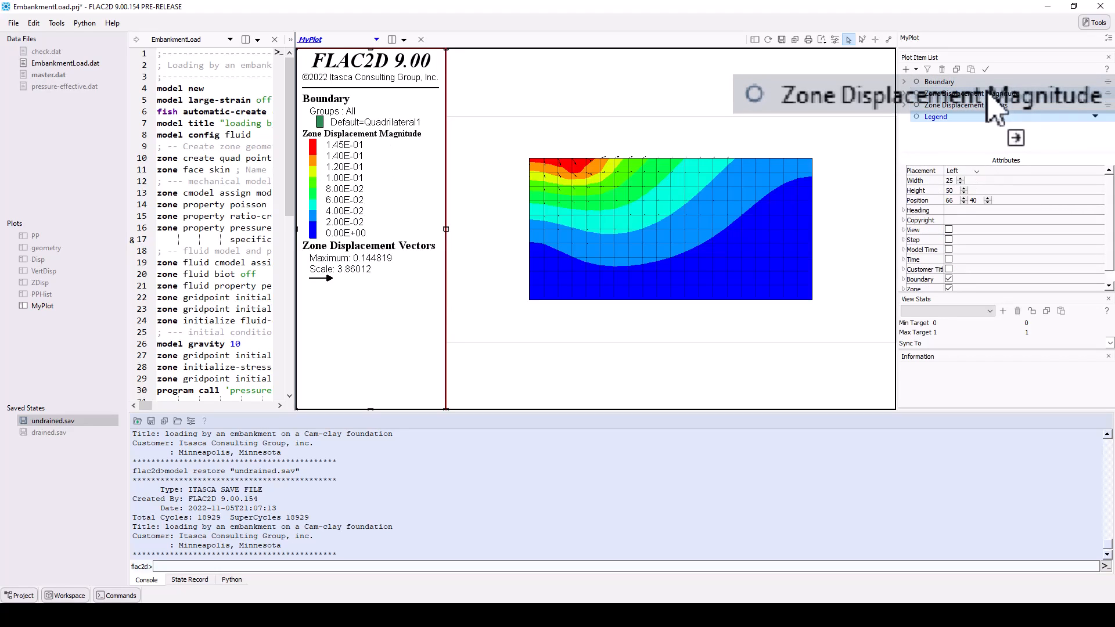
{"action": "left_click", "coordinate": [970, 92]}
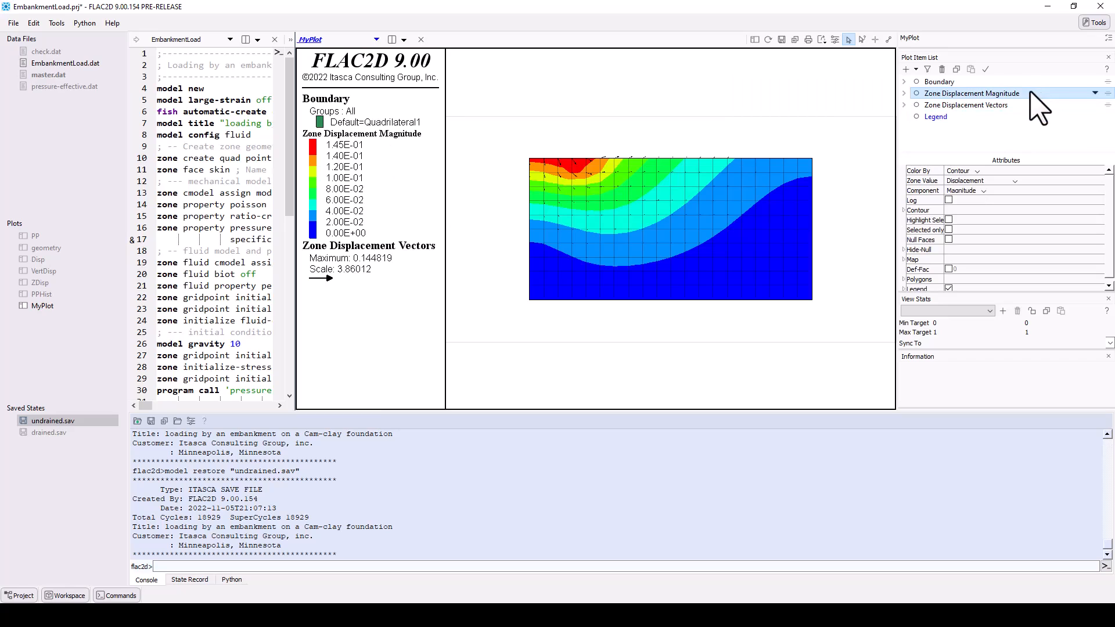
{"action": "left_click", "coordinate": [966, 104]}
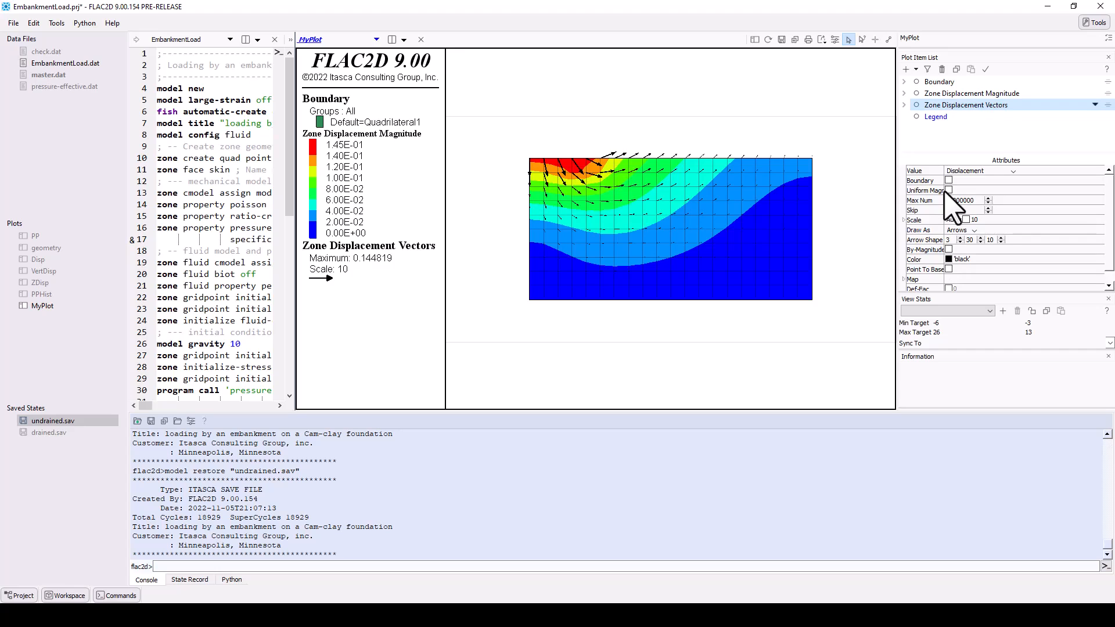
{"action": "right_click", "coordinate": [501, 273]}
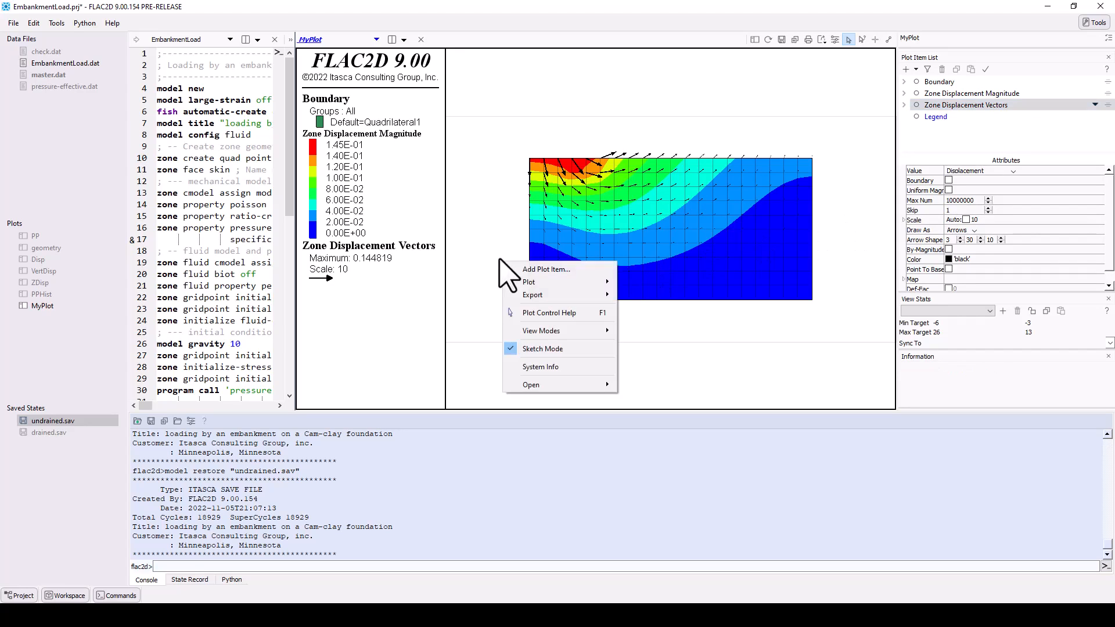
{"action": "left_click", "coordinate": [531, 295]}
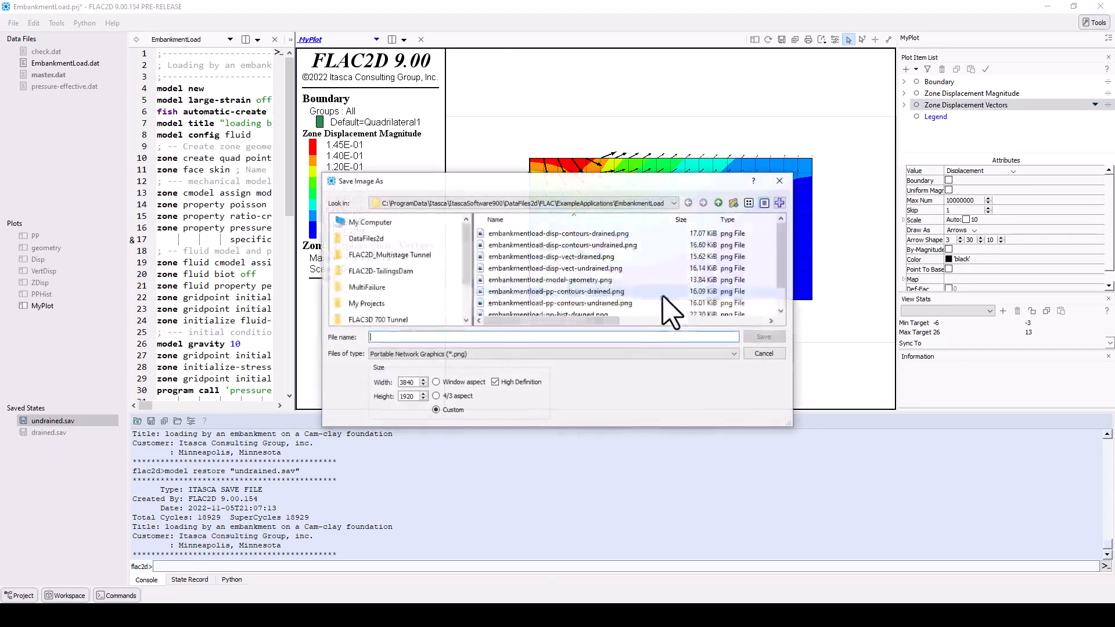
{"action": "type", "text": "MyP"}
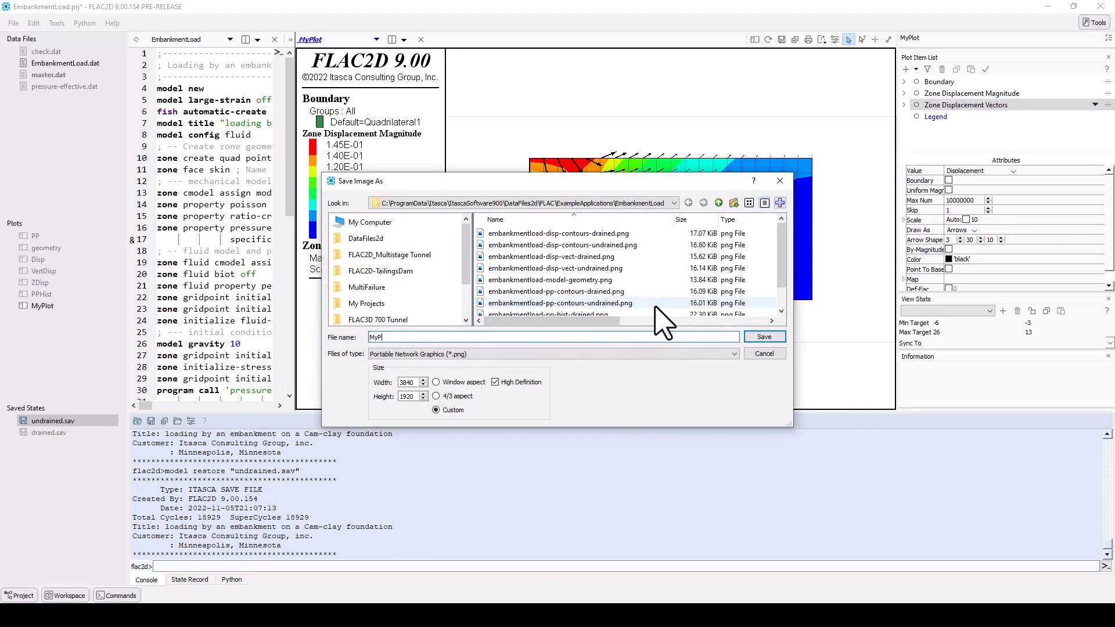
{"action": "left_click", "coordinate": [762, 336]}
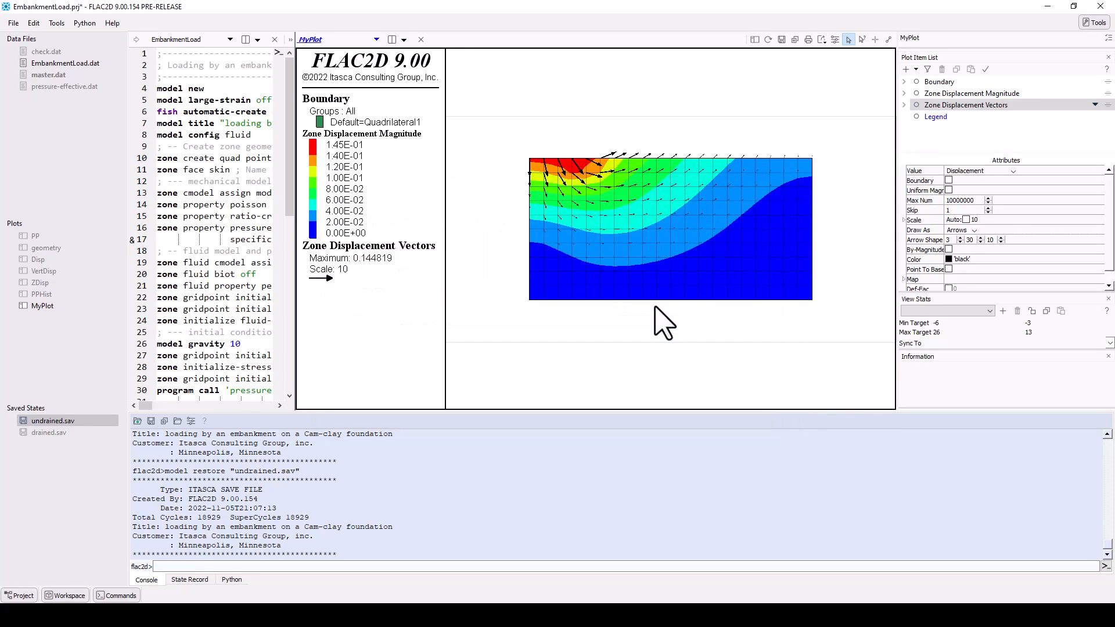
- Export the plot's data to a data file named MyPlot.dat
{"action": "right_click", "coordinate": [664, 334]}
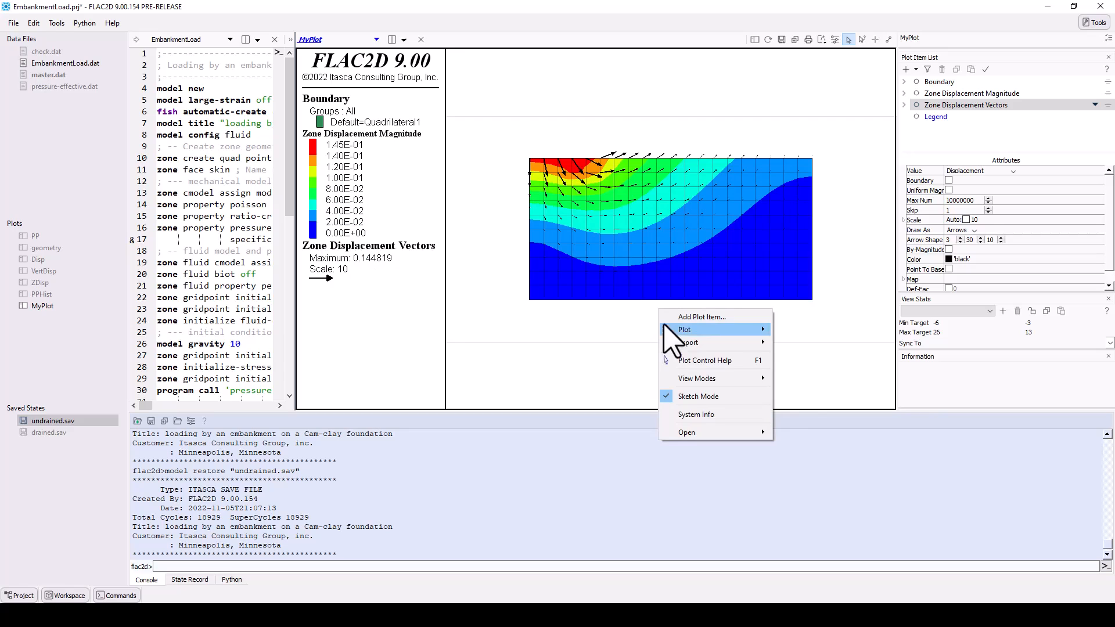
{"action": "mouse_move", "coordinate": [688, 342]}
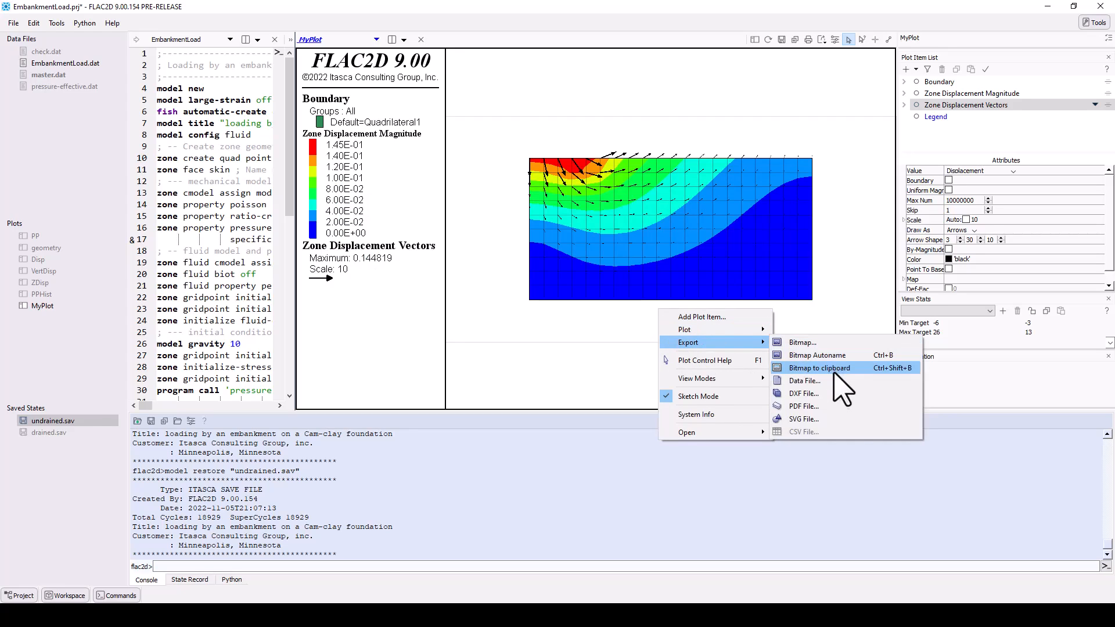
{"action": "left_click", "coordinate": [803, 380]}
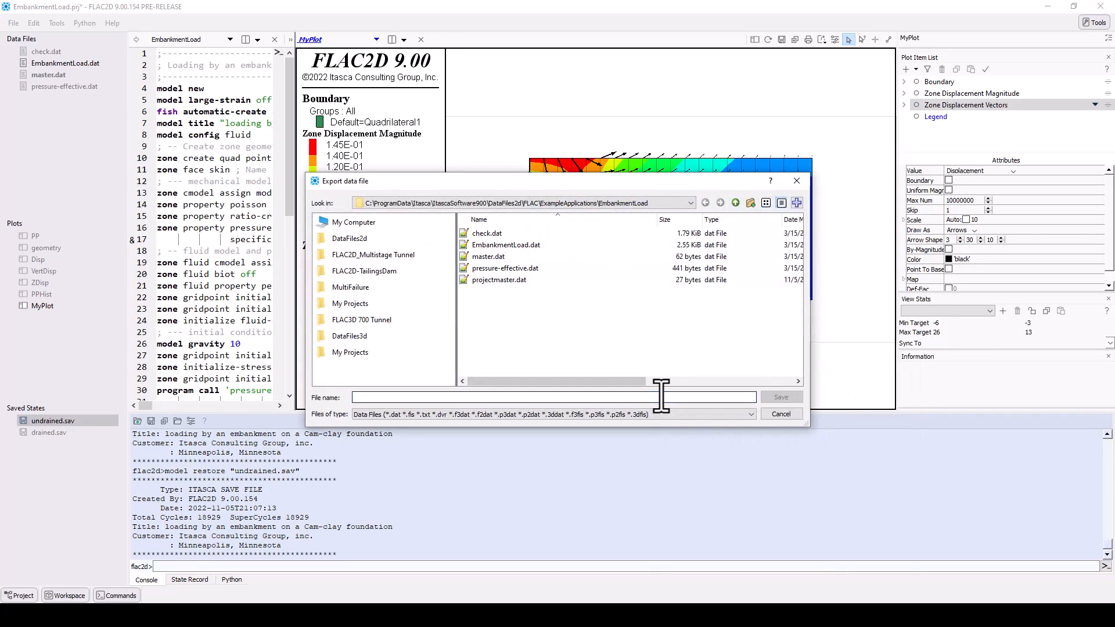
{"action": "type", "text": "MyPlot"}
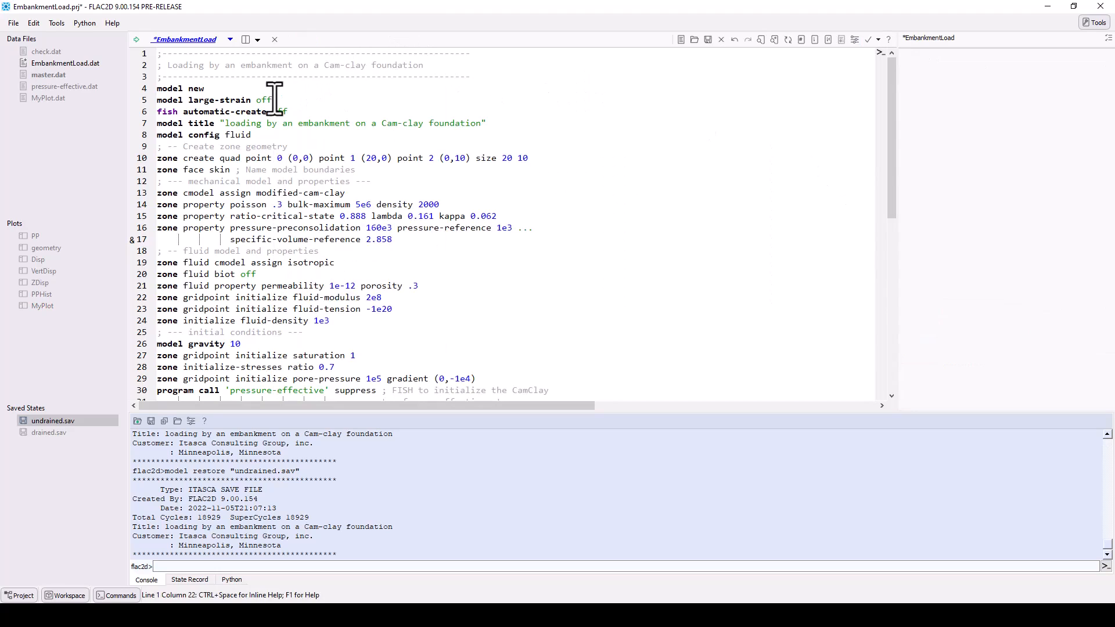
{"action": "mouse_move", "coordinate": [817, 104]}
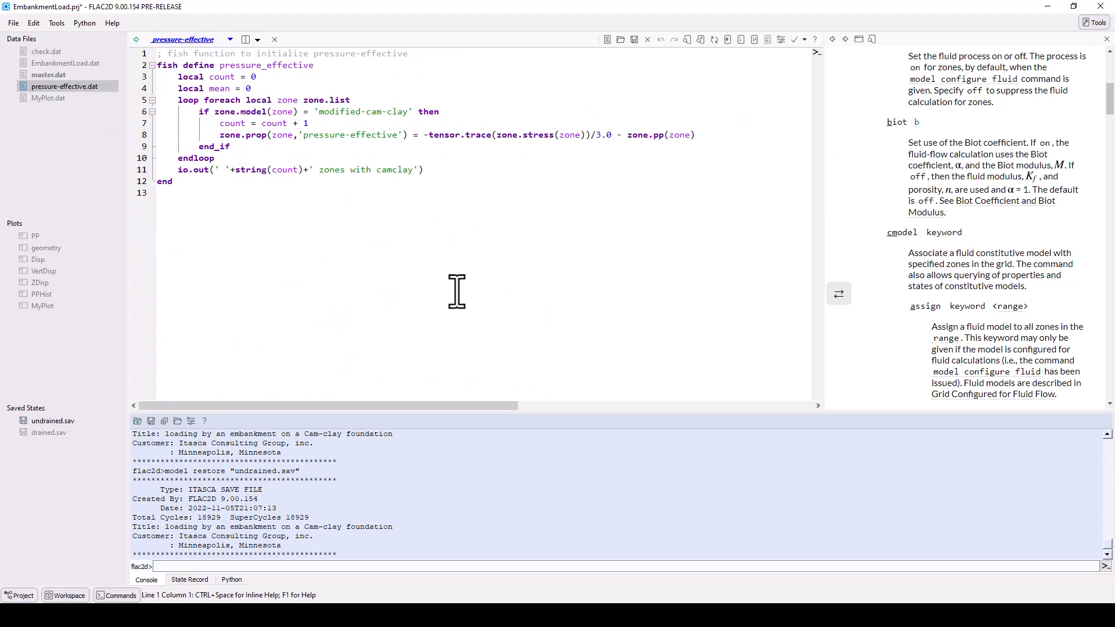
- View contextual help for zone.model and io.out in pressure-effective.dat
{"action": "left_click", "coordinate": [245, 111]}
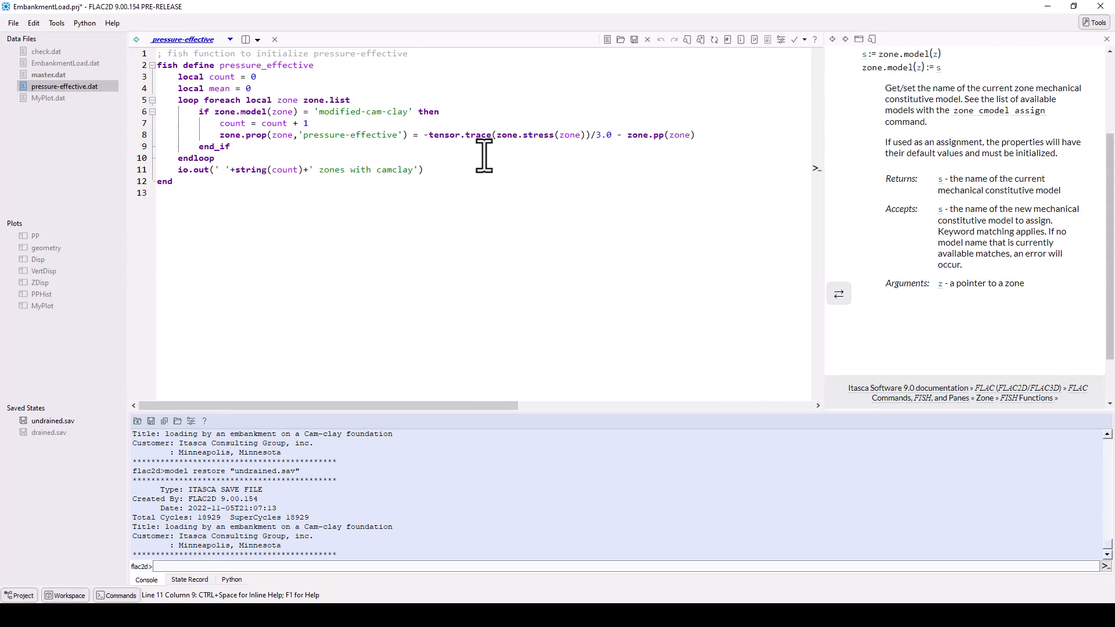
{"action": "left_click", "coordinate": [815, 39]}
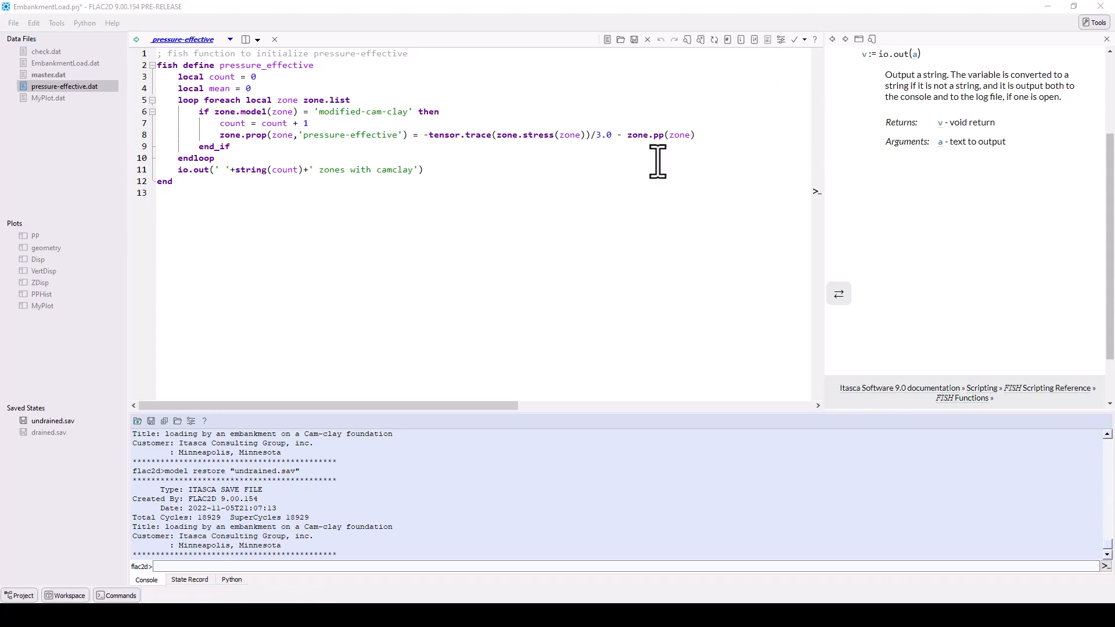
{"action": "left_click", "coordinate": [257, 39]}
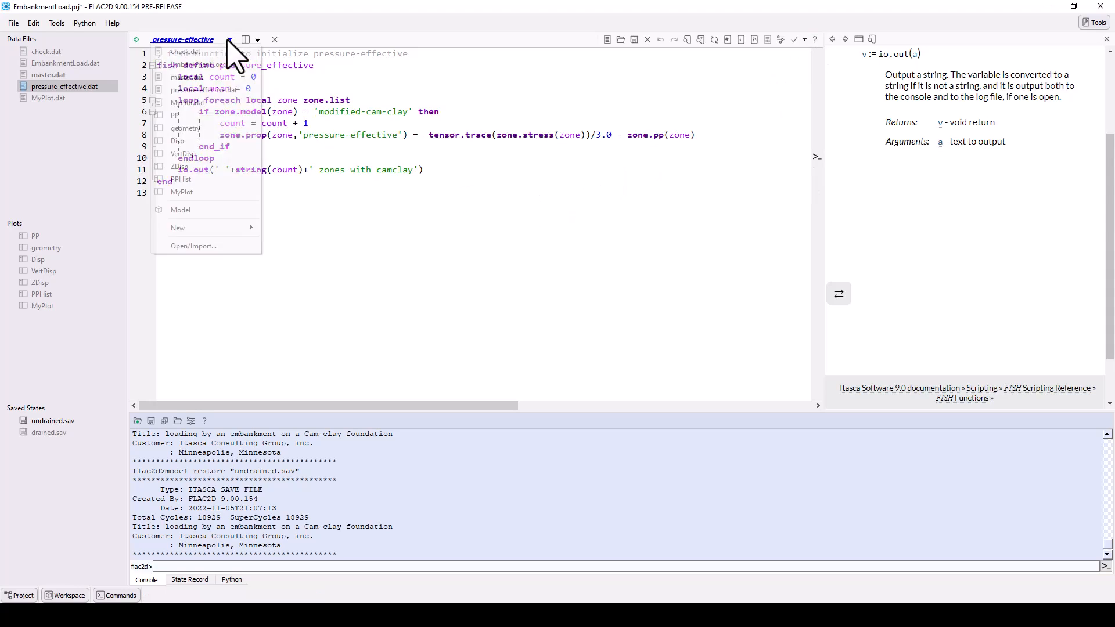
- Create a new empty data file named MyData.dat
{"action": "left_click", "coordinate": [192, 245]}
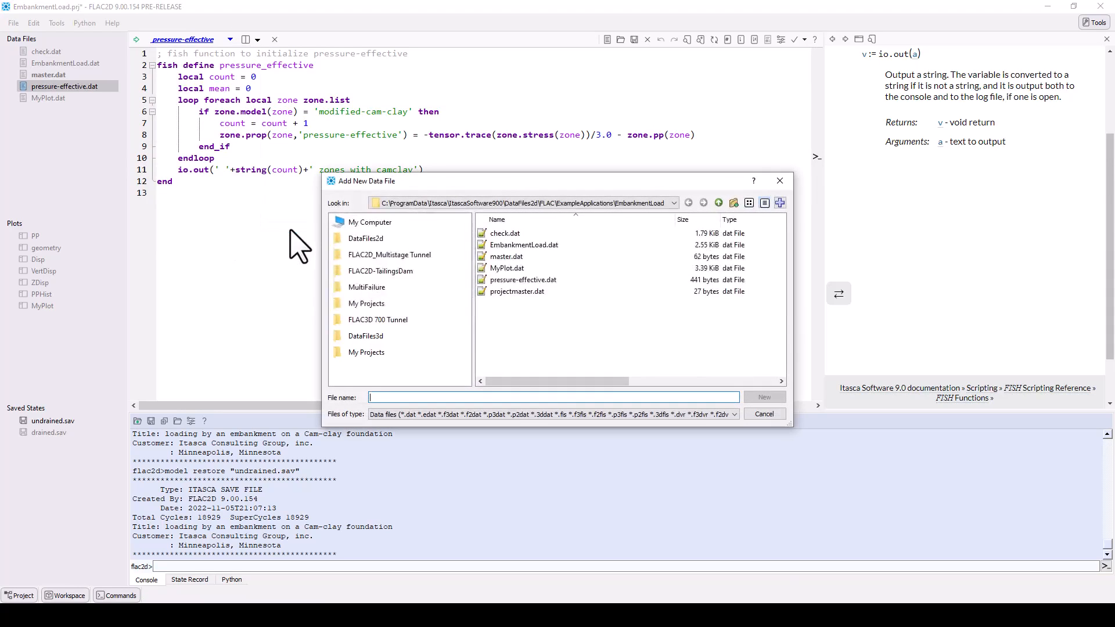
{"action": "type", "text": "M"}
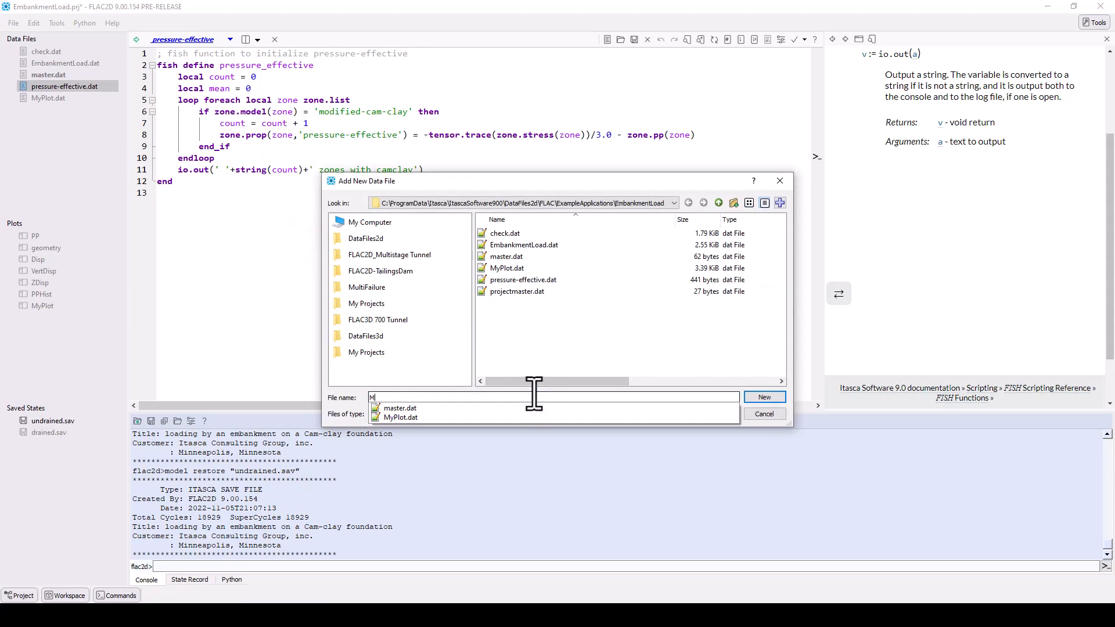
{"action": "left_click", "coordinate": [763, 397]}
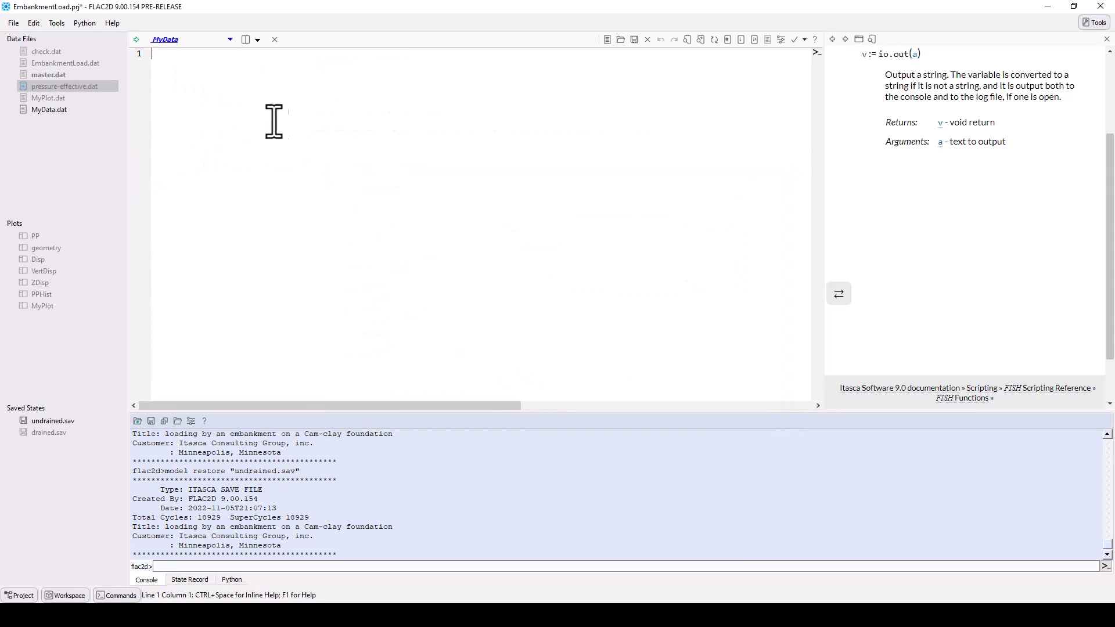
- Write 'zone vtk' on the first line and 'zone.prop' two lines below
{"action": "type", "text": "zon"}
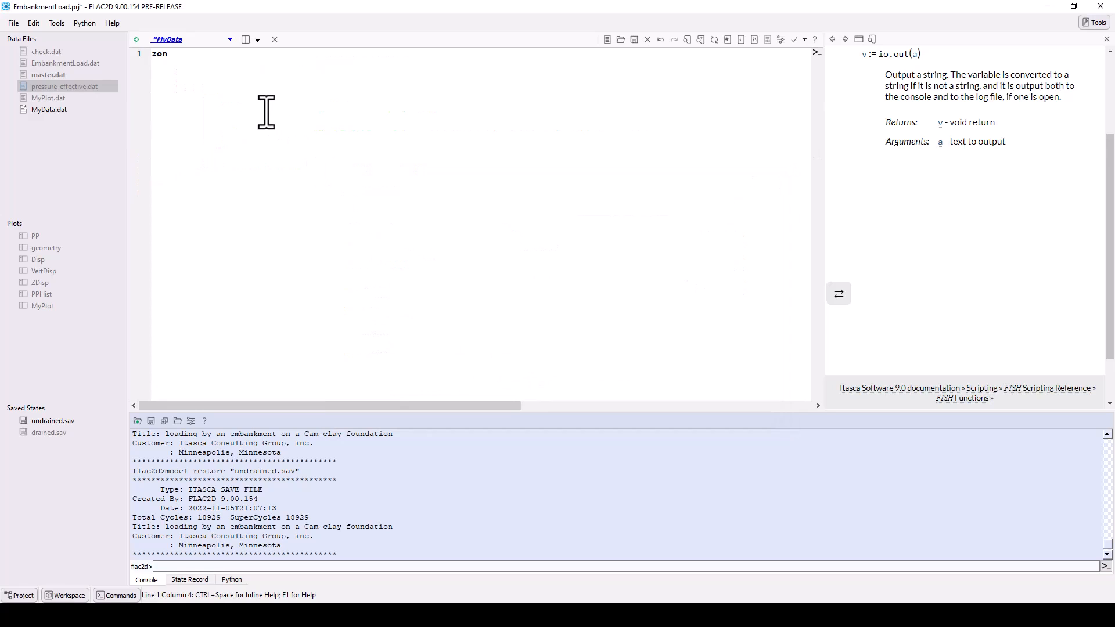
{"action": "type", "text": "e"}
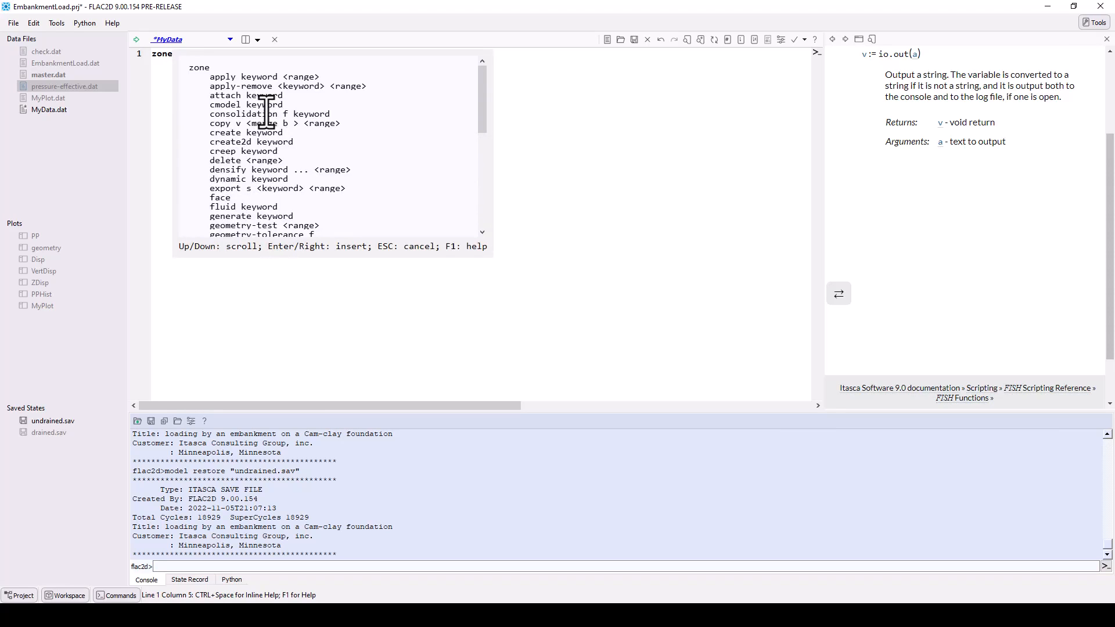
{"action": "scroll", "scroll_direction": "down", "scroll_amount": 3}
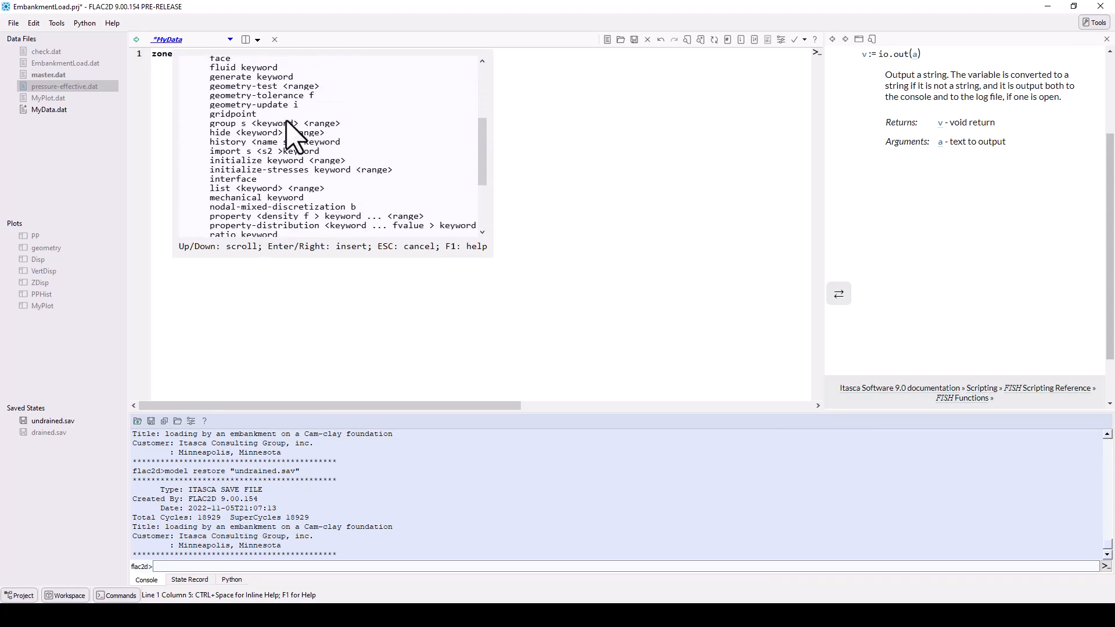
{"action": "scroll", "scroll_direction": "down", "scroll_amount": 3}
{"action": "type", "text": " vtk"}
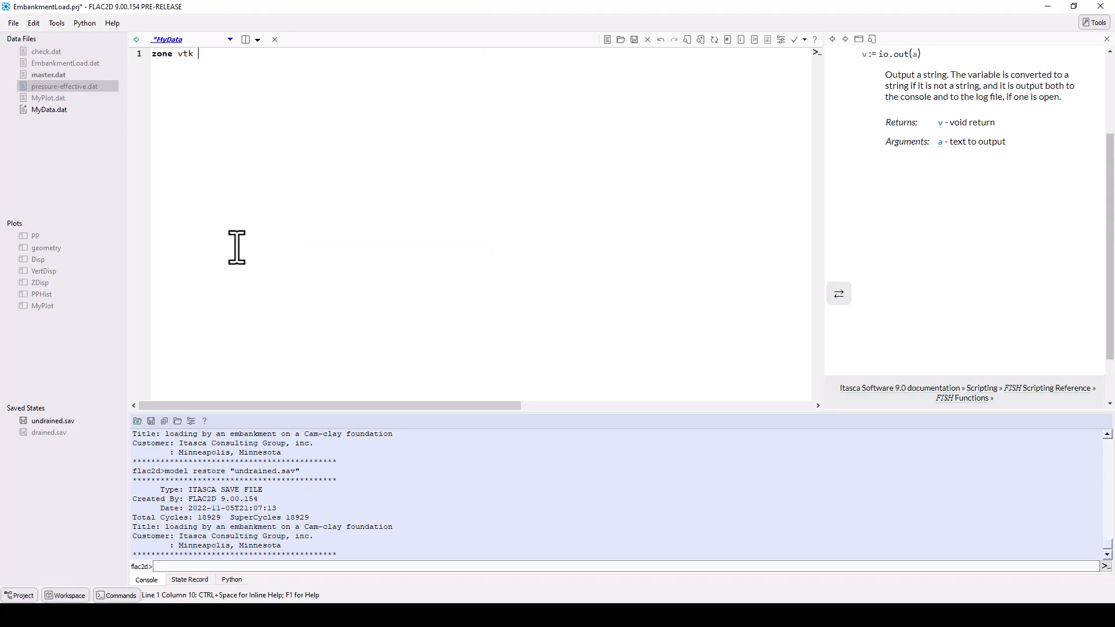
{"action": "key", "text": "enter"}
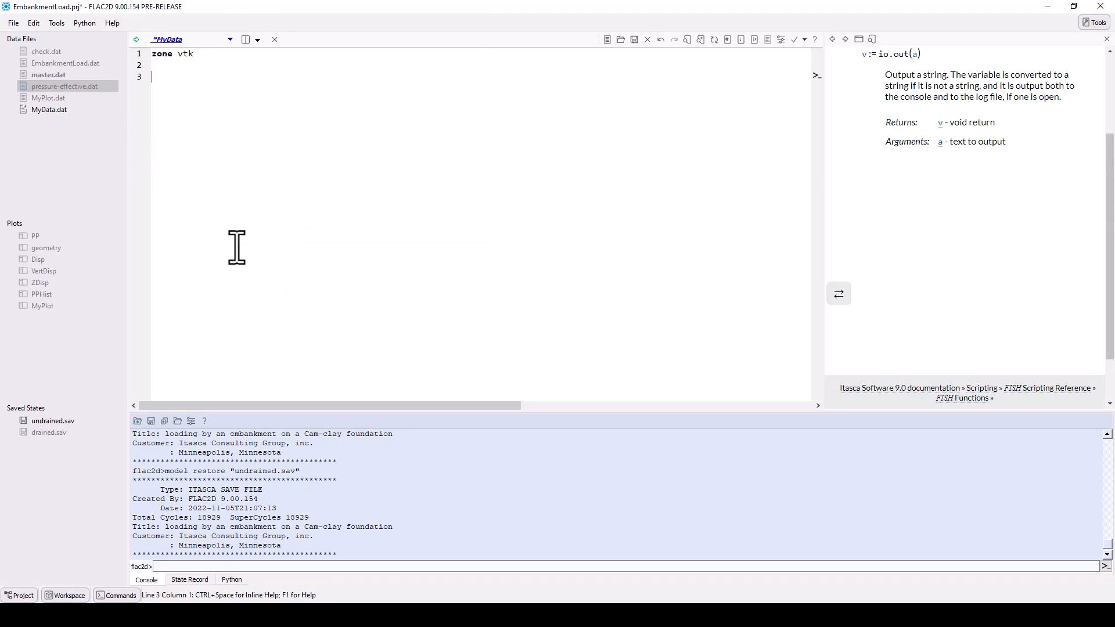
{"action": "type", "text": "zone.pr"}
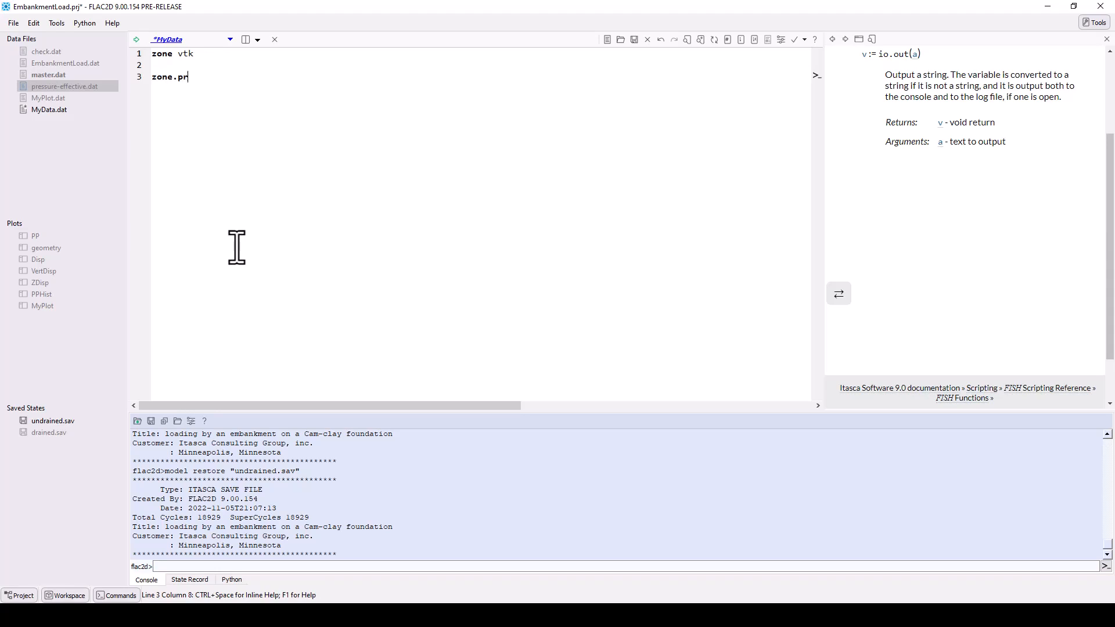
{"action": "type", "text": "op"}
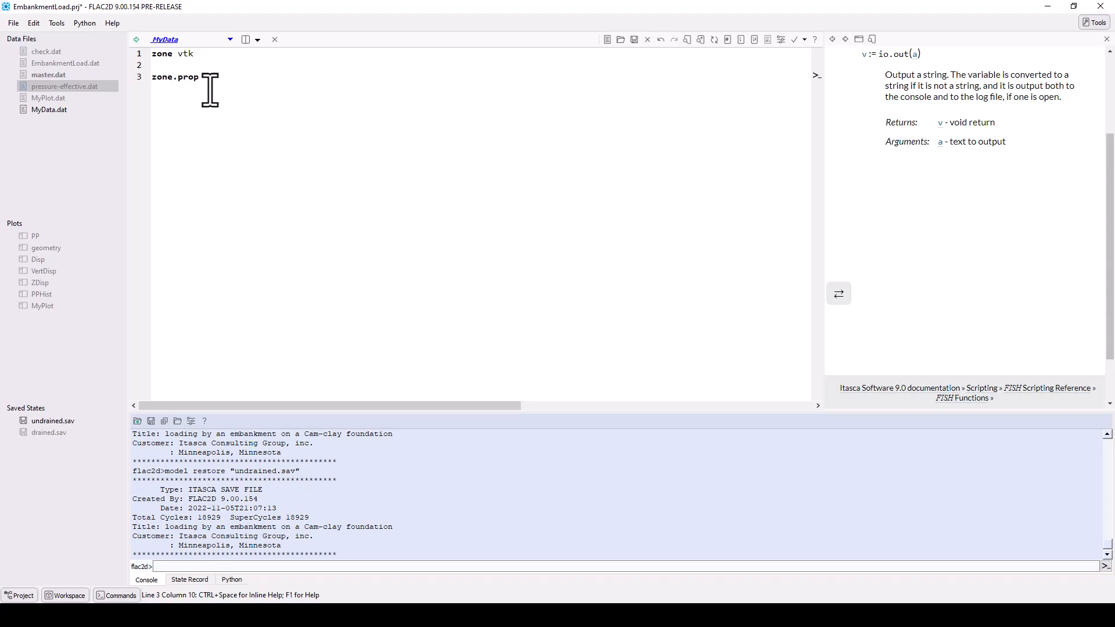
{"action": "left_click", "coordinate": [111, 23]}
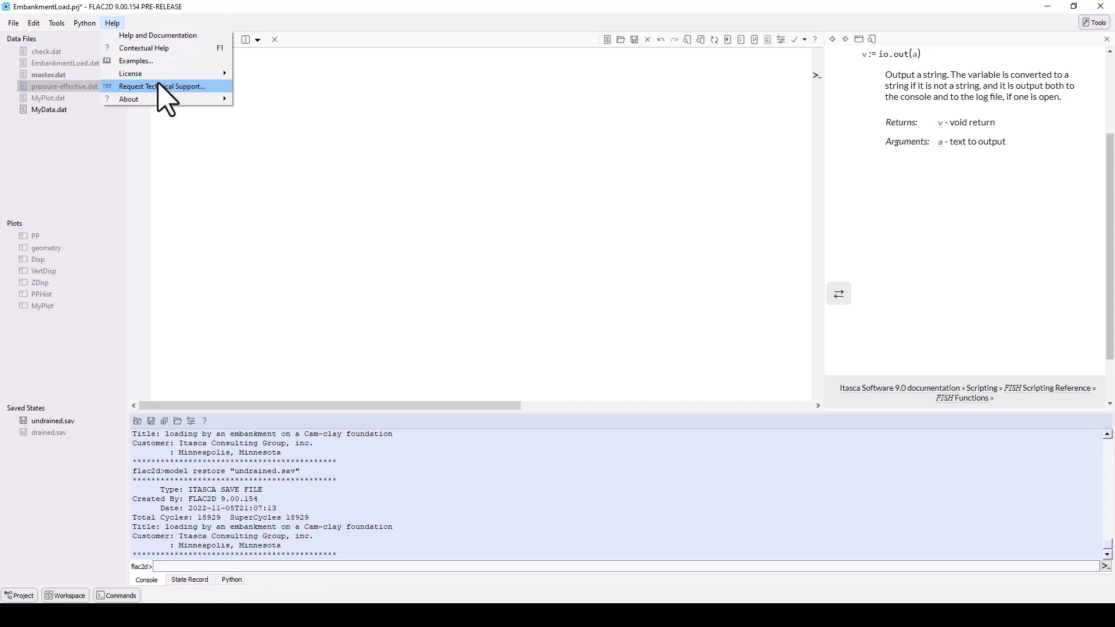
- Open the Technical Support Request form from the Help menu
{"action": "left_click", "coordinate": [162, 86]}
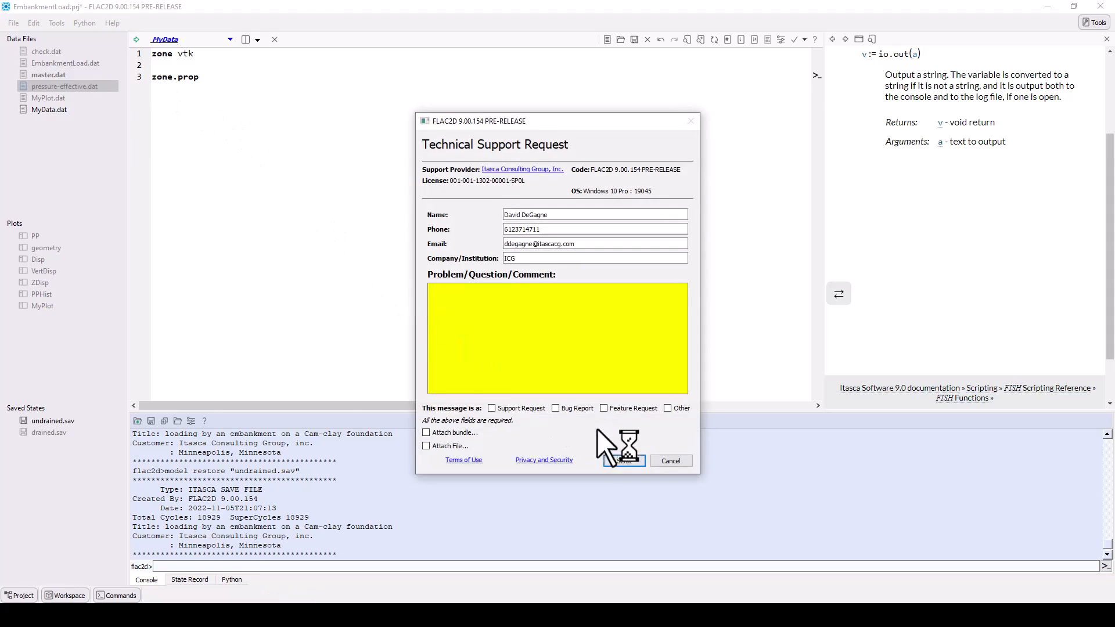
{"action": "mouse_move", "coordinate": [618, 448]}
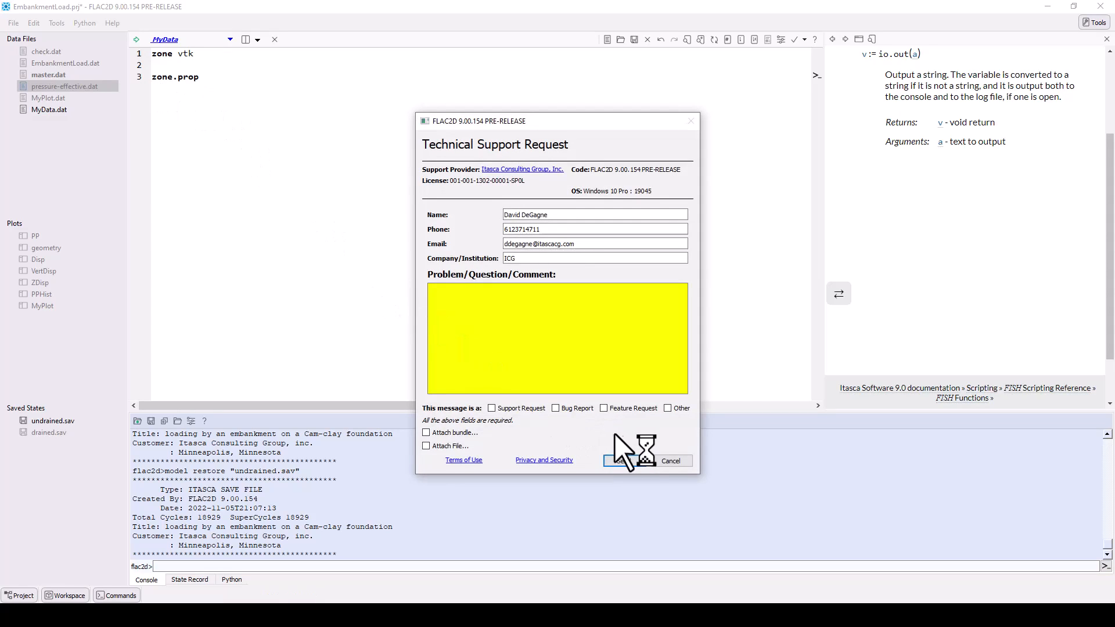